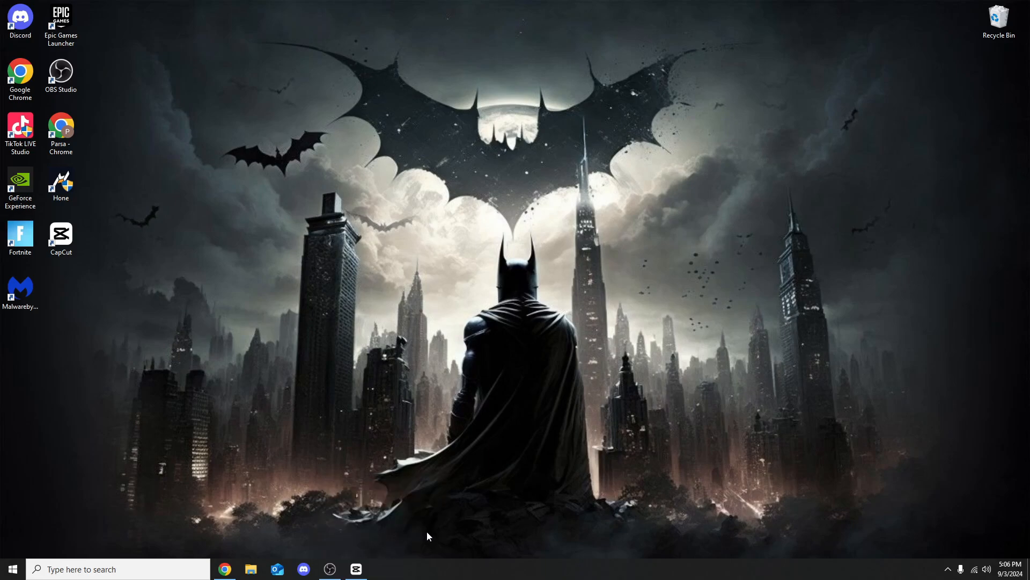
{"action": "mouse_move", "coordinate": [375, 456]}
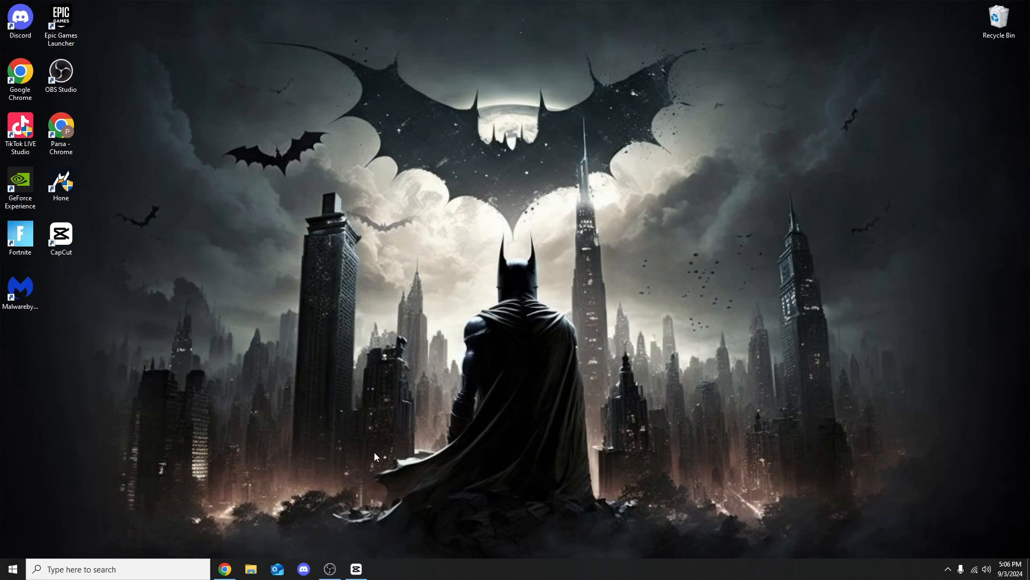
{"action": "mouse_move", "coordinate": [3, 536]}
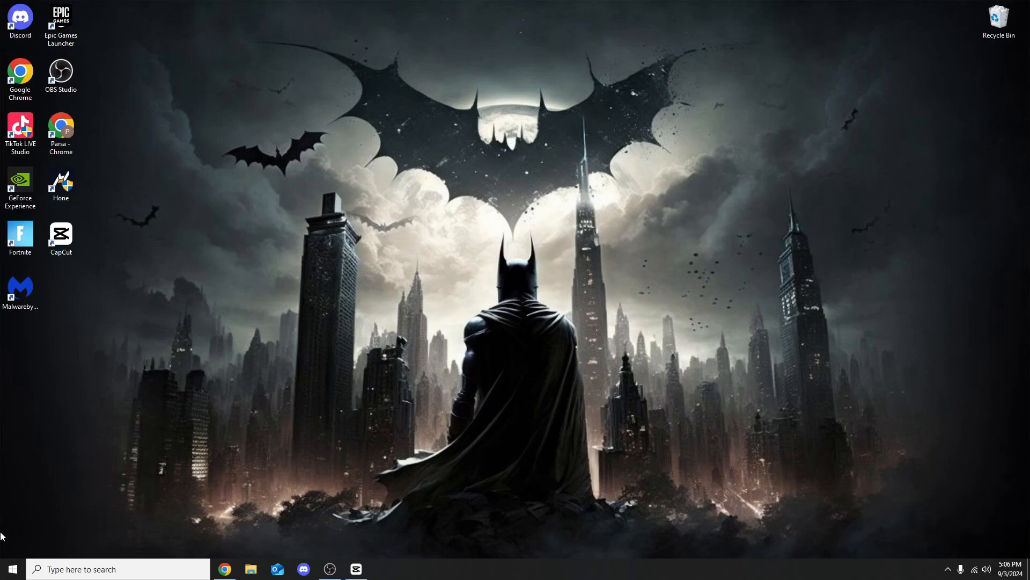
- Open the Wi-Fi connection's properties from Network & Internet settings
{"action": "left_click", "coordinate": [10, 568]}
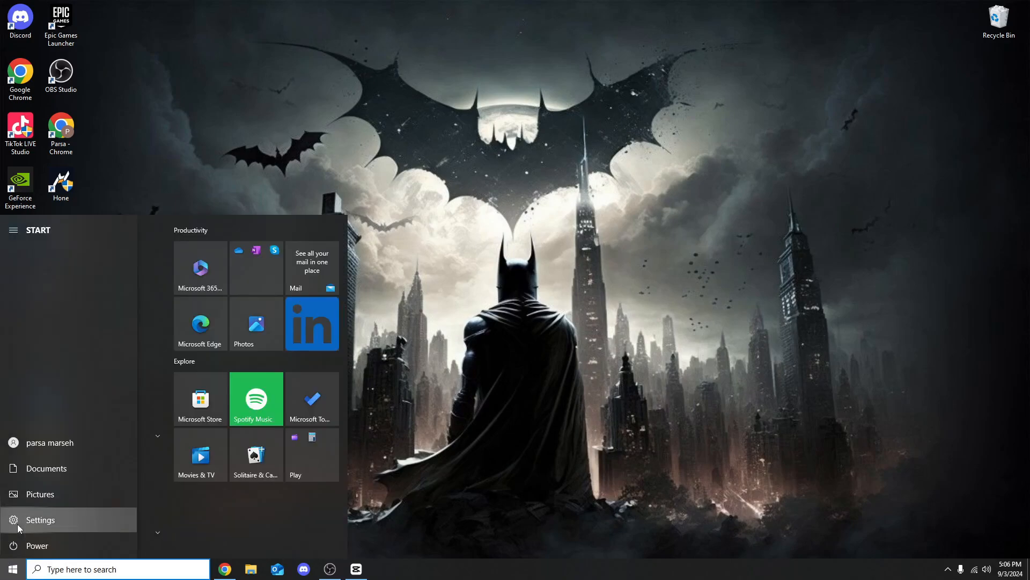
{"action": "left_click", "coordinate": [40, 520]}
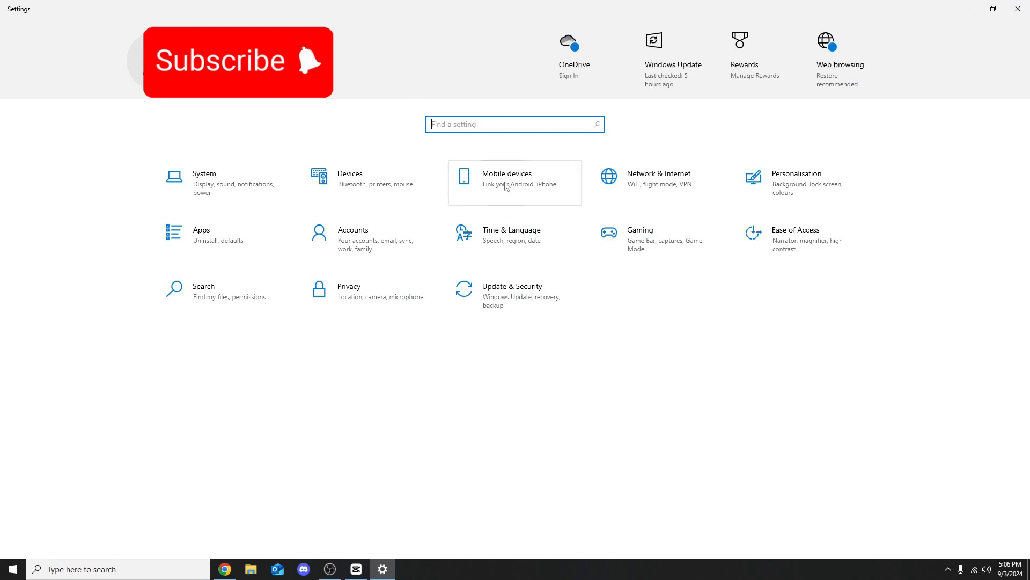
{"action": "mouse_move", "coordinate": [651, 182]}
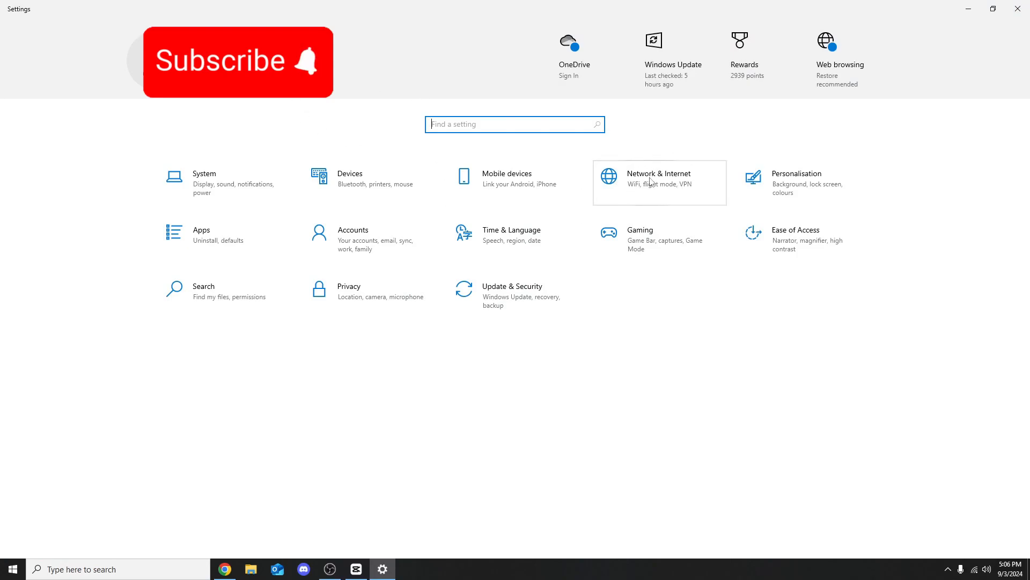
{"action": "left_click", "coordinate": [659, 182]}
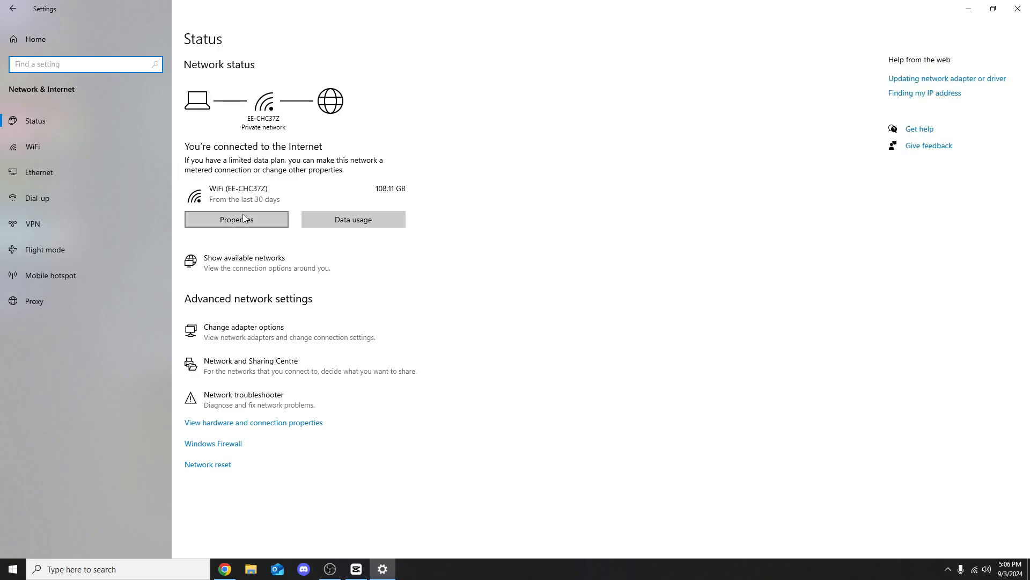
{"action": "left_click", "coordinate": [236, 219]}
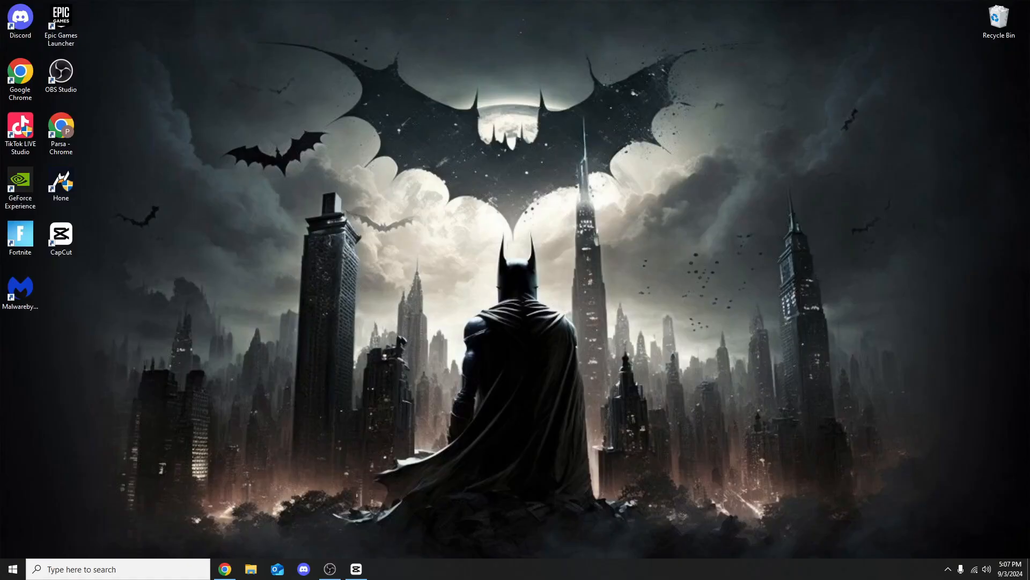
{"action": "mouse_move", "coordinate": [648, 359]}
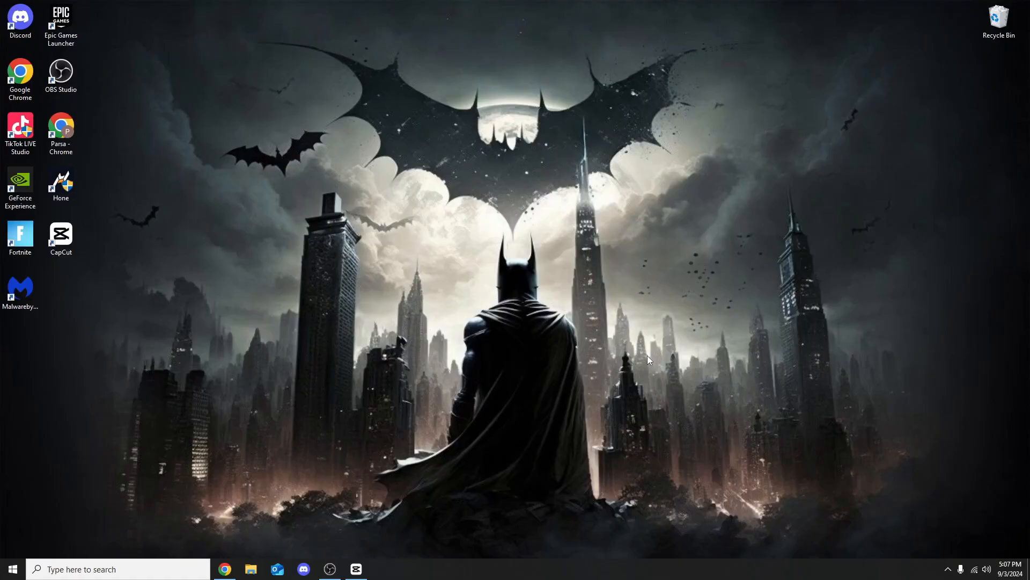
{"action": "mouse_move", "coordinate": [130, 452]}
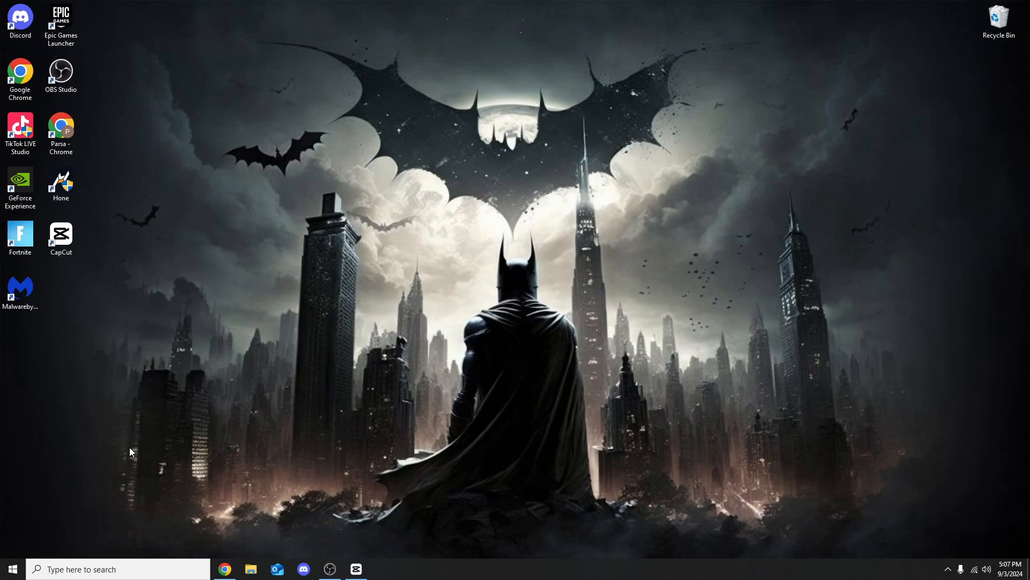
- Launch Device Manager, expand Network adapters and select the Realtek 8811CU wireless adapter
{"action": "type", "text": "device Manager"}
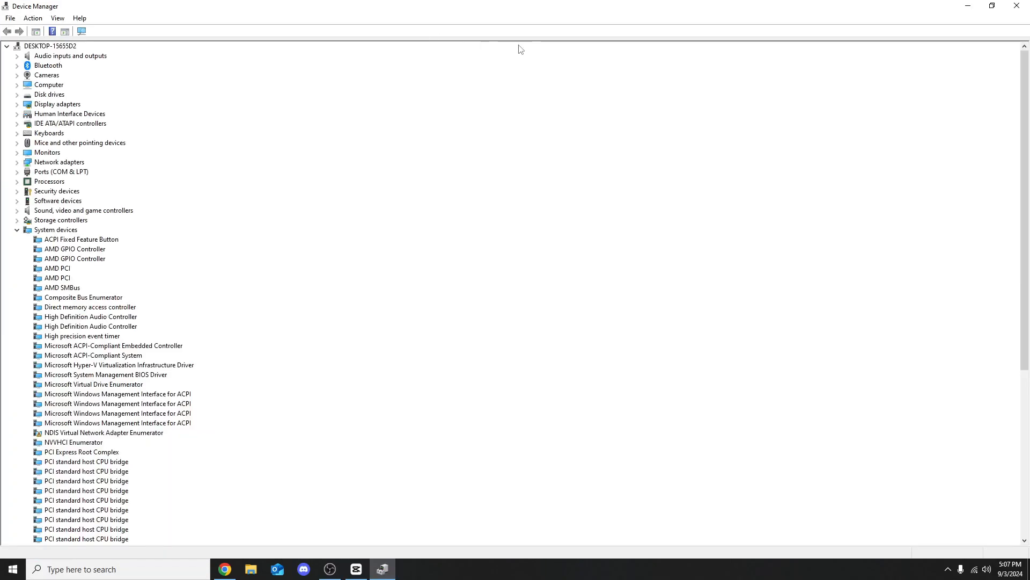
{"action": "mouse_move", "coordinate": [28, 172]}
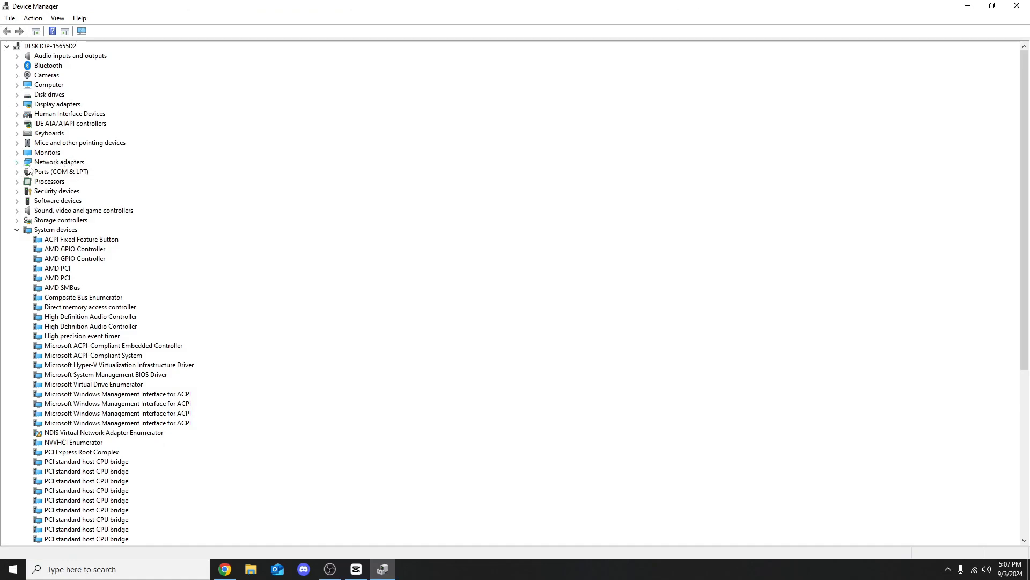
{"action": "left_click", "coordinate": [59, 161]}
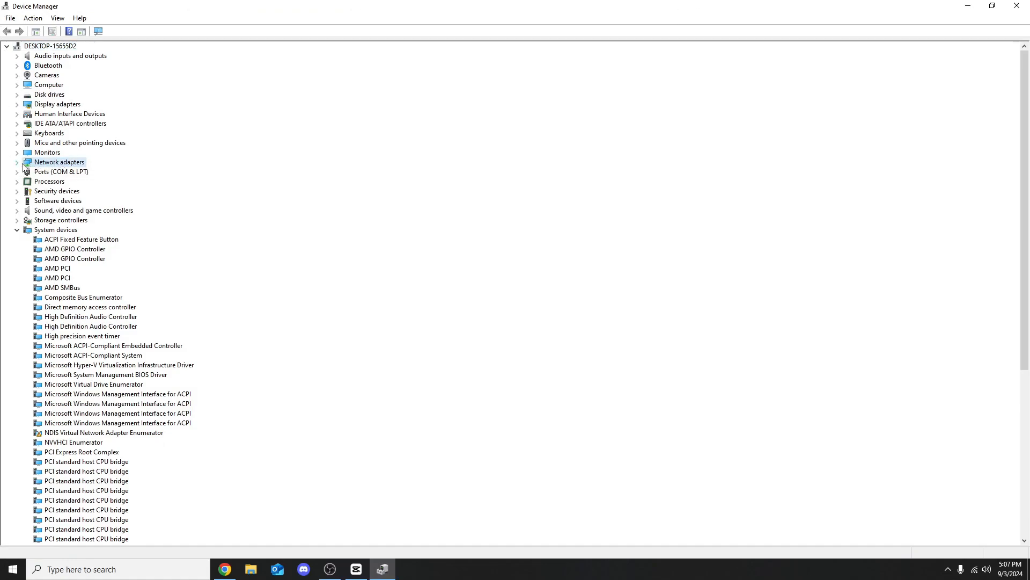
{"action": "left_click", "coordinate": [16, 161]}
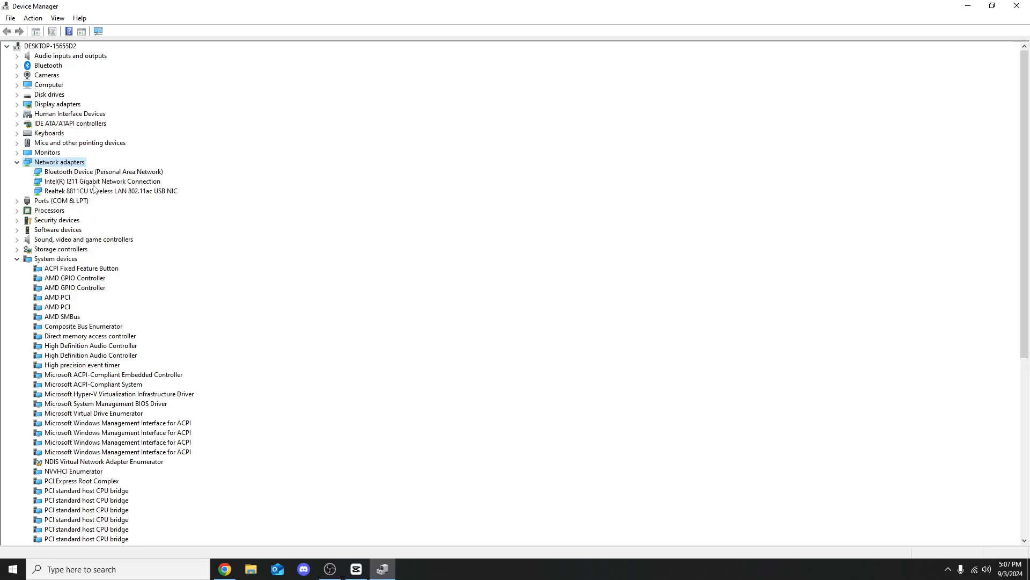
{"action": "mouse_move", "coordinate": [116, 196]}
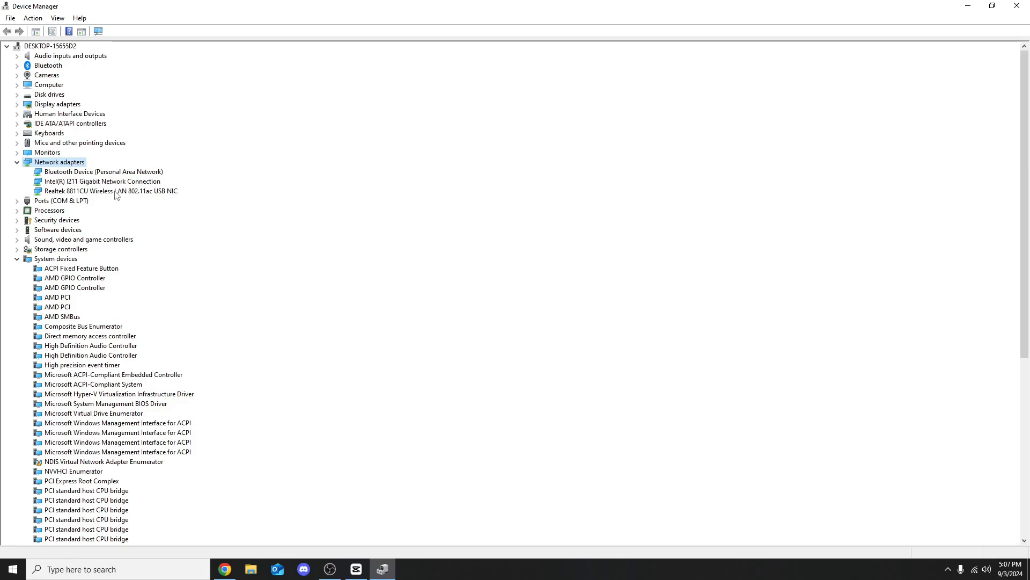
{"action": "mouse_move", "coordinate": [109, 192]}
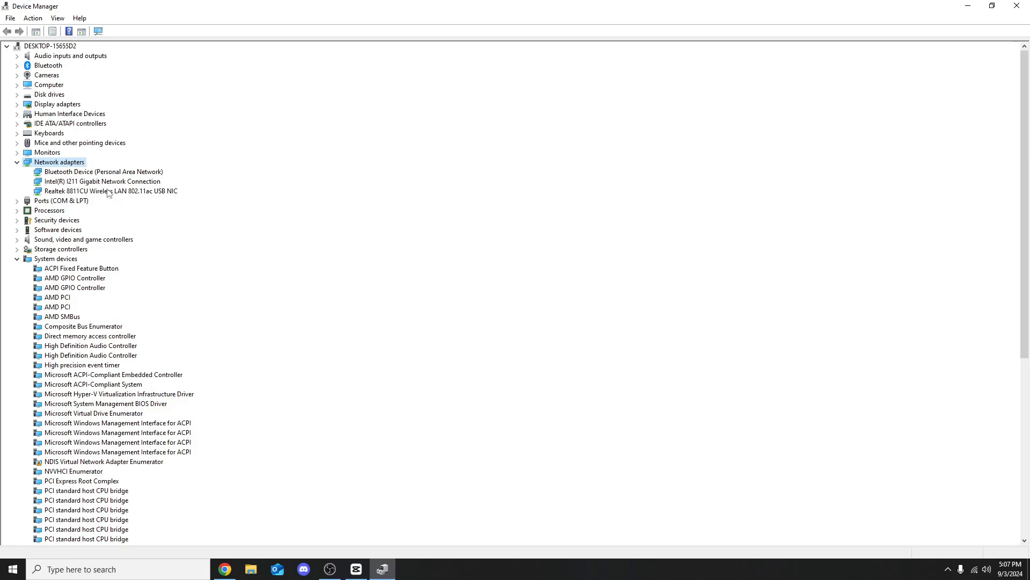
{"action": "left_click", "coordinate": [111, 191]}
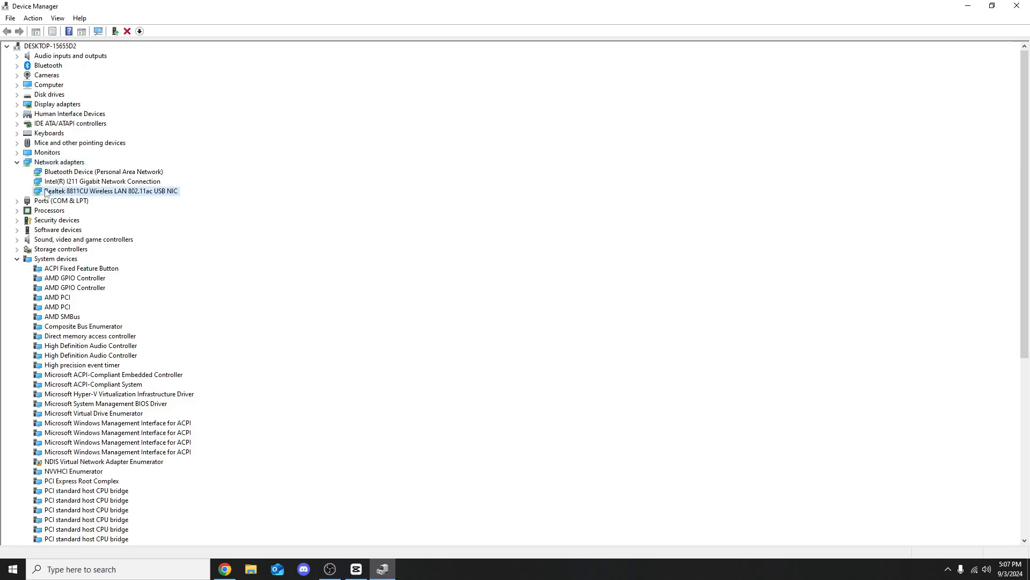
{"action": "mouse_move", "coordinate": [71, 196]}
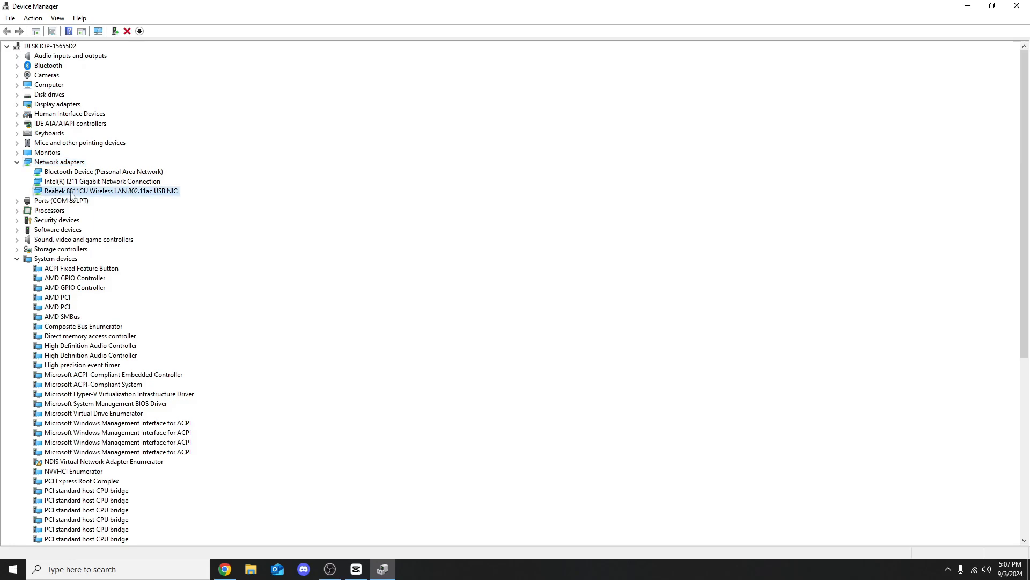
{"action": "mouse_move", "coordinate": [79, 191]}
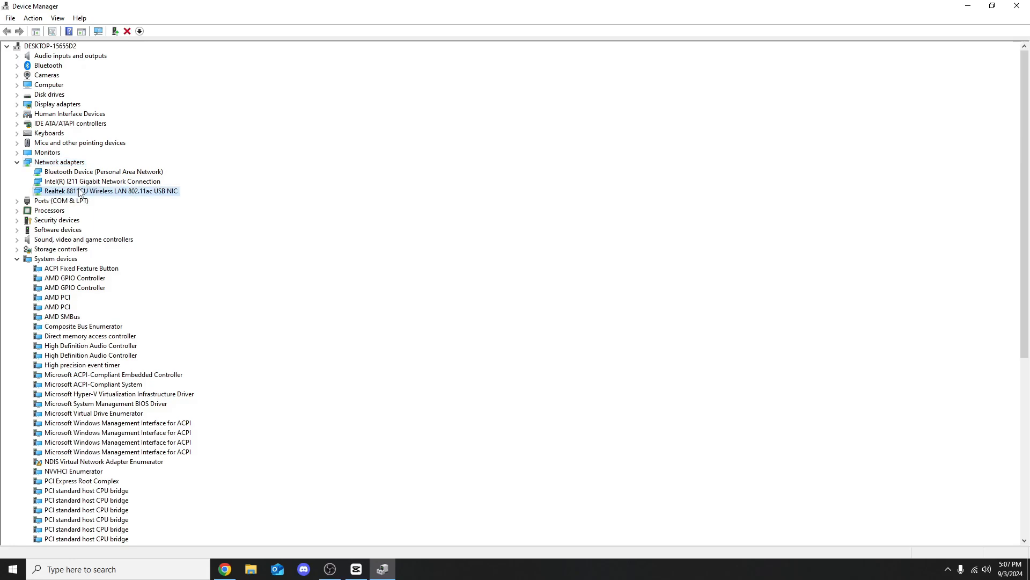
- Set the Realtek adapter's advanced VHT 2.4G property to Disable and click OK
{"action": "right_click", "coordinate": [109, 190]}
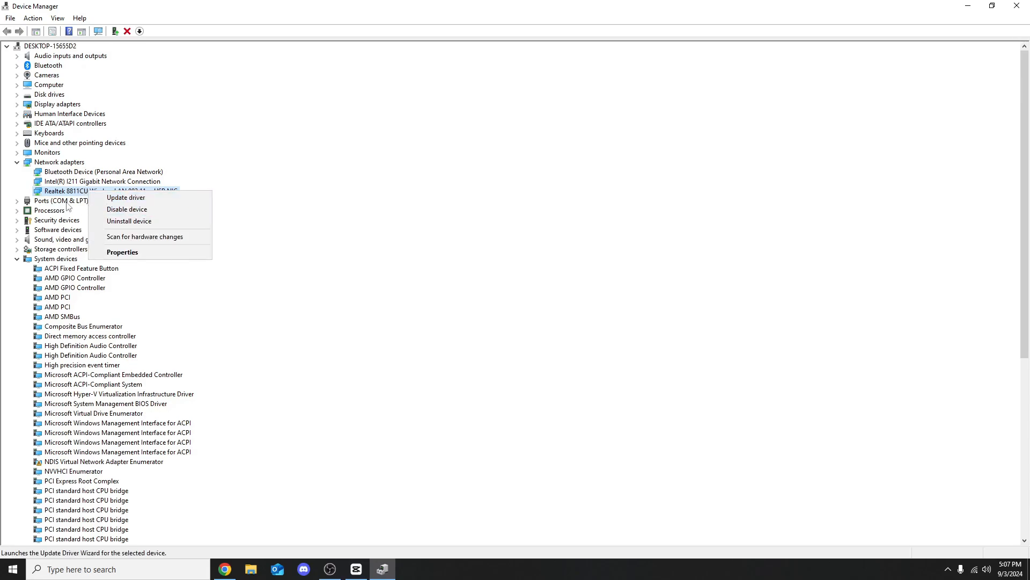
{"action": "left_click", "coordinate": [122, 251]}
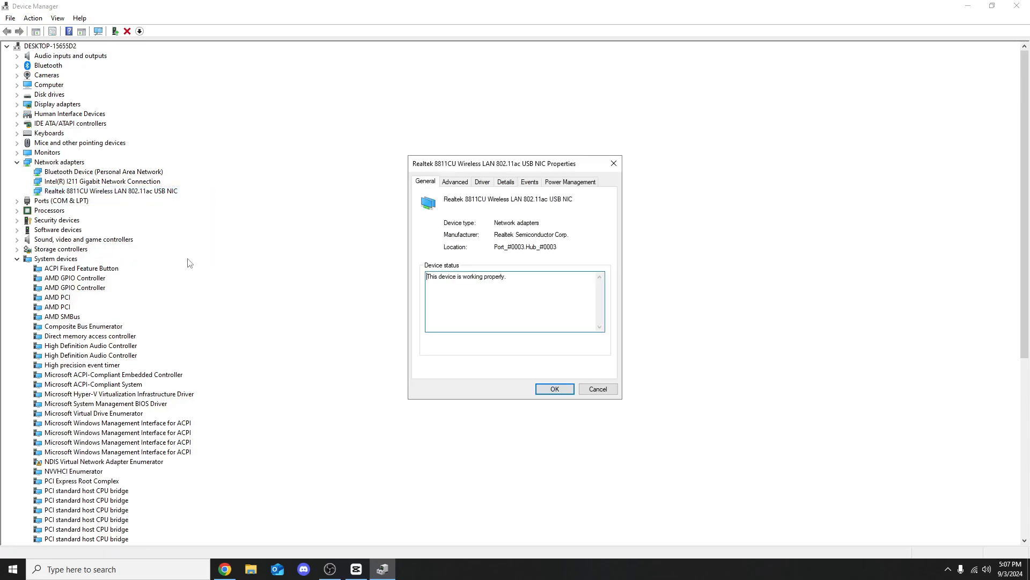
{"action": "left_click", "coordinate": [454, 181]}
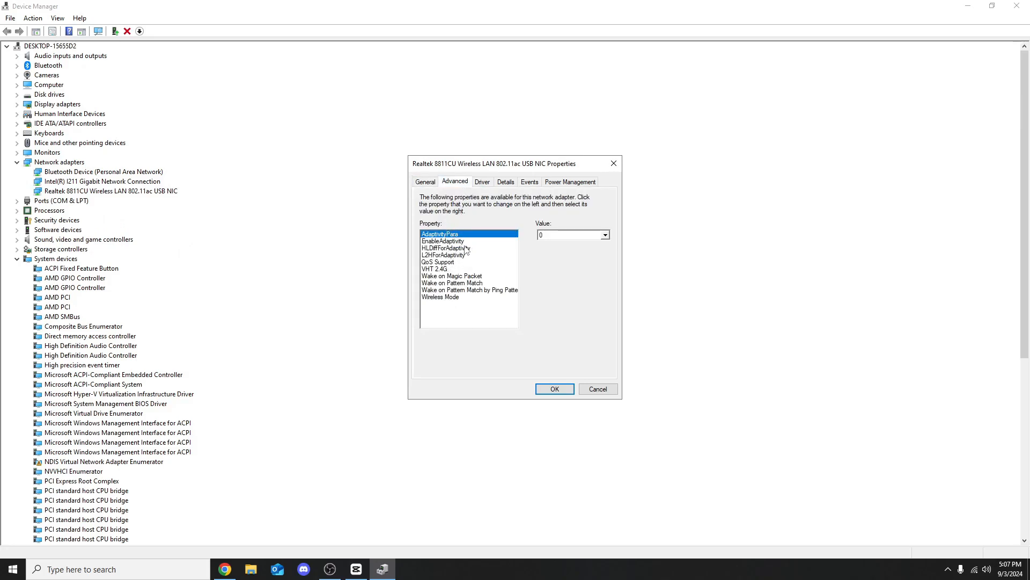
{"action": "left_click", "coordinate": [435, 268]}
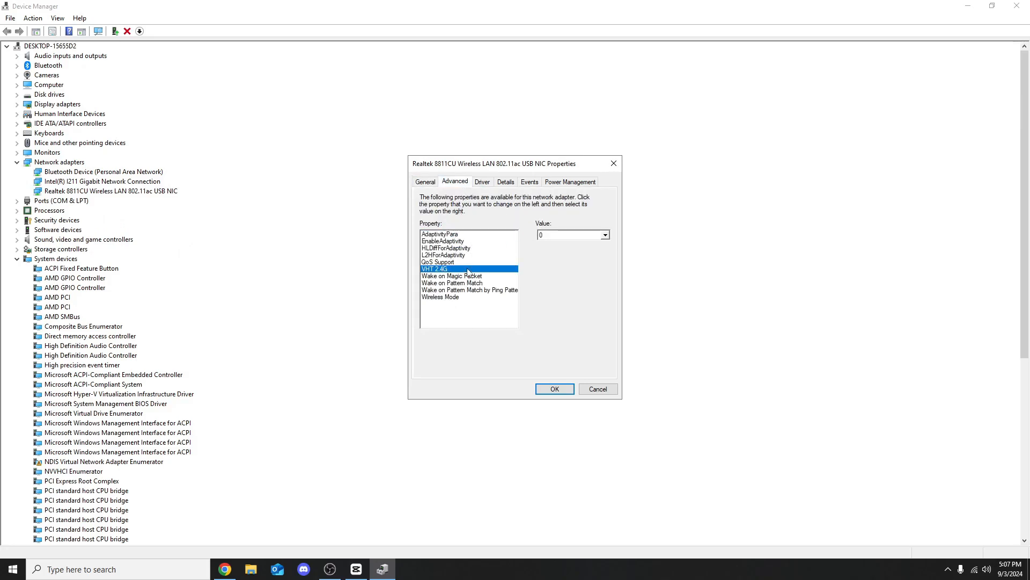
{"action": "left_click", "coordinate": [571, 235]}
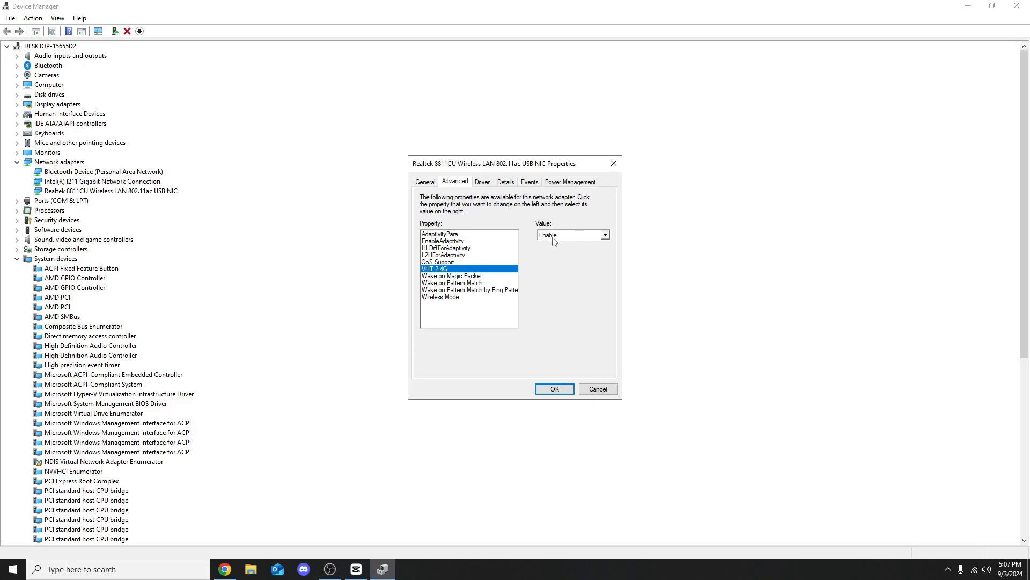
{"action": "mouse_move", "coordinate": [555, 239]}
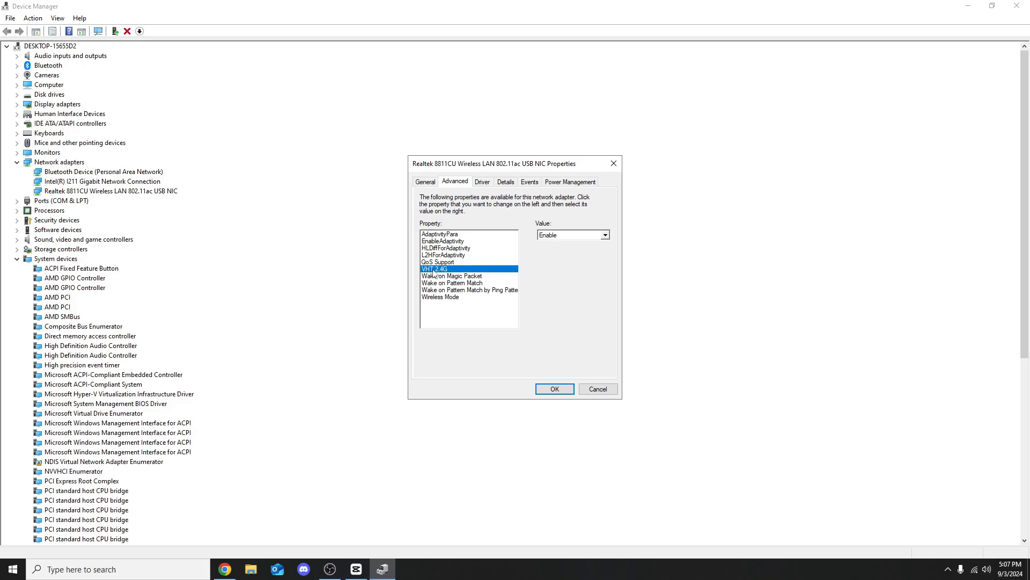
{"action": "mouse_move", "coordinate": [550, 241]}
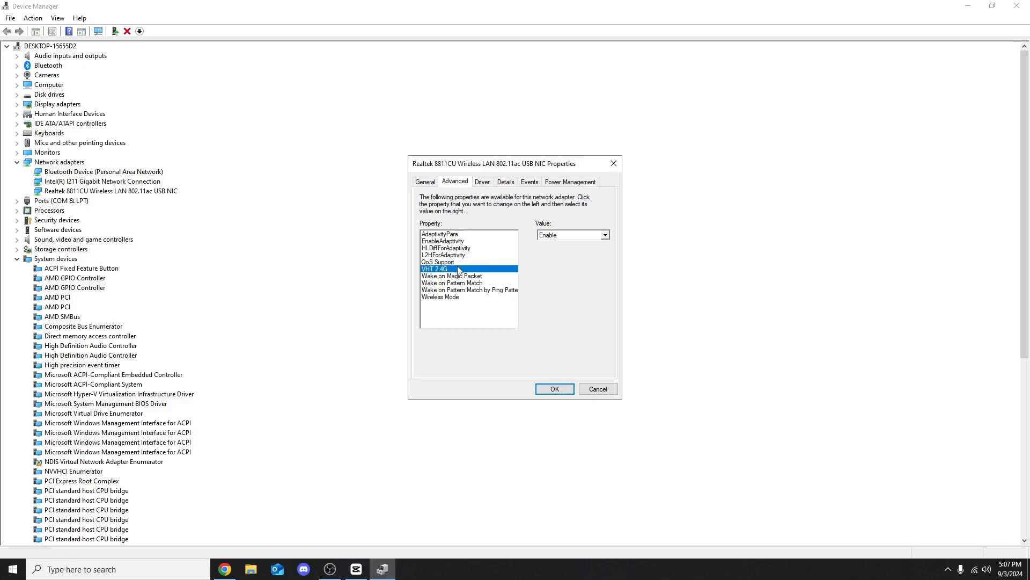
{"action": "mouse_move", "coordinate": [461, 274]}
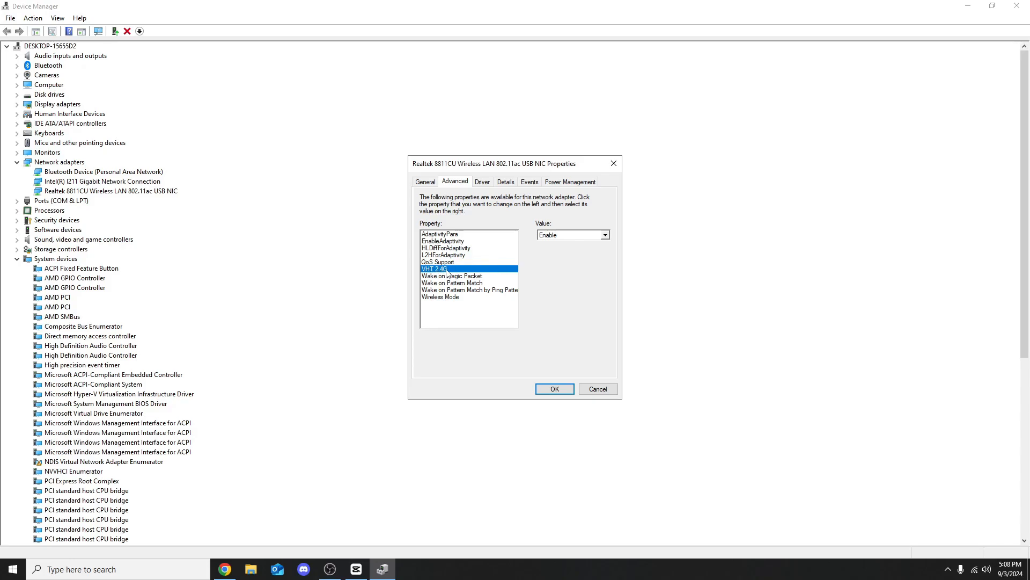
{"action": "mouse_move", "coordinate": [555, 255]}
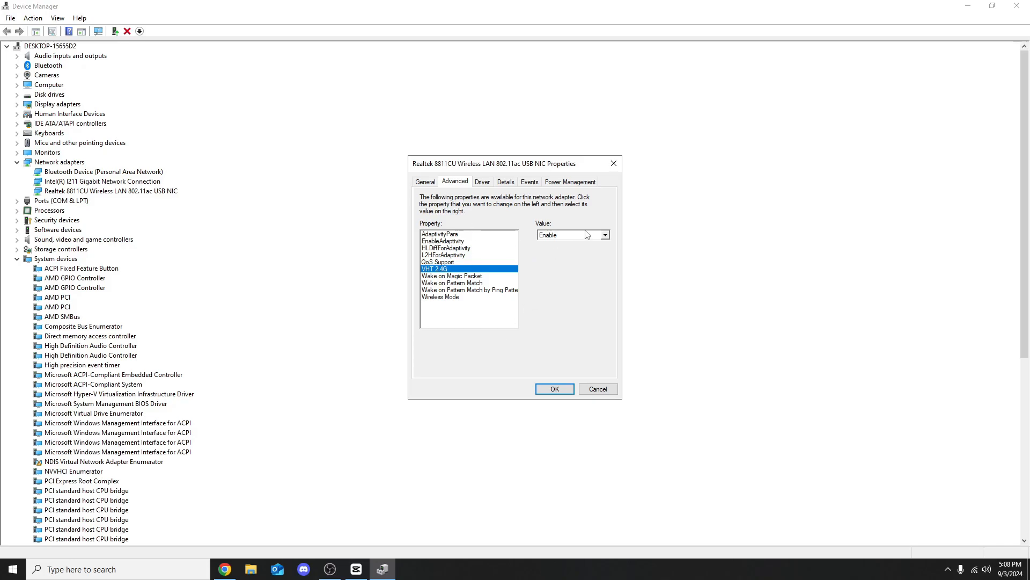
{"action": "left_click", "coordinate": [604, 234]}
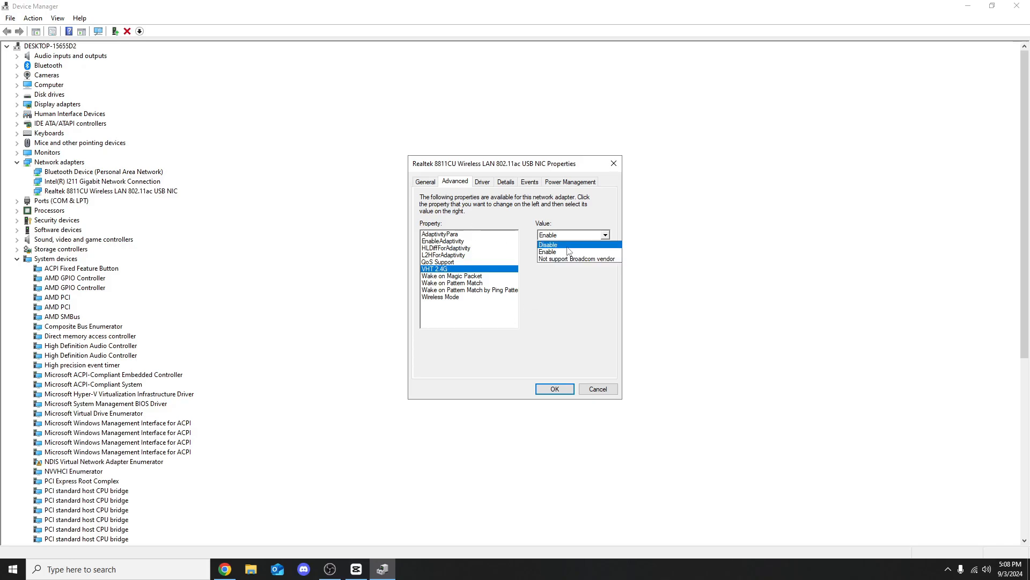
{"action": "left_click", "coordinate": [547, 245]}
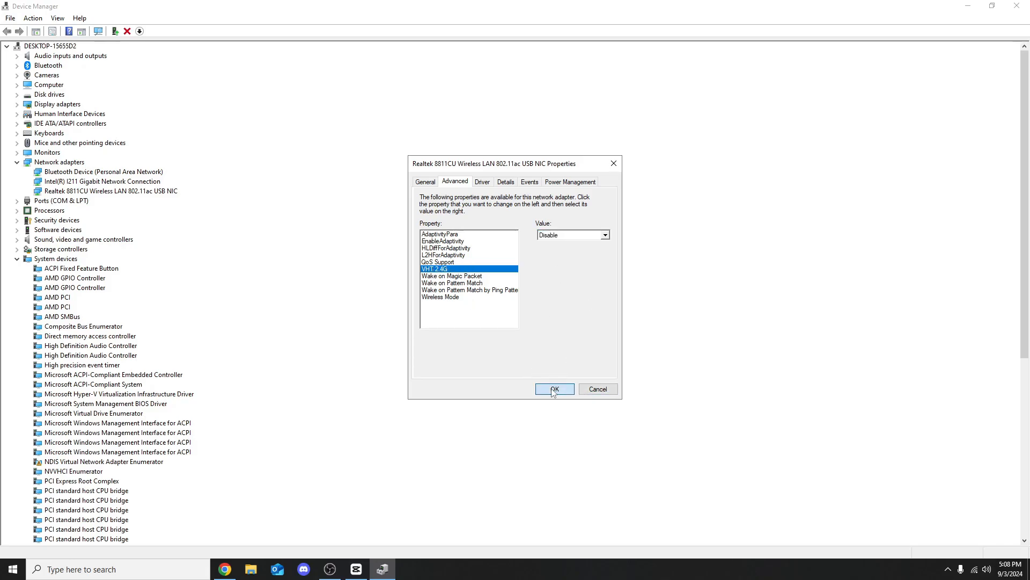
{"action": "left_click", "coordinate": [553, 388]}
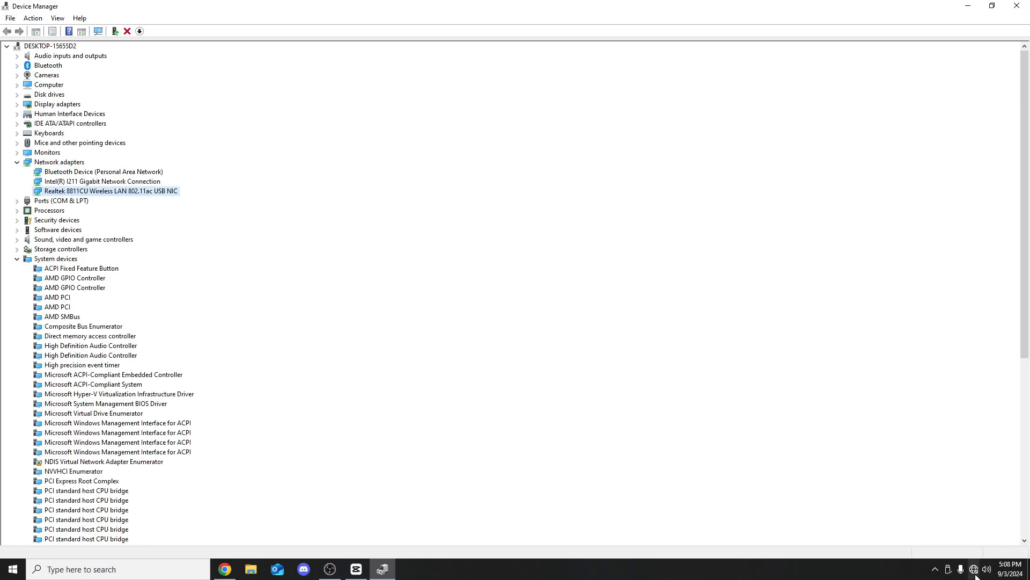
{"action": "mouse_move", "coordinate": [878, 453]}
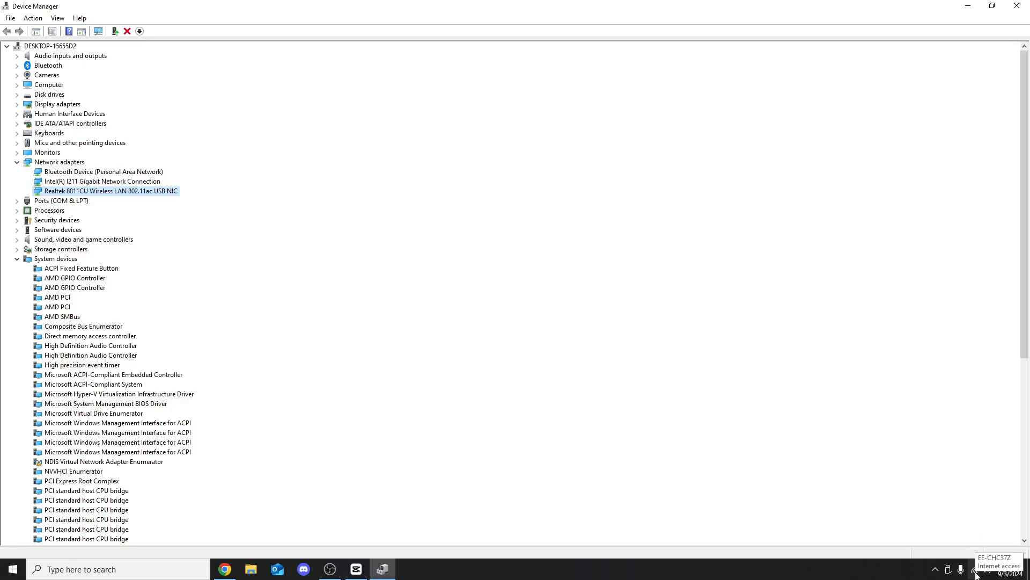
{"action": "mouse_move", "coordinate": [170, 194]}
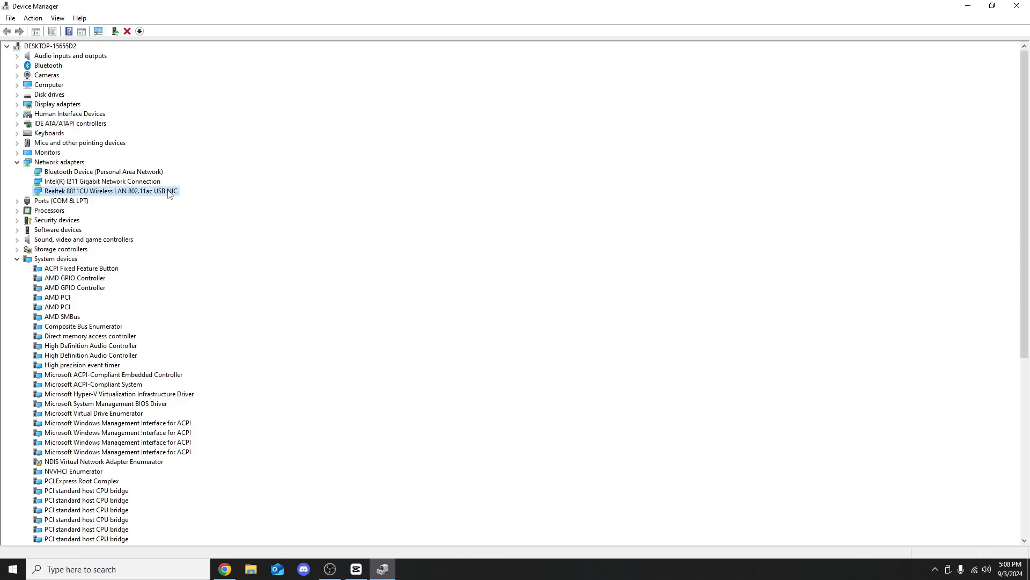
- Set the Realtek adapter's advanced Wireless Mode property to IEEE 802.11ac
{"action": "double_click", "coordinate": [110, 191]}
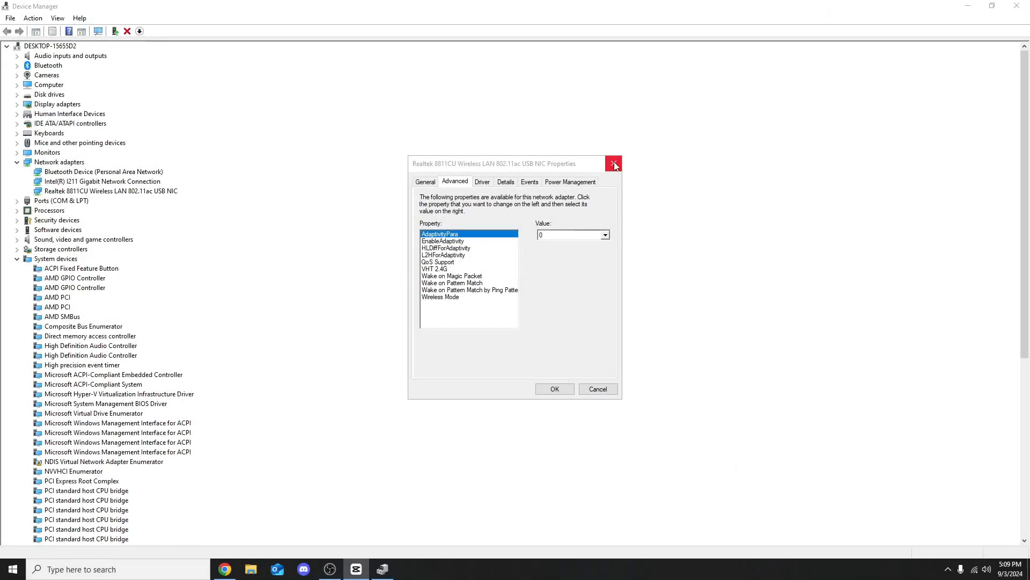
{"action": "left_click", "coordinate": [612, 164]}
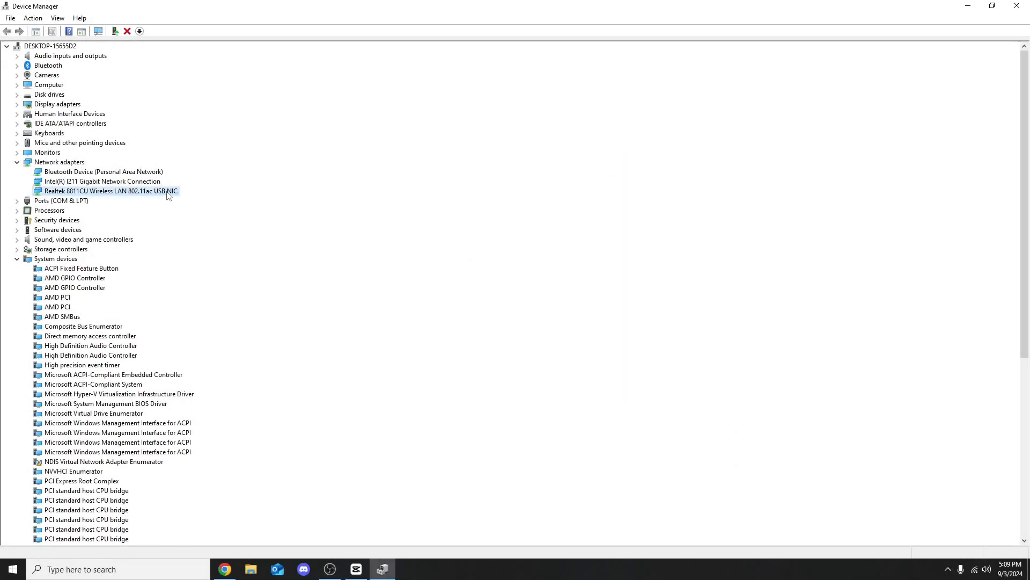
{"action": "right_click", "coordinate": [111, 191]}
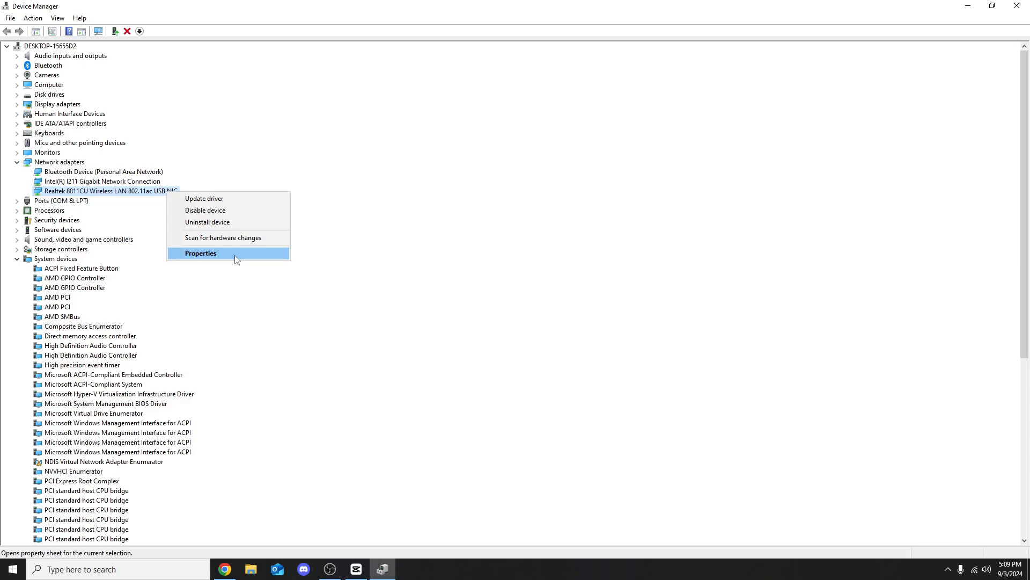
{"action": "left_click", "coordinate": [200, 253]}
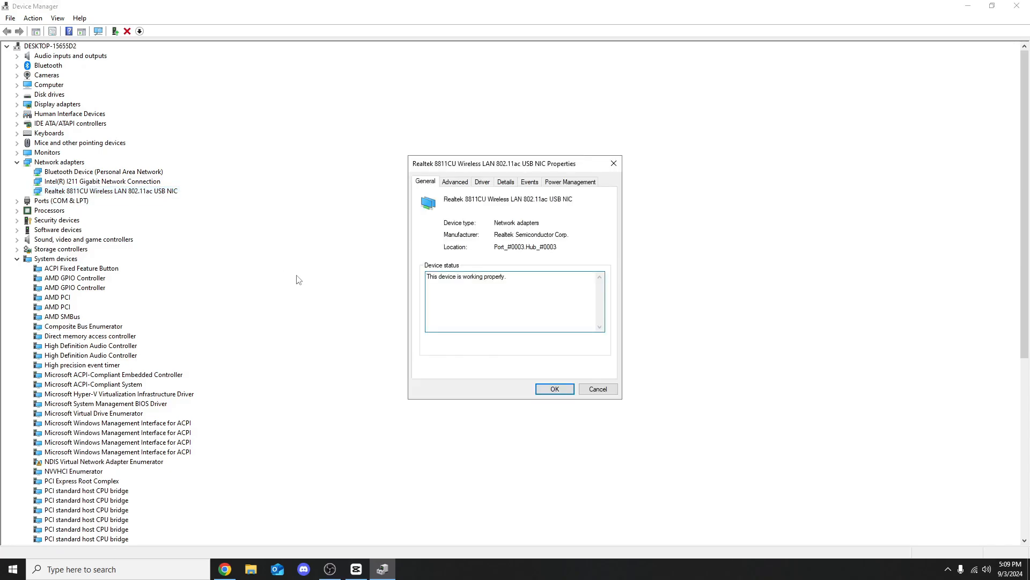
{"action": "mouse_move", "coordinate": [519, 216]}
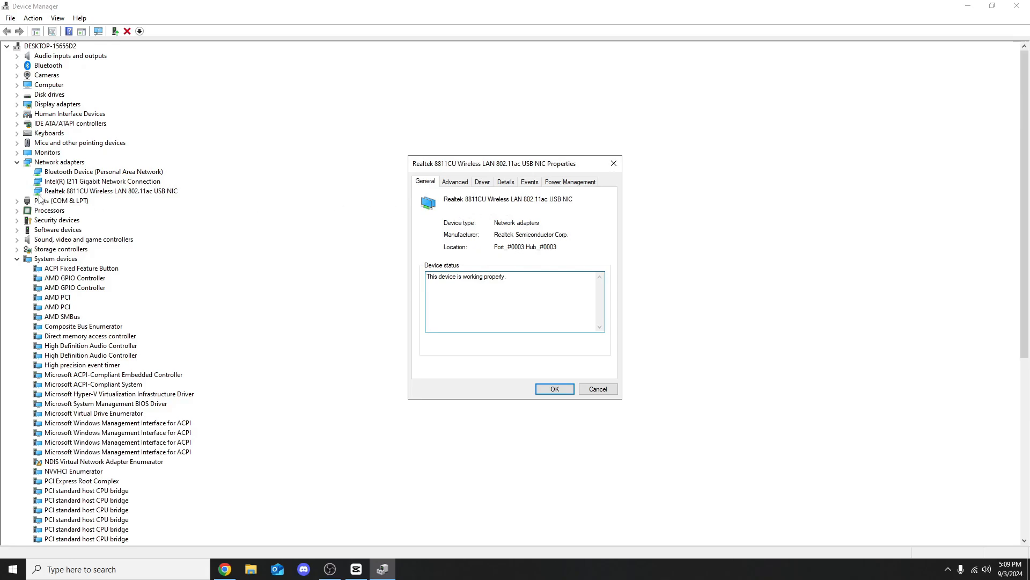
{"action": "left_click", "coordinate": [454, 182]}
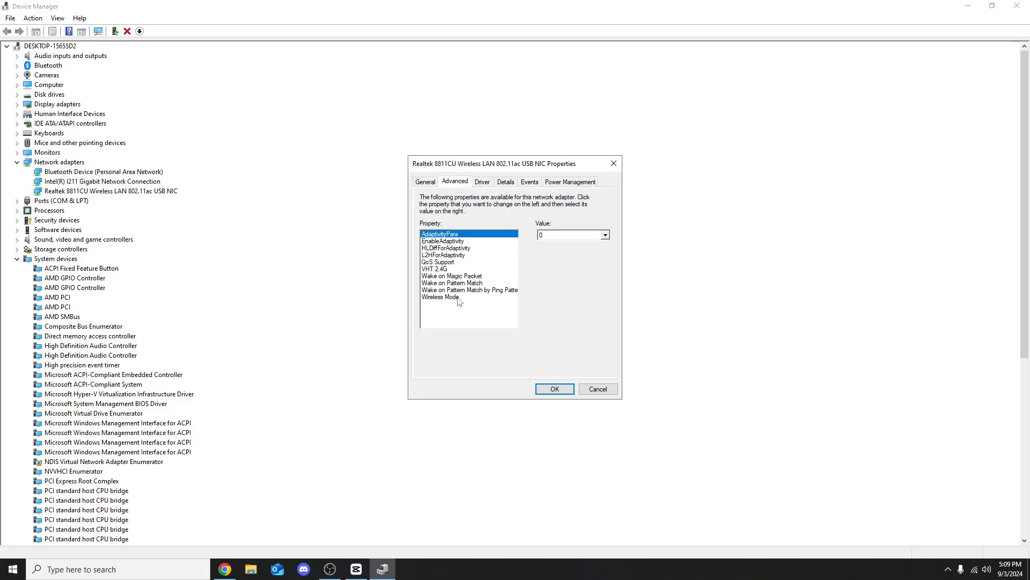
{"action": "left_click", "coordinate": [440, 296]}
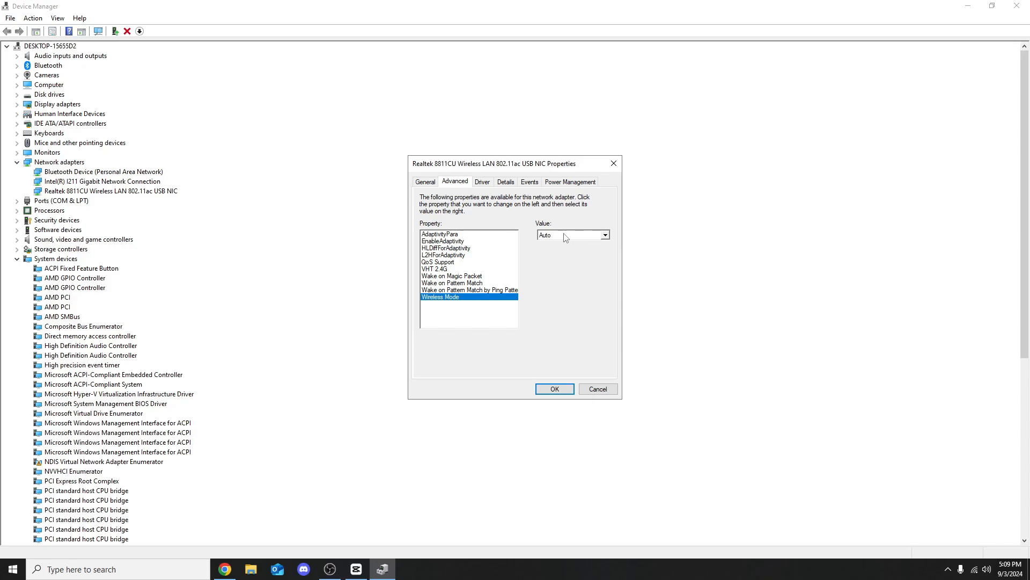
{"action": "left_click", "coordinate": [603, 234]}
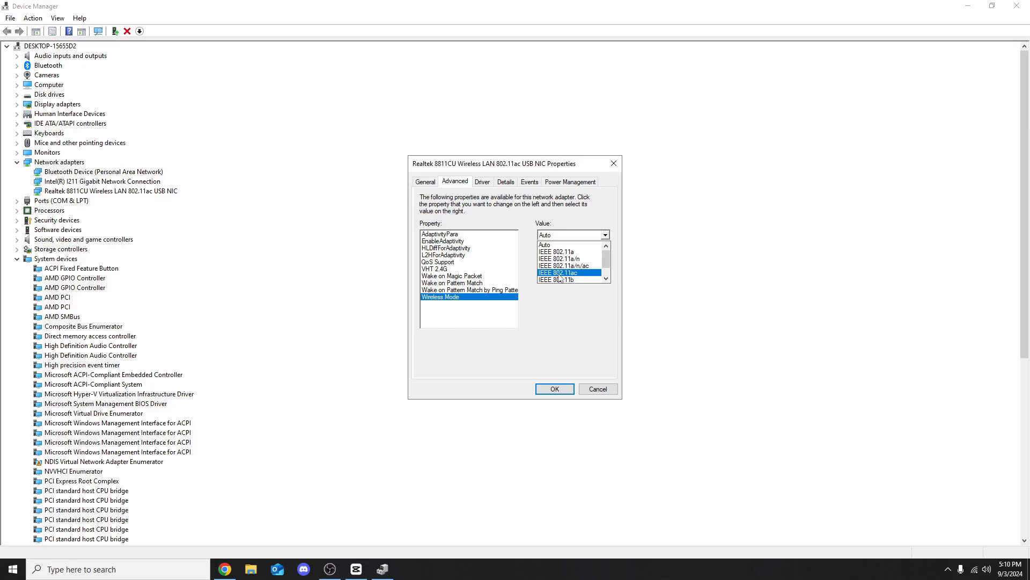
{"action": "left_click", "coordinate": [559, 273]}
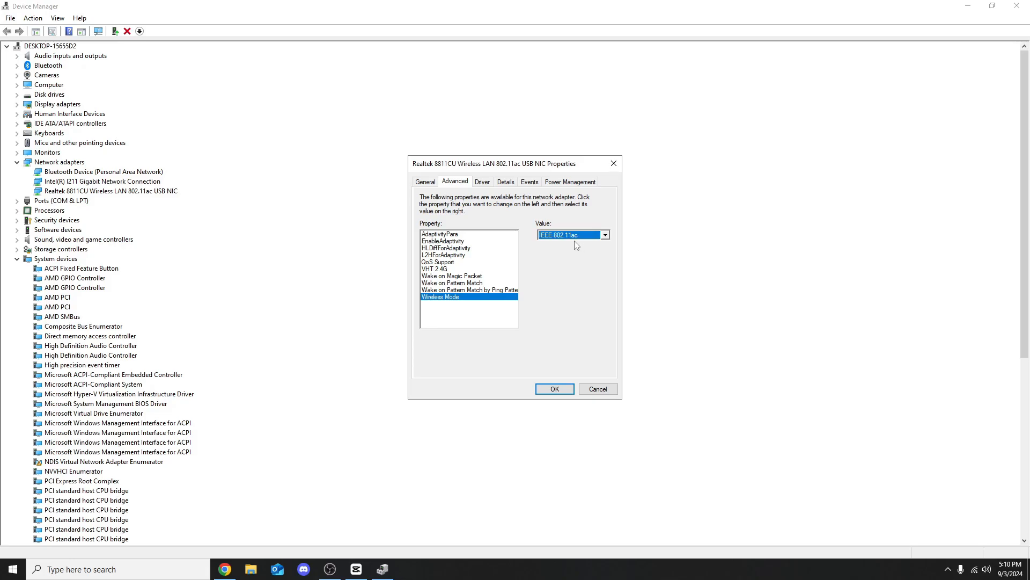
- Confirm Wireless Mode stays IEEE 802.11ac, check VHT 2.4G, and apply the change
{"action": "left_click", "coordinate": [603, 235]}
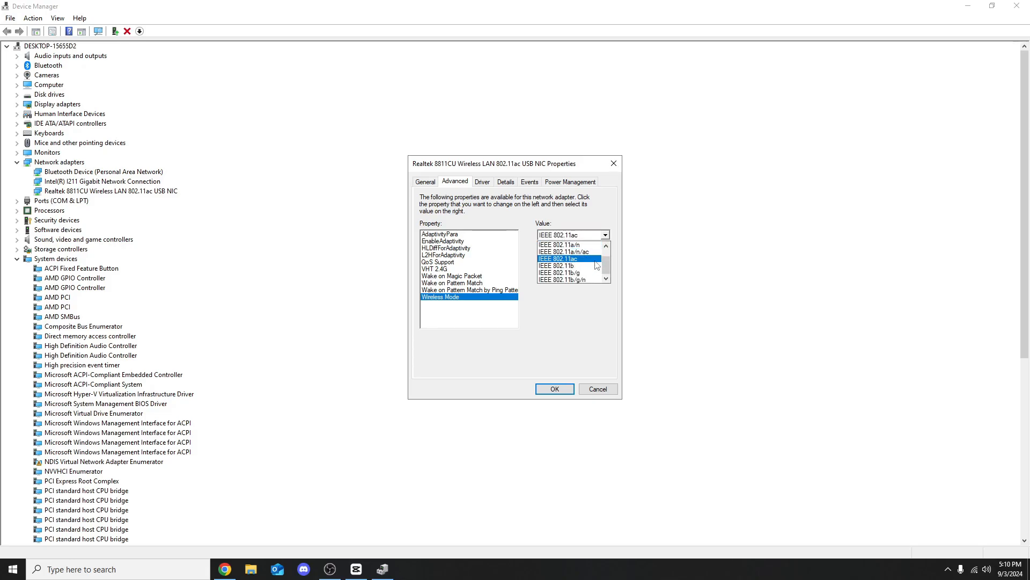
{"action": "left_click", "coordinate": [558, 258]}
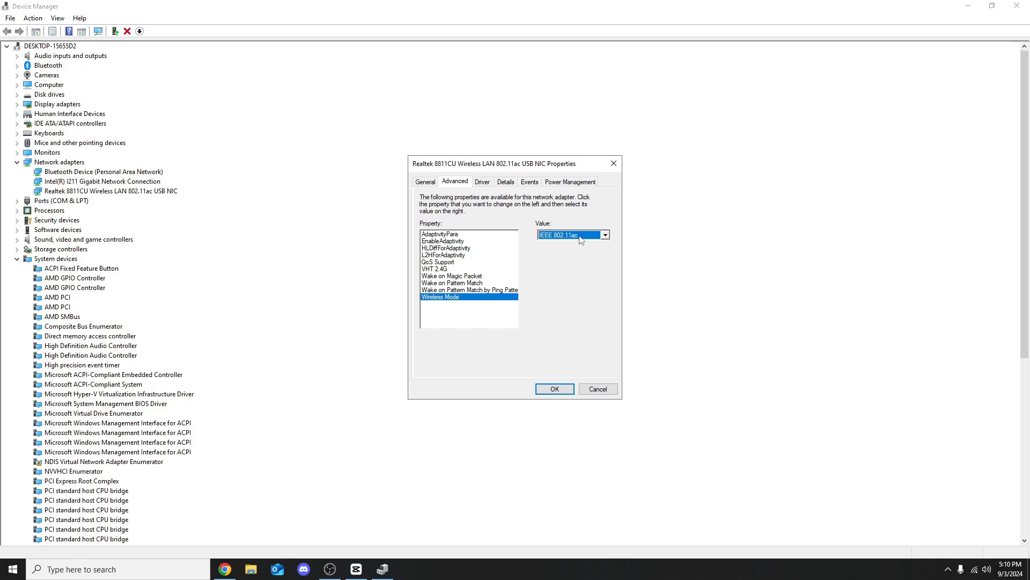
{"action": "mouse_move", "coordinate": [655, 283]}
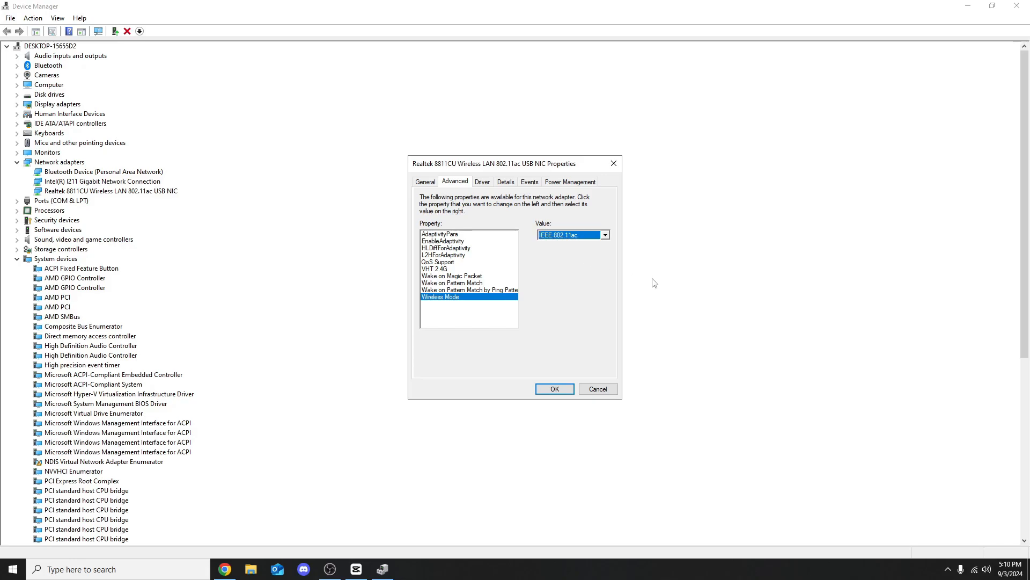
{"action": "mouse_move", "coordinate": [721, 254]}
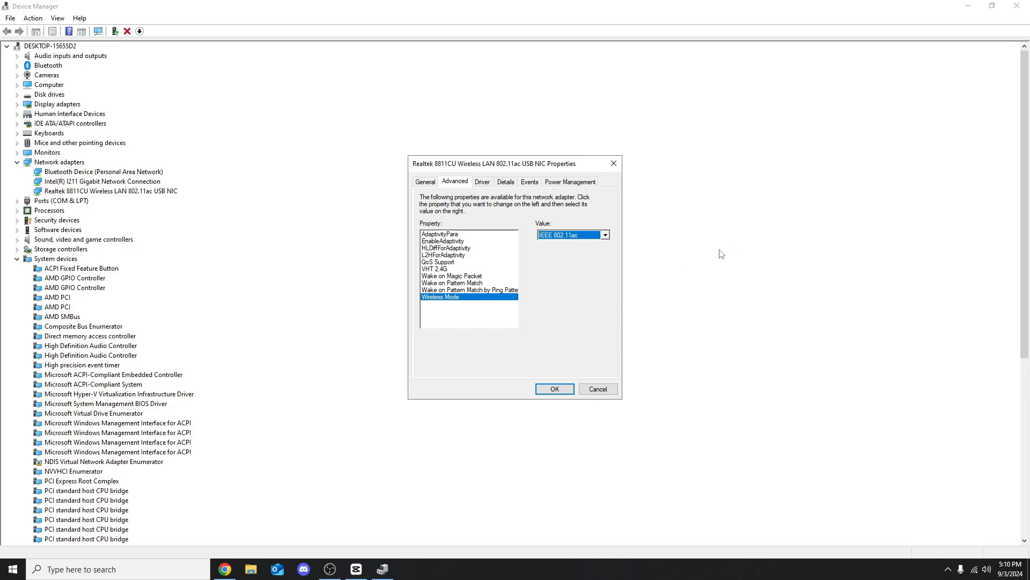
{"action": "mouse_move", "coordinate": [458, 263]}
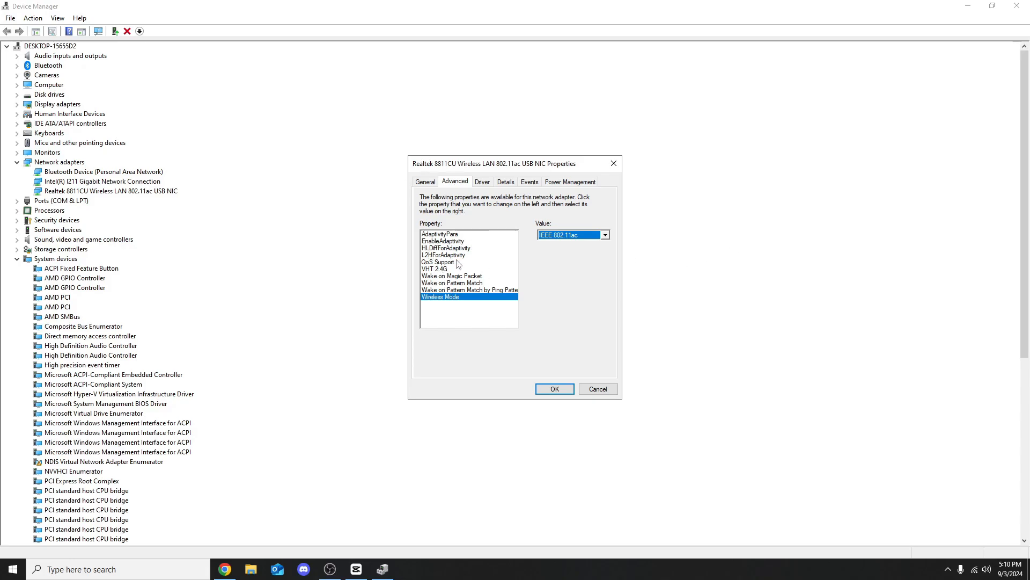
{"action": "left_click", "coordinate": [434, 269]}
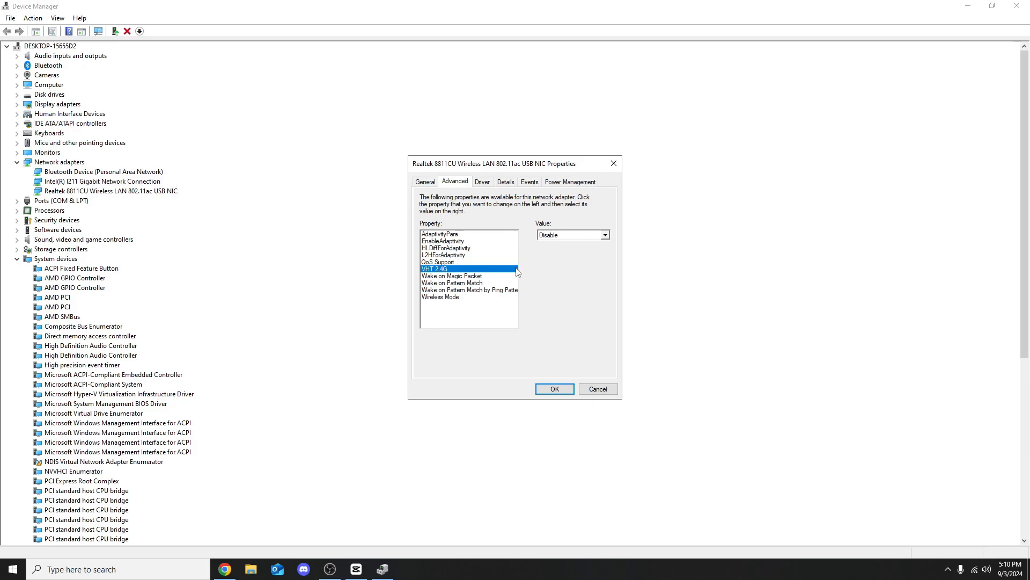
{"action": "left_click", "coordinate": [440, 296]}
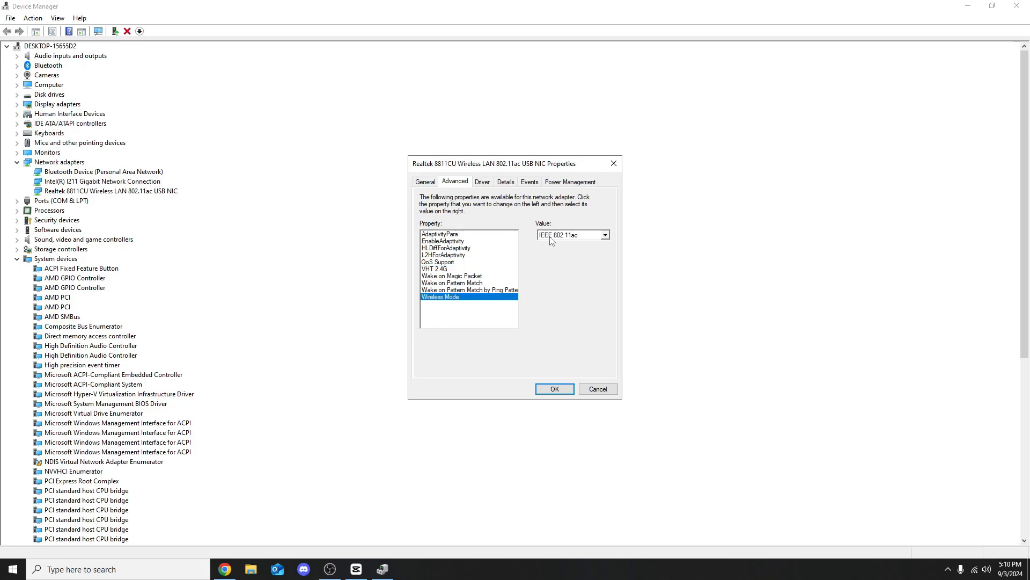
{"action": "mouse_move", "coordinate": [557, 241]}
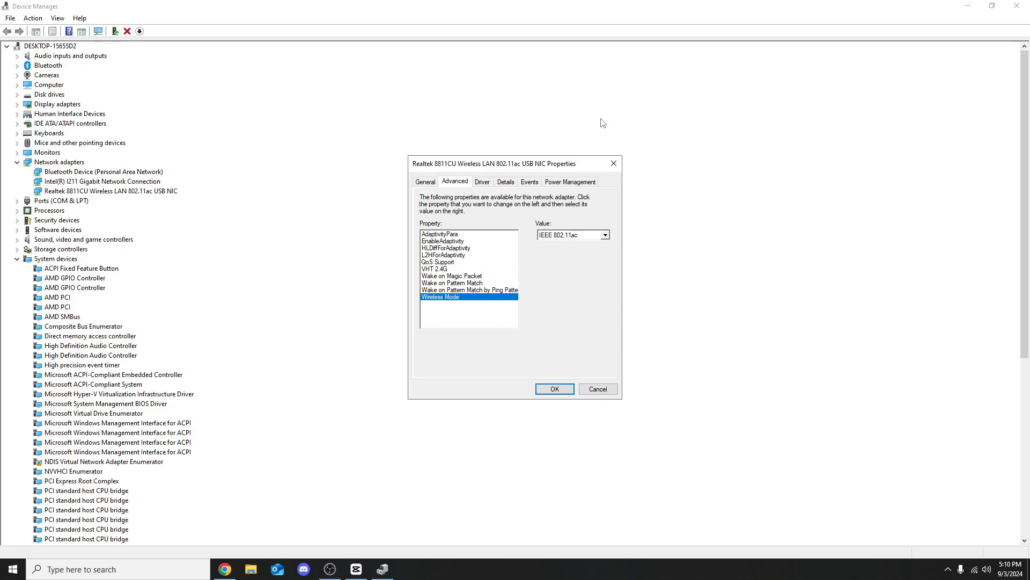
{"action": "mouse_move", "coordinate": [592, 226]}
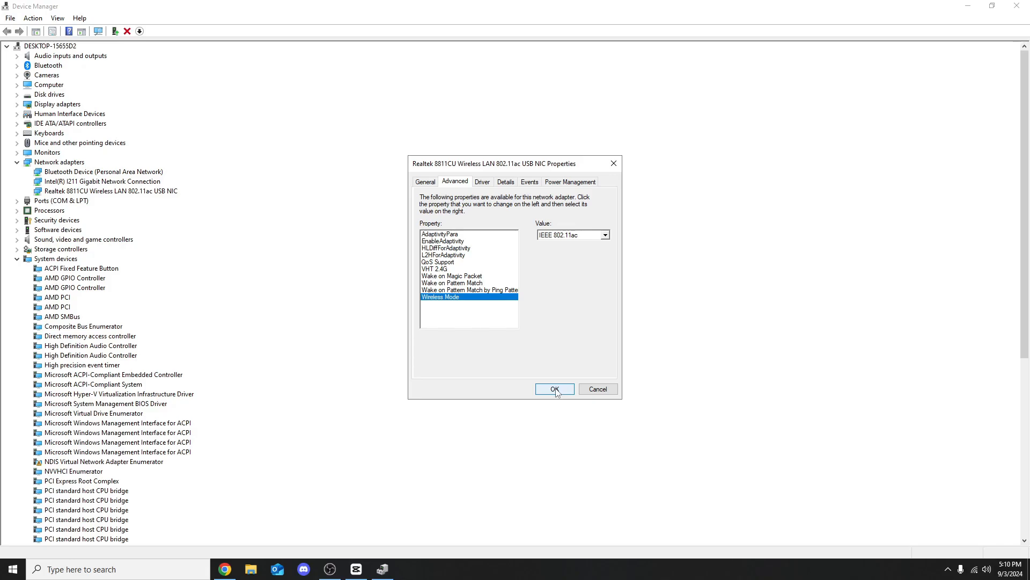
{"action": "left_click", "coordinate": [553, 389]}
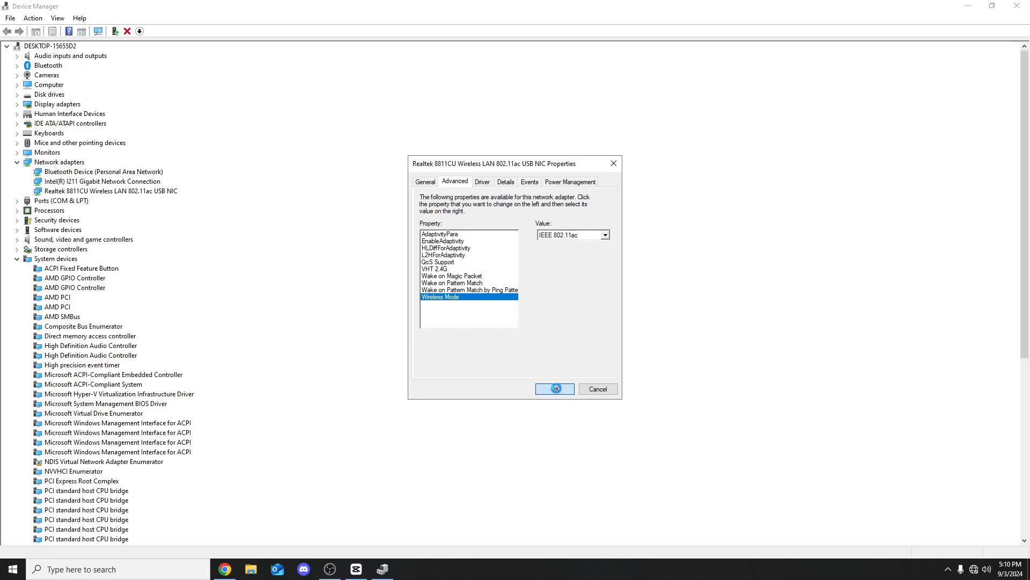
{"action": "left_click", "coordinate": [554, 388]}
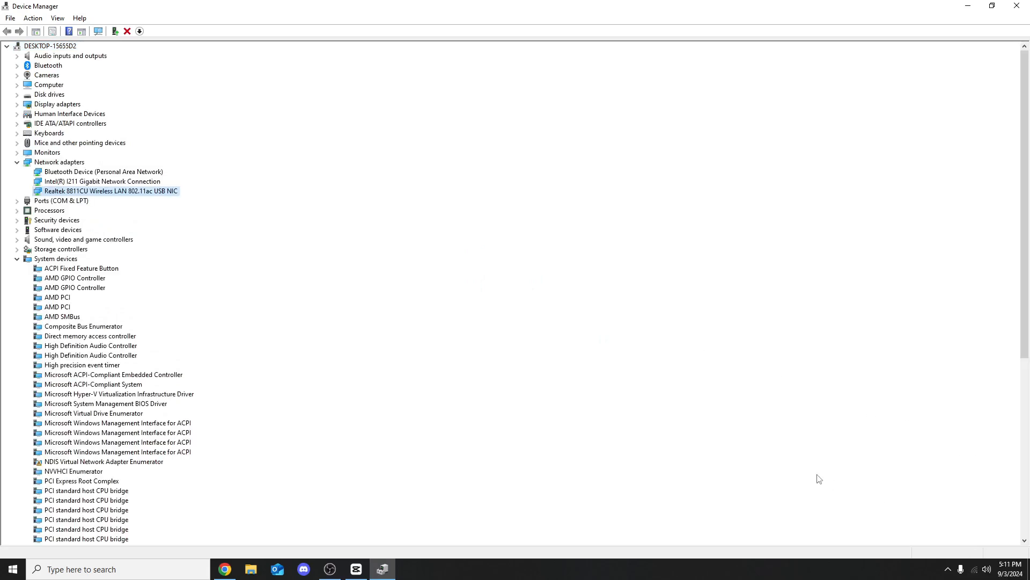
{"action": "mouse_move", "coordinate": [960, 537]}
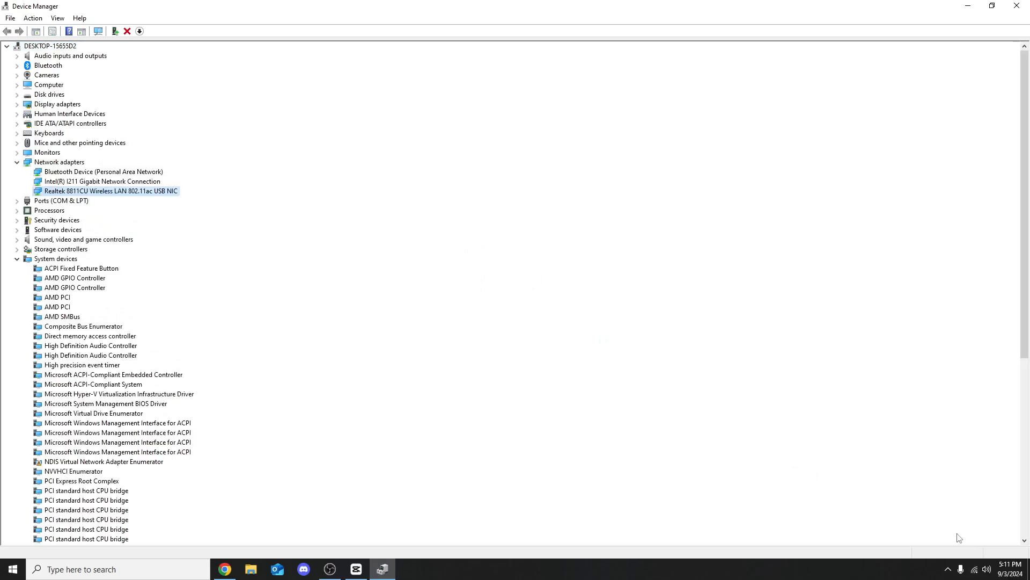
{"action": "mouse_move", "coordinate": [986, 293]}
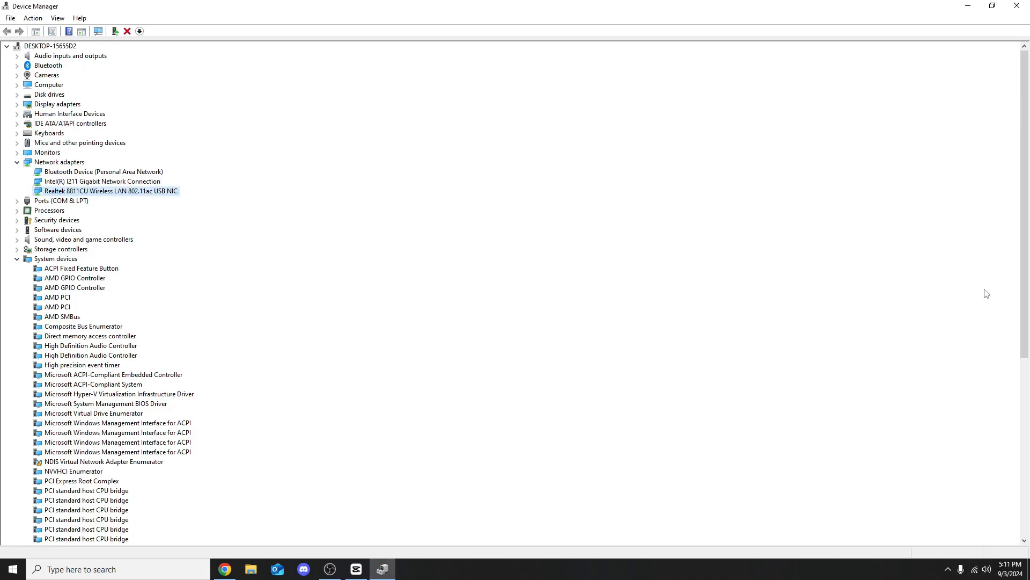
{"action": "mouse_move", "coordinate": [979, 29]}
{"action": "type", "text": "contr"}
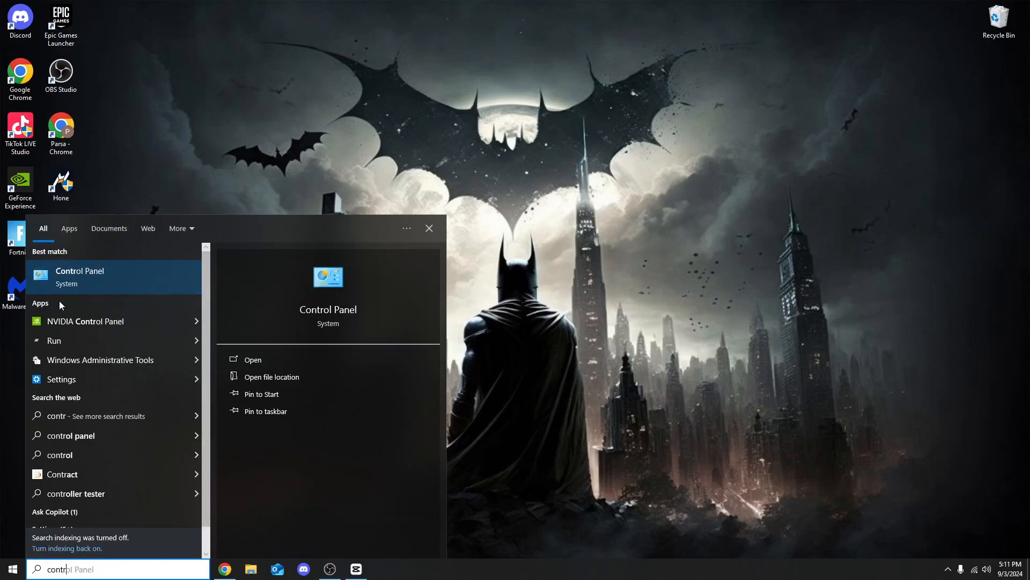
- Open Network and Sharing Centre in Control Panel and show the EE-CHC37Z WiFi status
{"action": "left_click", "coordinate": [79, 275]}
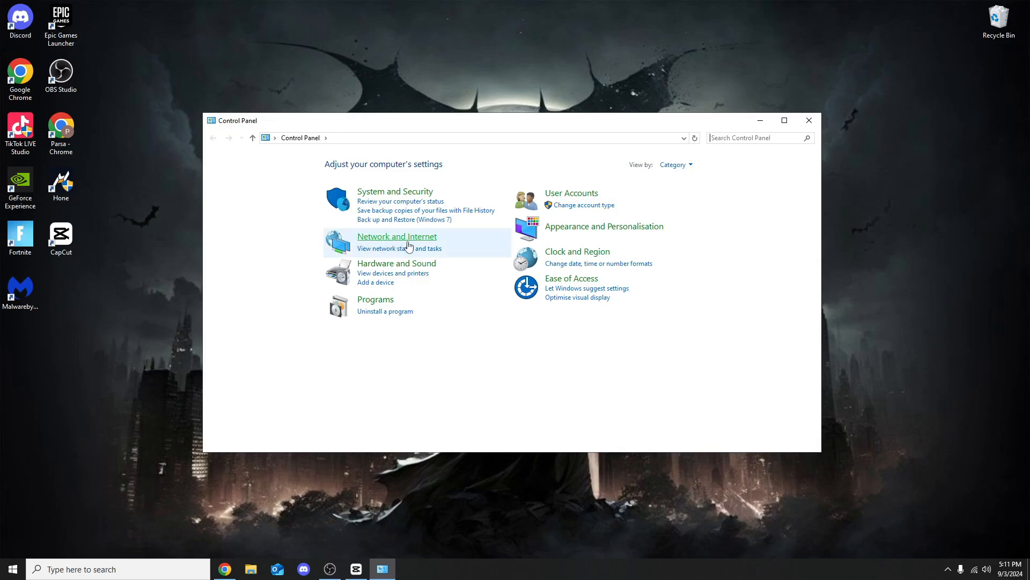
{"action": "left_click", "coordinate": [396, 237]}
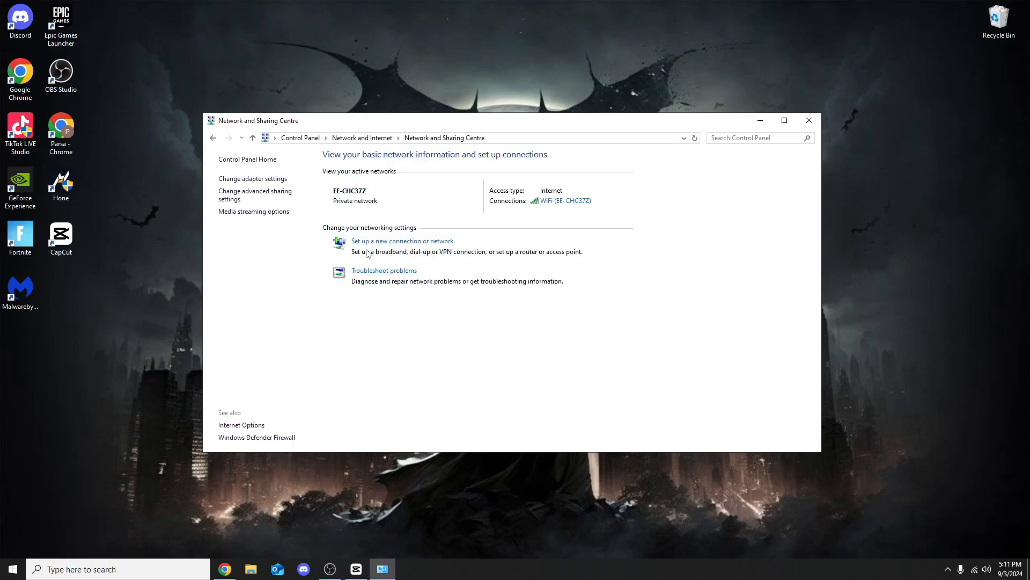
{"action": "mouse_move", "coordinate": [582, 176]}
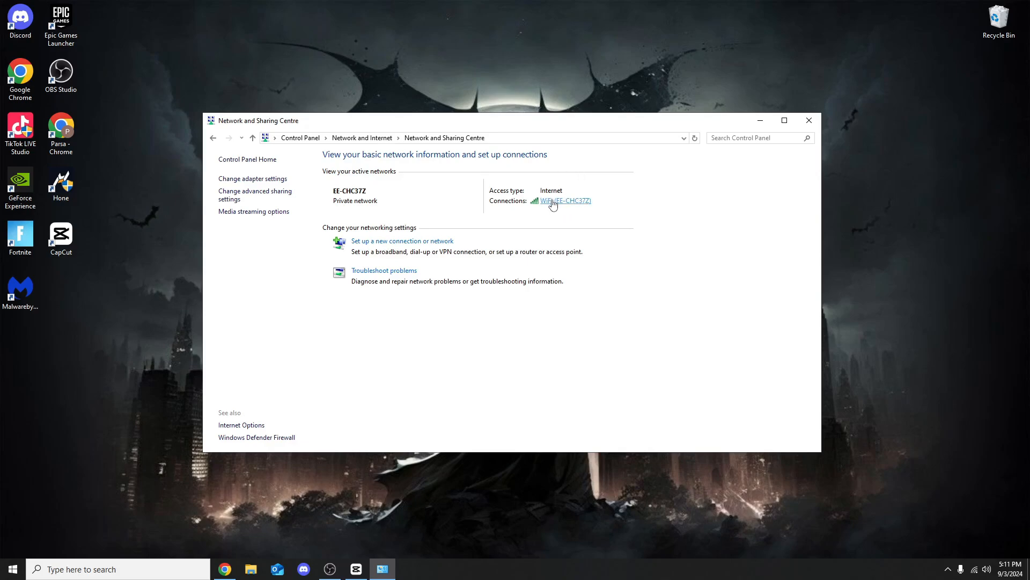
{"action": "left_click", "coordinate": [564, 200]}
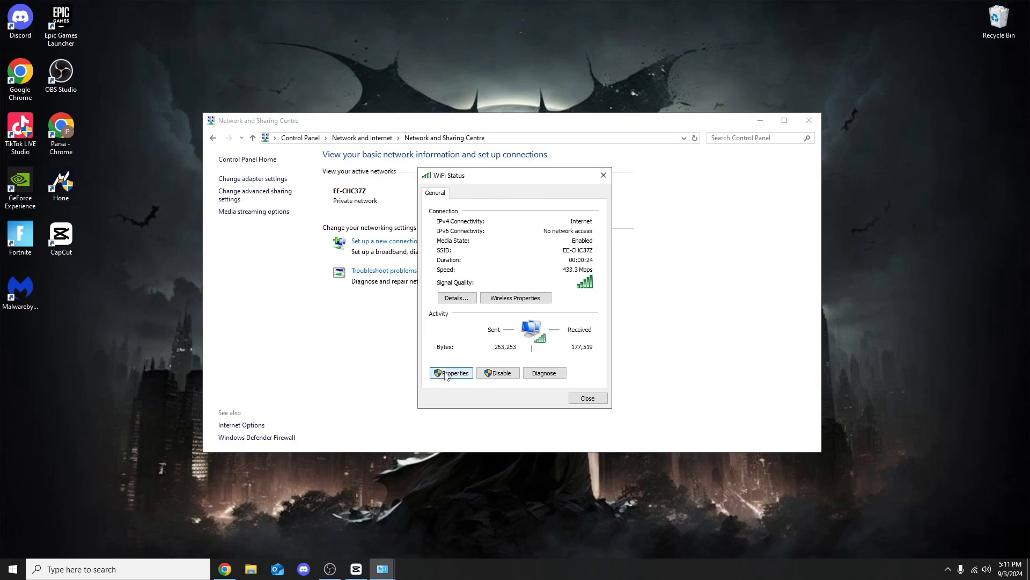
- Review the WiFi connection's items, then open Internet Protocol Version 4 (TCP/IPv4) properties
{"action": "left_click", "coordinate": [451, 373]}
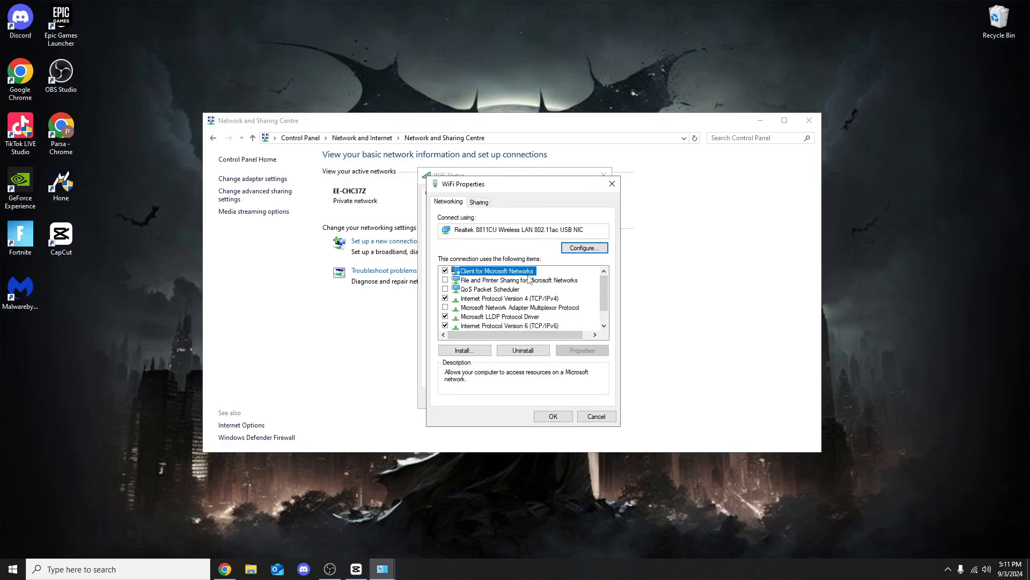
{"action": "mouse_move", "coordinate": [480, 279]}
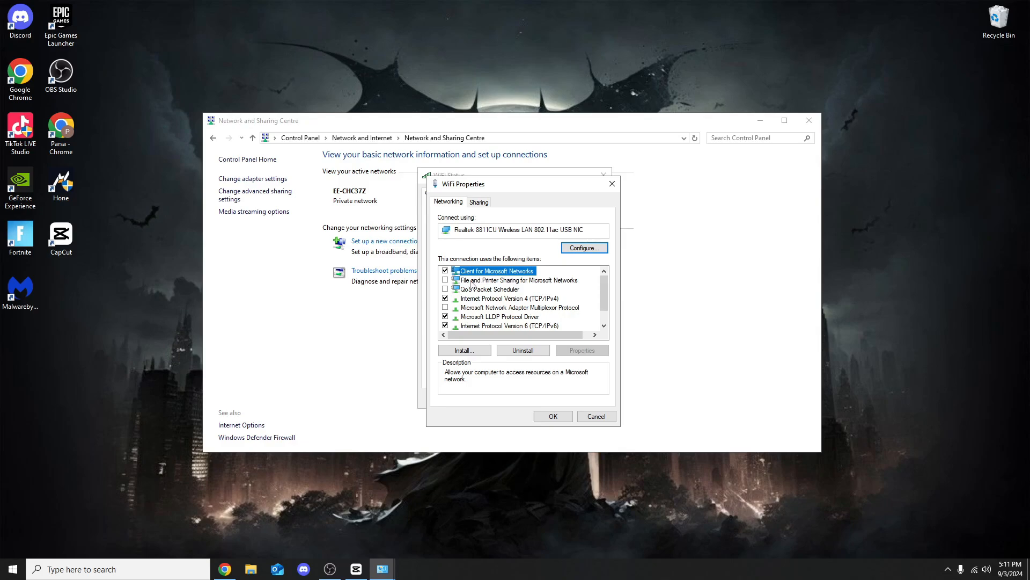
{"action": "mouse_move", "coordinate": [487, 283]}
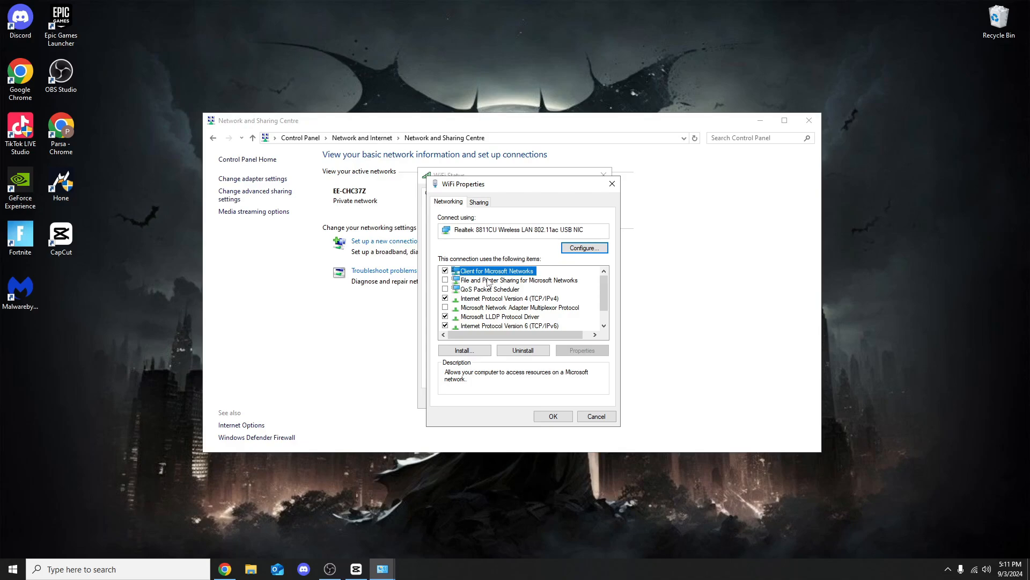
{"action": "left_click", "coordinate": [518, 279]}
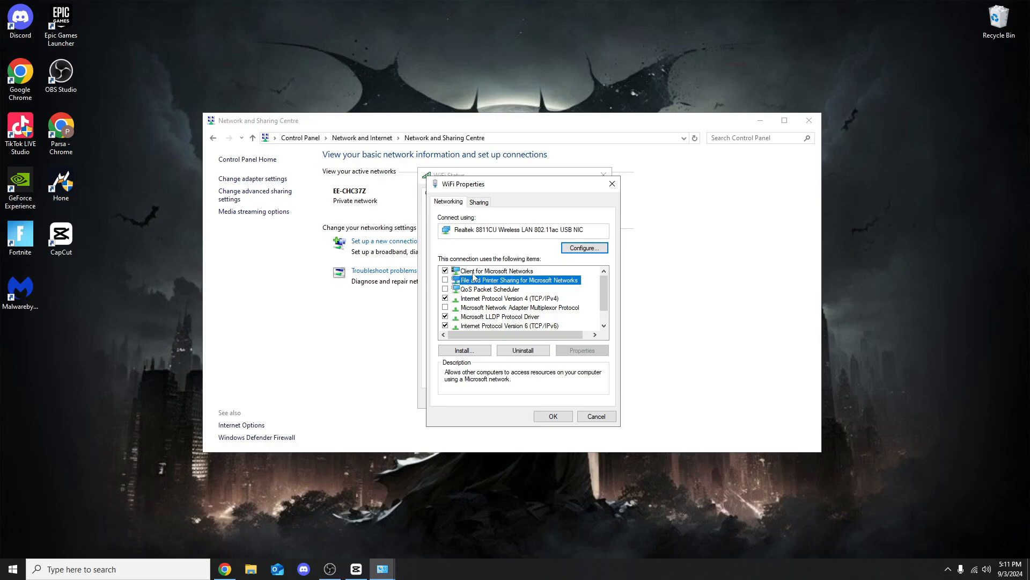
{"action": "left_click", "coordinate": [490, 289]}
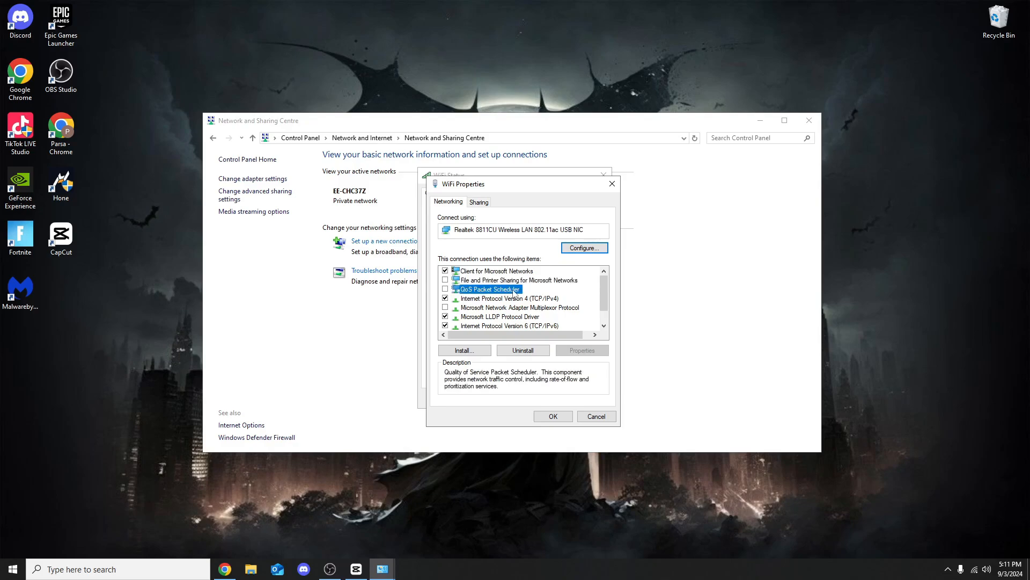
{"action": "left_click", "coordinate": [519, 307]}
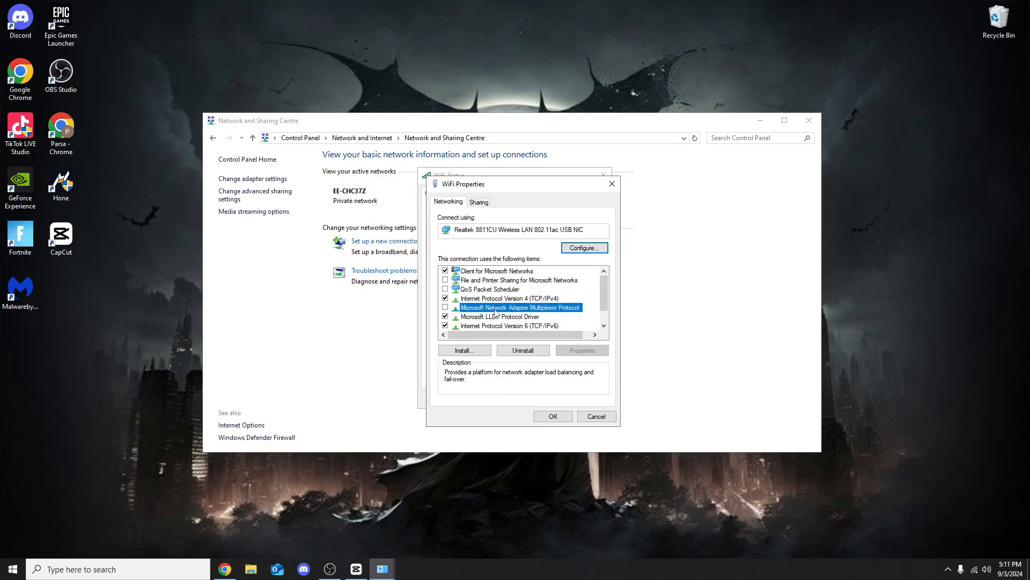
{"action": "mouse_move", "coordinate": [478, 304]}
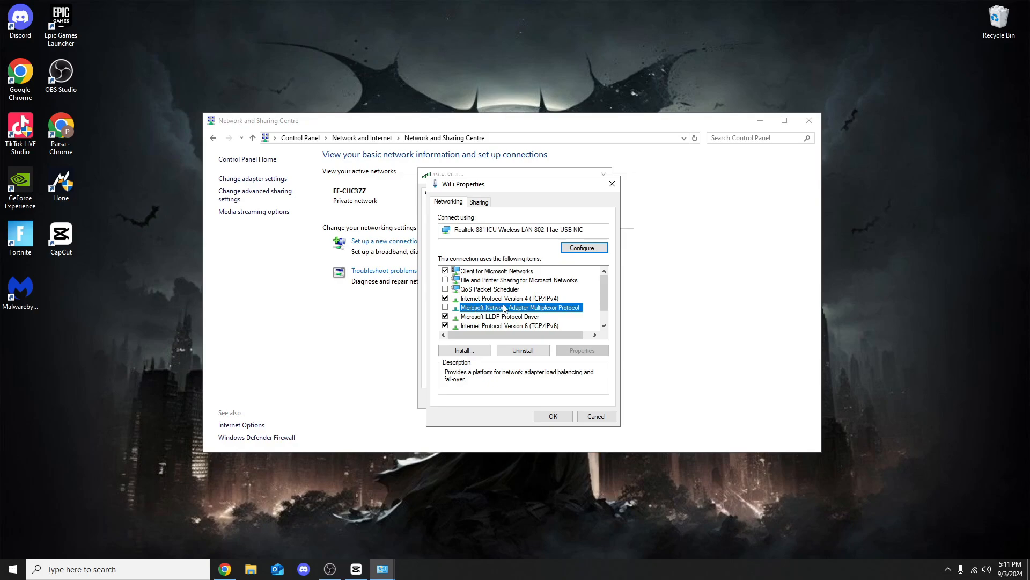
{"action": "scroll", "scroll_direction": "down", "scroll_amount": 3}
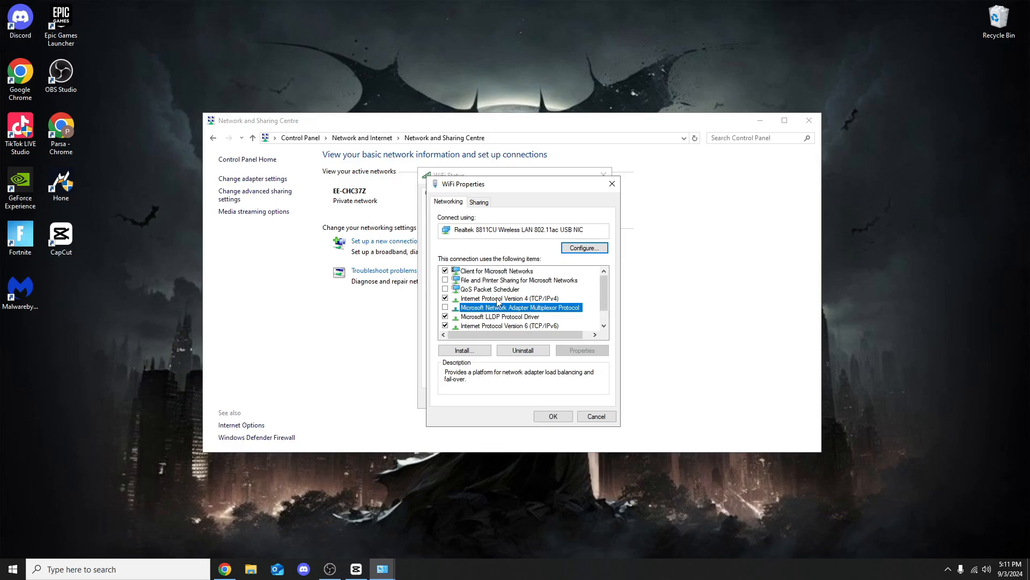
{"action": "left_click", "coordinate": [510, 298]}
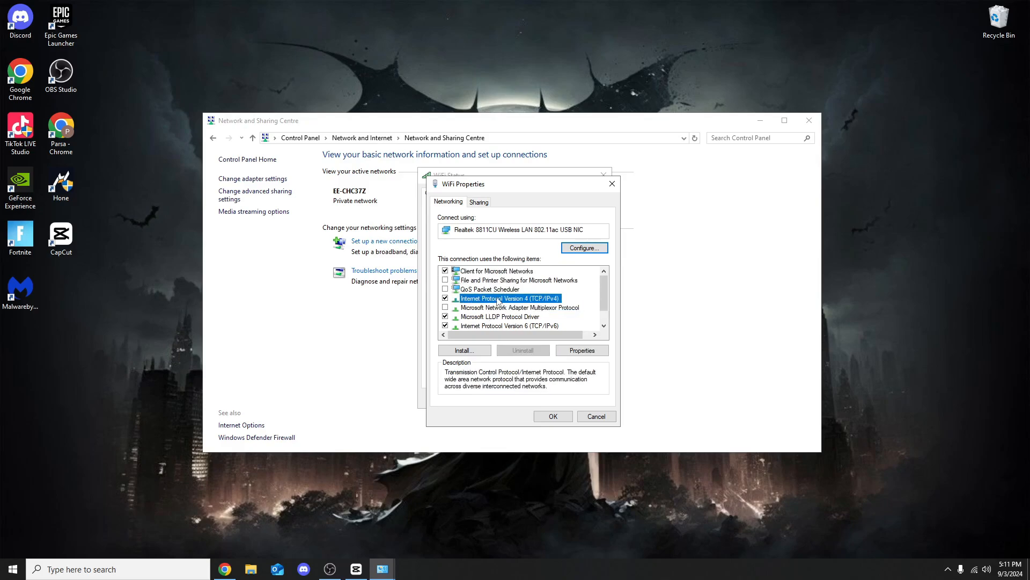
{"action": "mouse_move", "coordinate": [530, 296]}
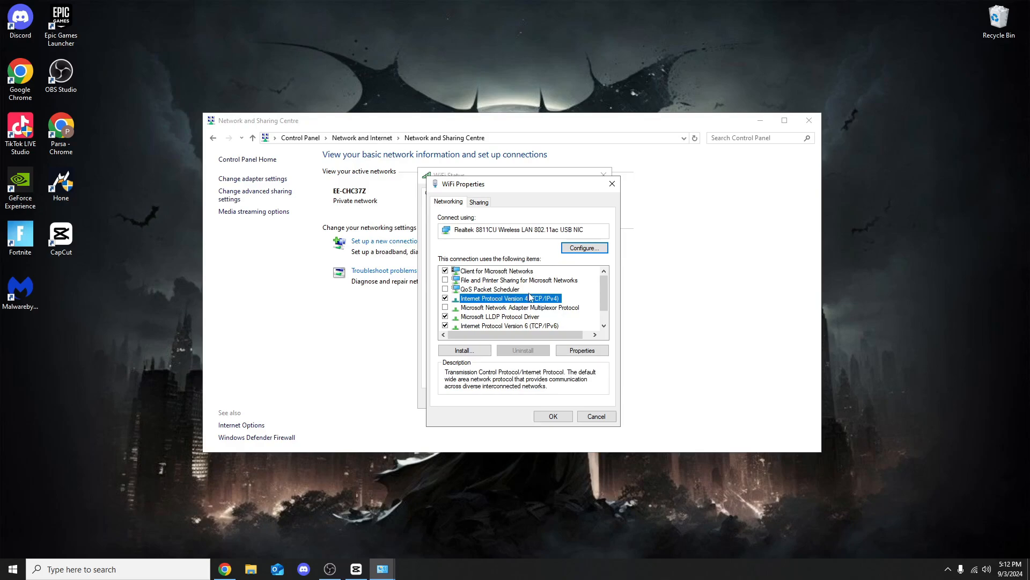
{"action": "mouse_move", "coordinate": [556, 359]}
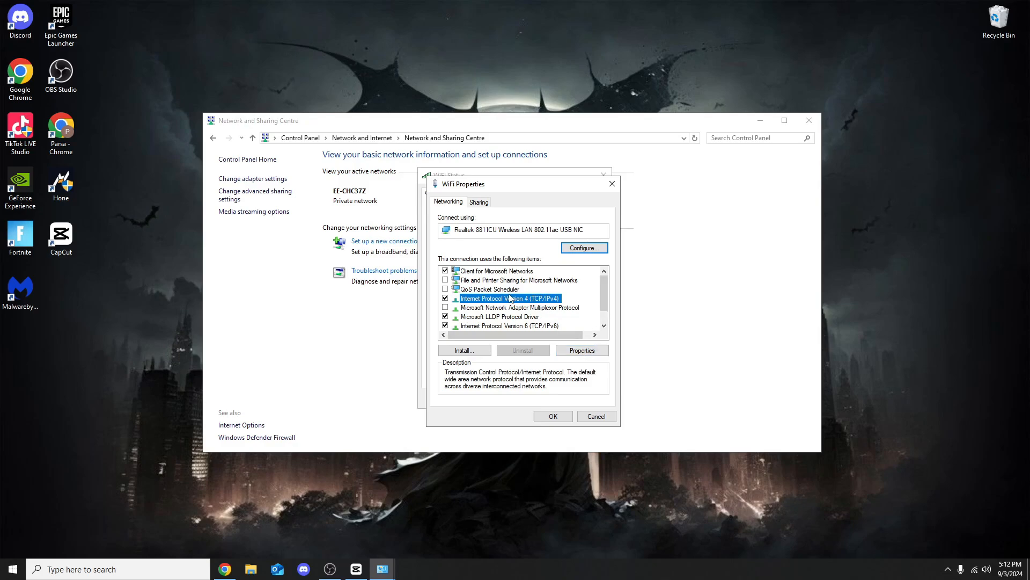
{"action": "mouse_move", "coordinate": [558, 309]}
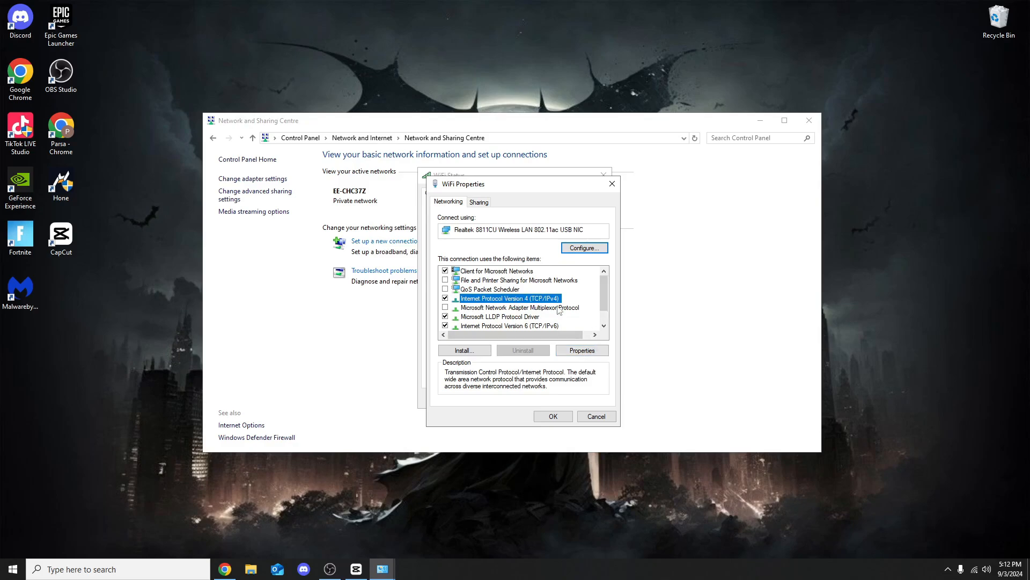
{"action": "left_click", "coordinate": [582, 349]}
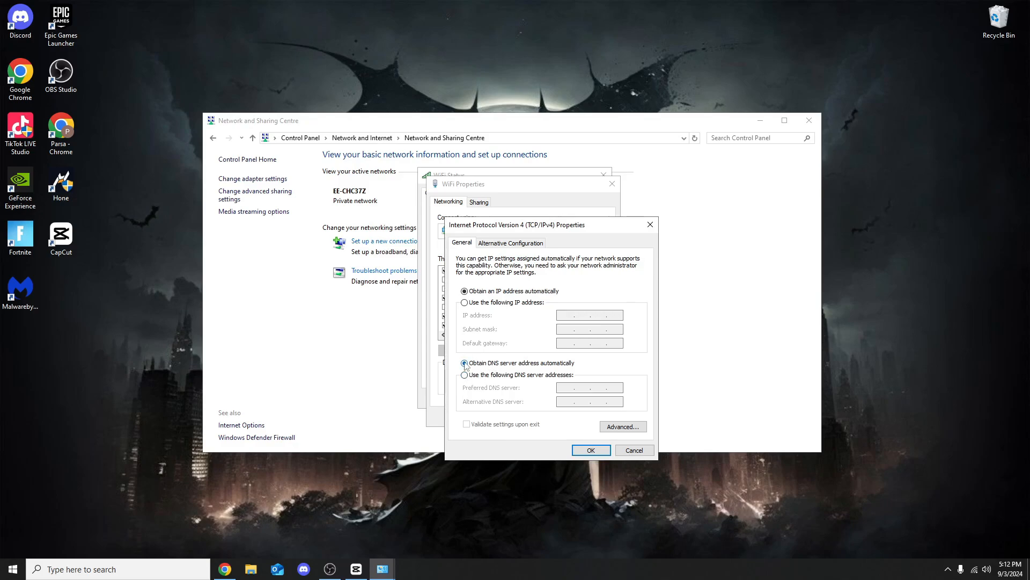
- Switch to manual DNS, enter 1.1.1.1 as preferred and begin the 1.0.0.1 alternative
{"action": "left_click", "coordinate": [464, 363]}
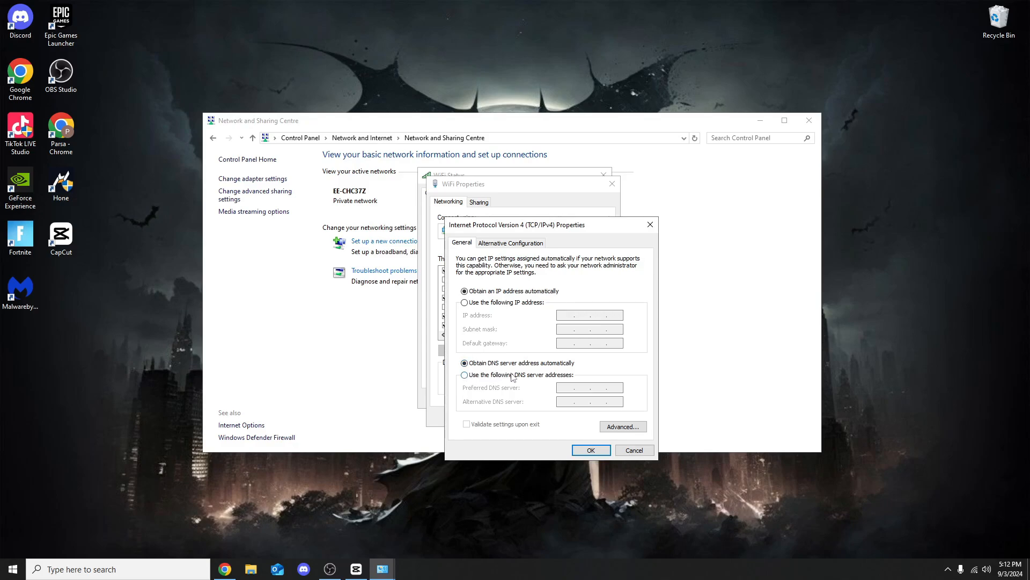
{"action": "left_click", "coordinate": [465, 375]}
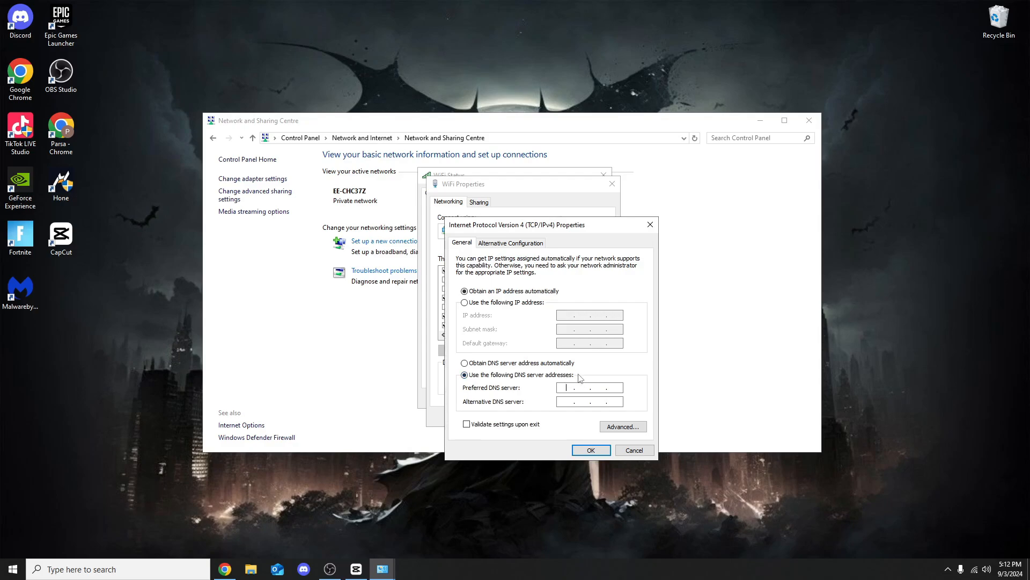
{"action": "type", "text": "1.1"}
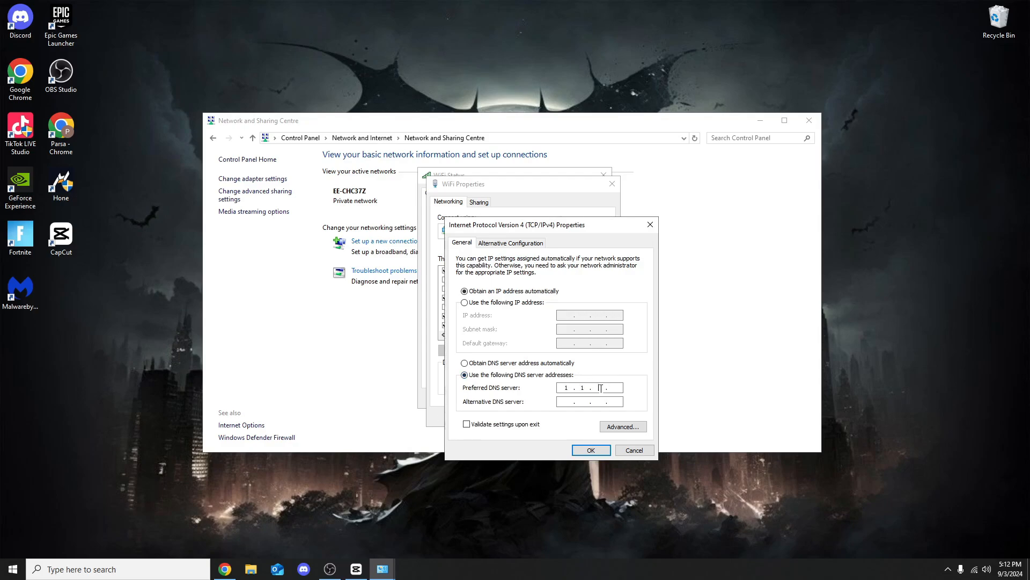
{"action": "type", "text": "1"}
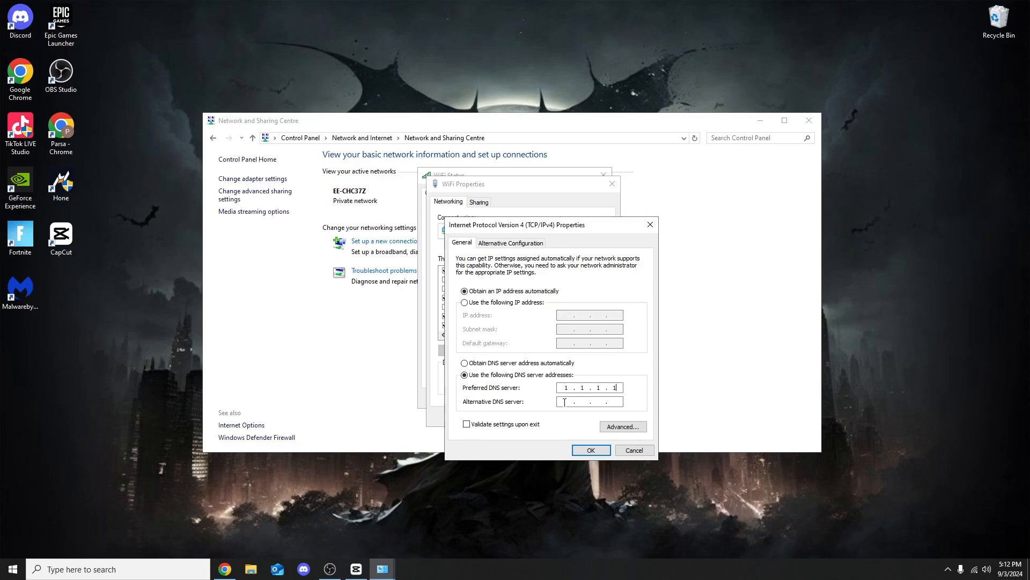
{"action": "left_click", "coordinate": [571, 401]}
{"action": "type", "text": "1.0.0.1"}
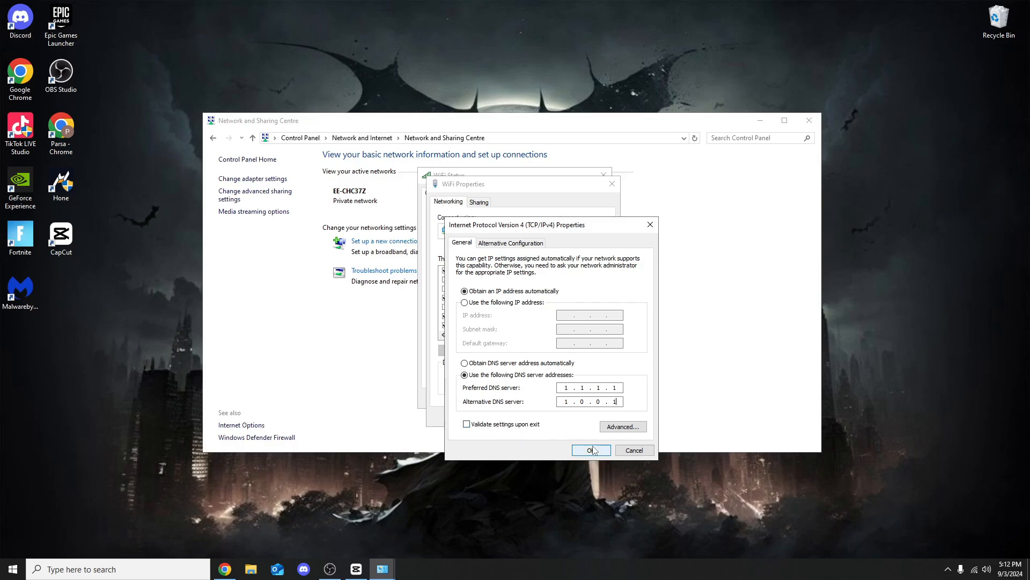
- Save the DNS settings, close WiFi Properties and Status, and show msconfig's Boot tab
{"action": "left_click", "coordinate": [591, 450]}
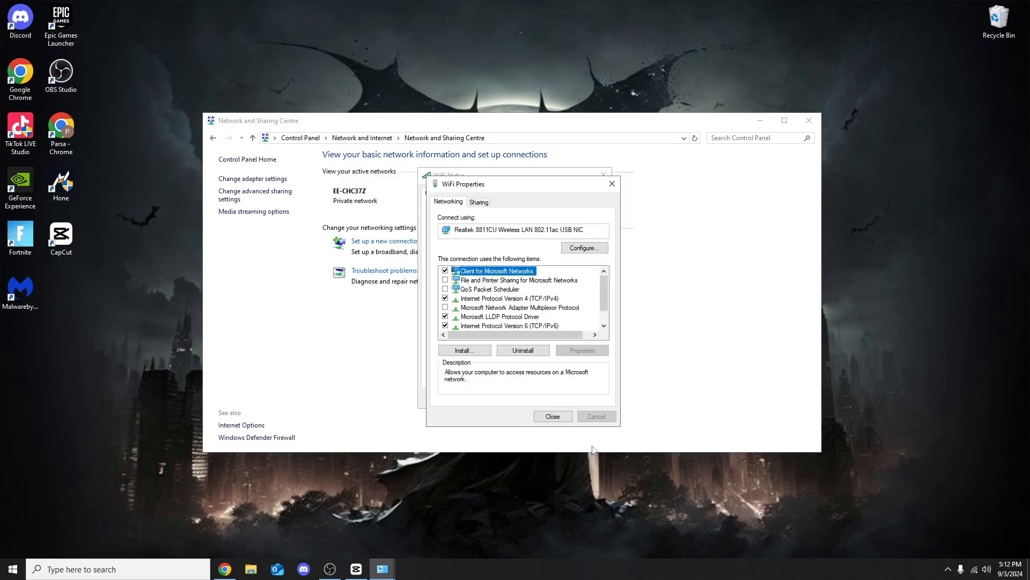
{"action": "mouse_move", "coordinate": [530, 304]}
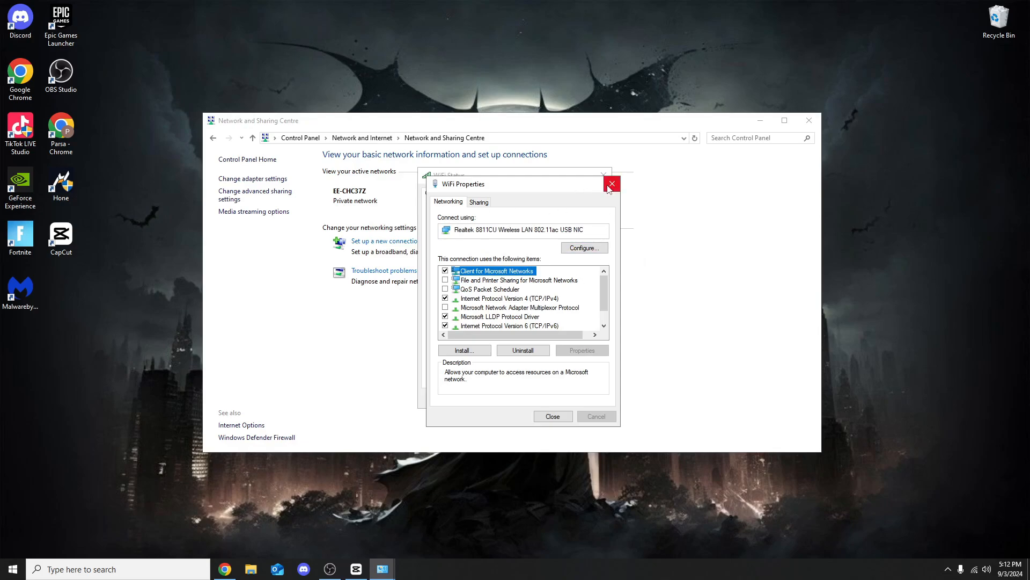
{"action": "left_click", "coordinate": [611, 183]}
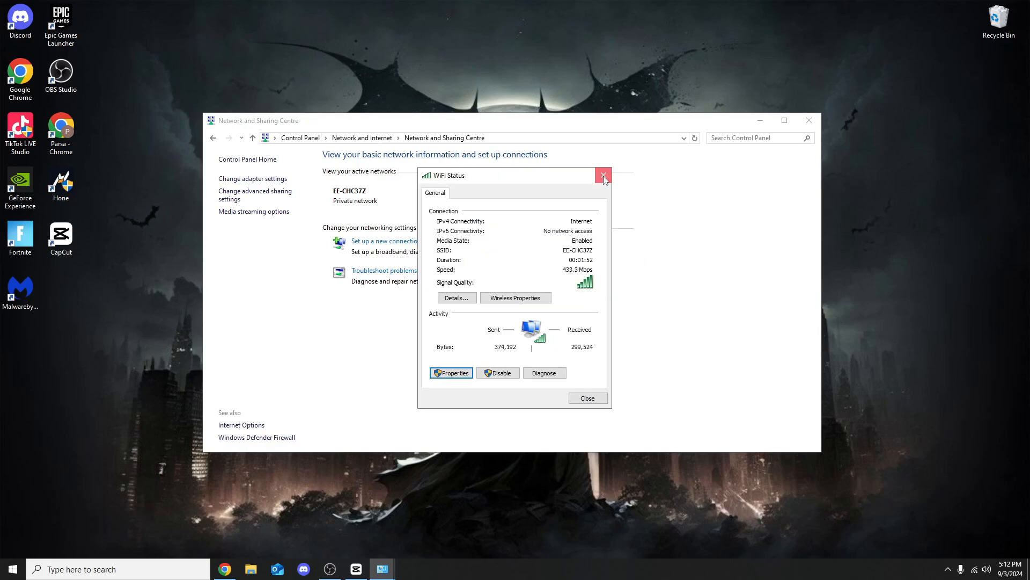
{"action": "left_click", "coordinate": [602, 176]}
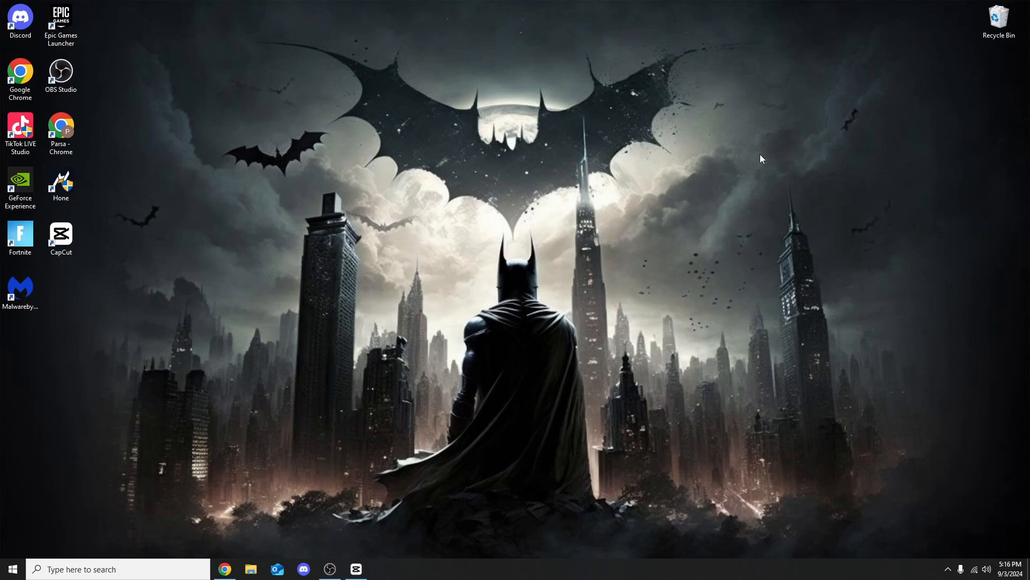
{"action": "left_click", "coordinate": [118, 568]}
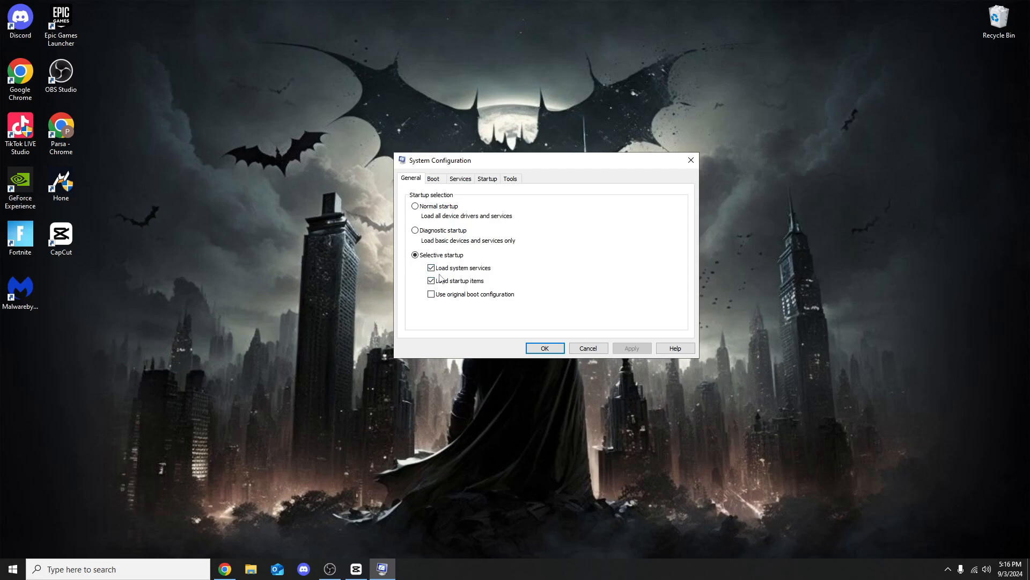
{"action": "left_click", "coordinate": [433, 178]}
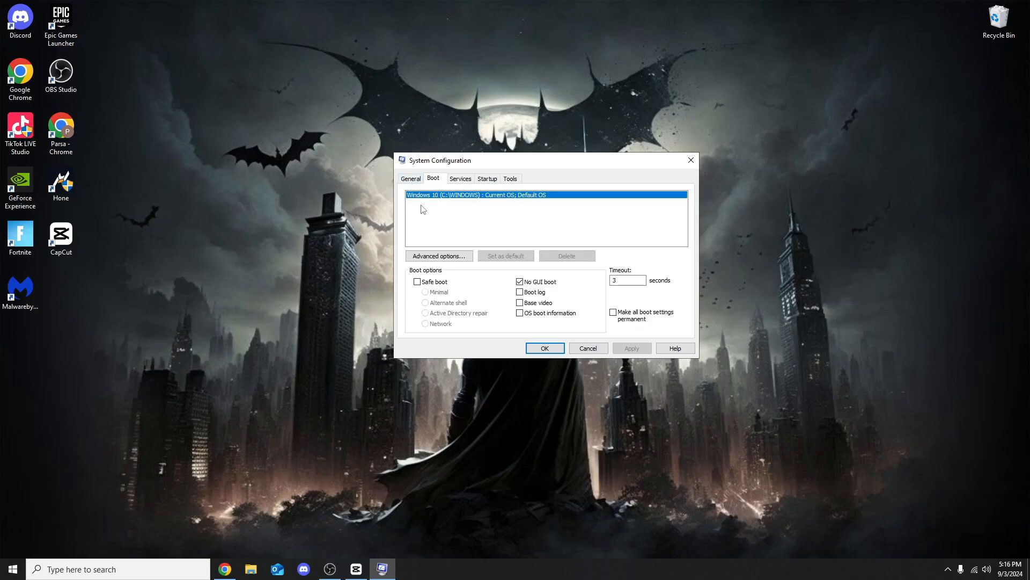
{"action": "left_click", "coordinate": [627, 279]}
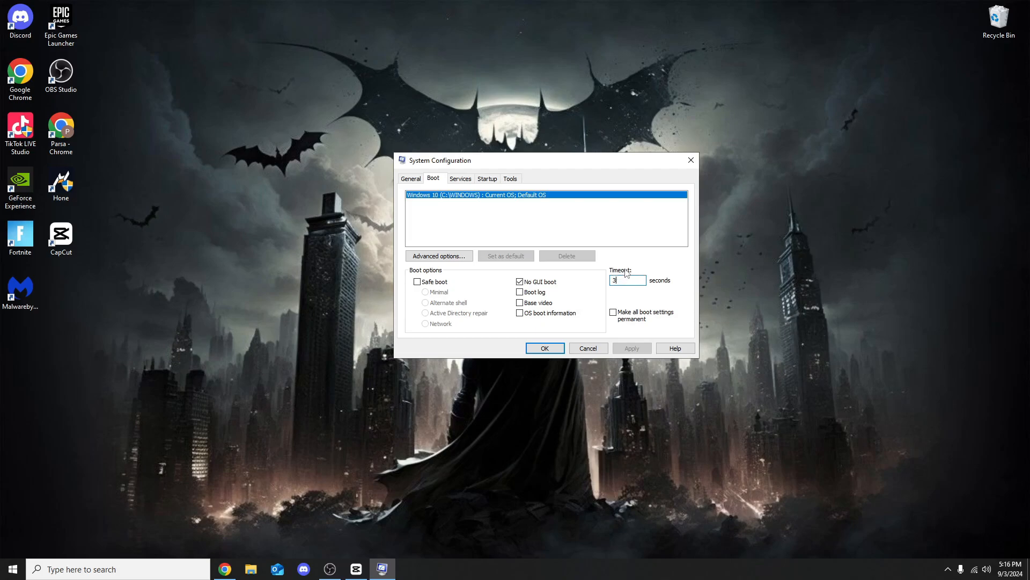
{"action": "mouse_move", "coordinate": [624, 280]}
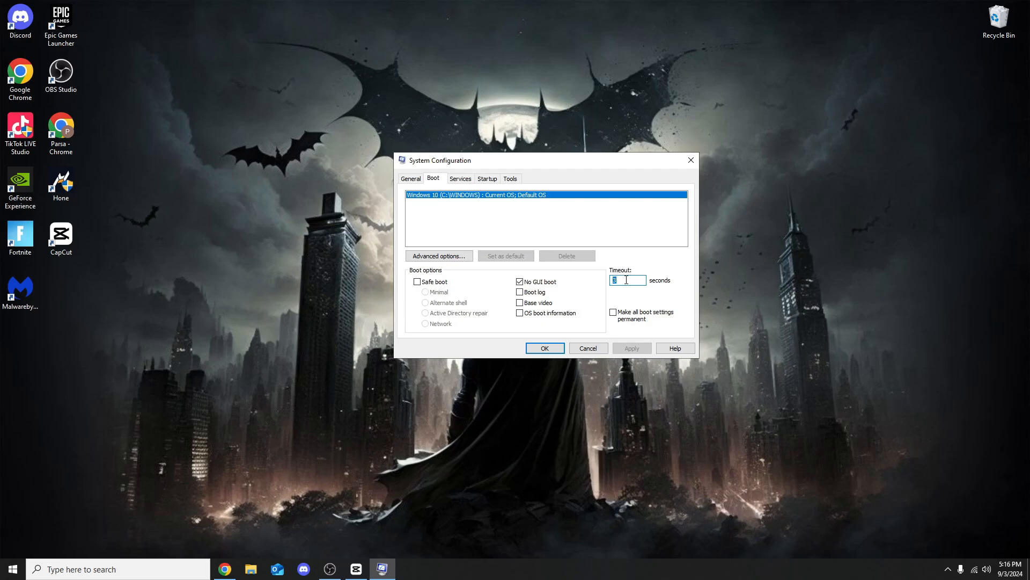
{"action": "type", "text": "3"}
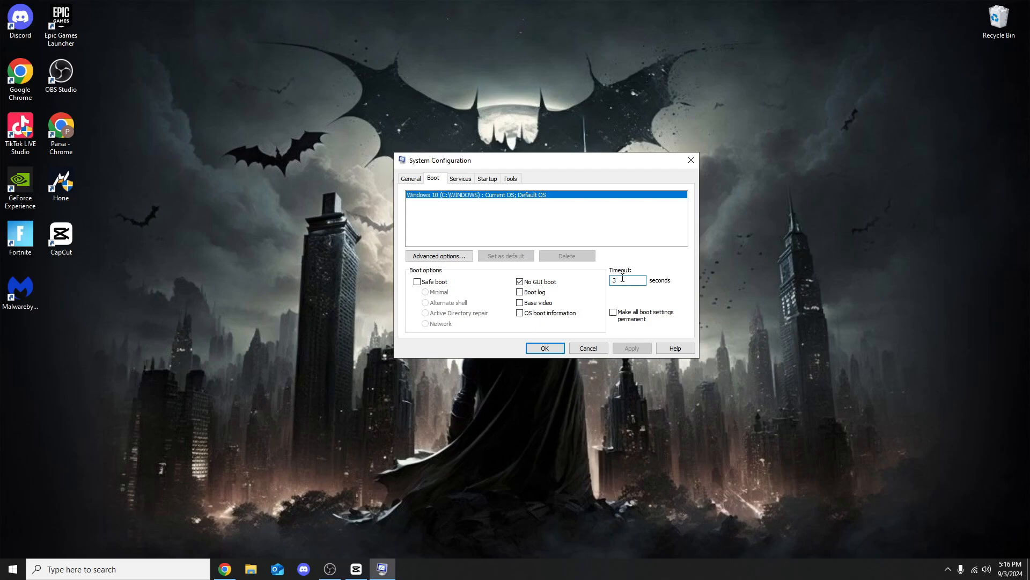
{"action": "mouse_move", "coordinate": [632, 279]}
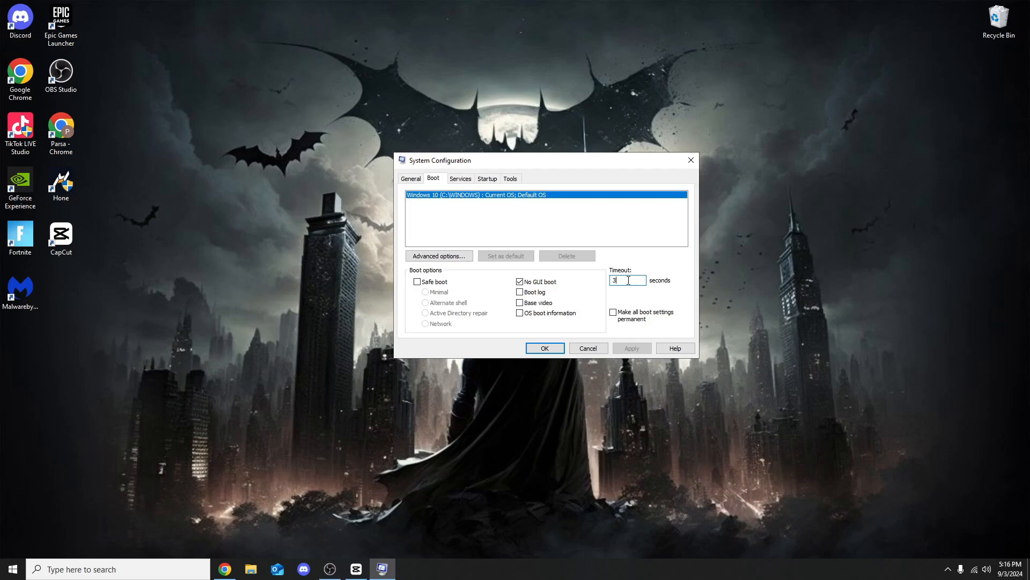
{"action": "type", "text": "5"}
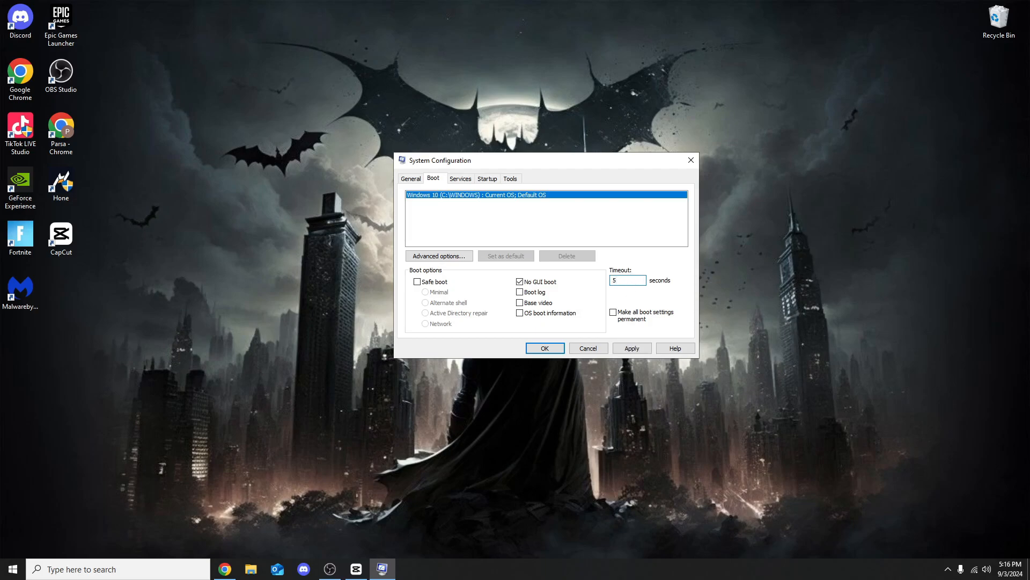
{"action": "left_click", "coordinate": [624, 280]}
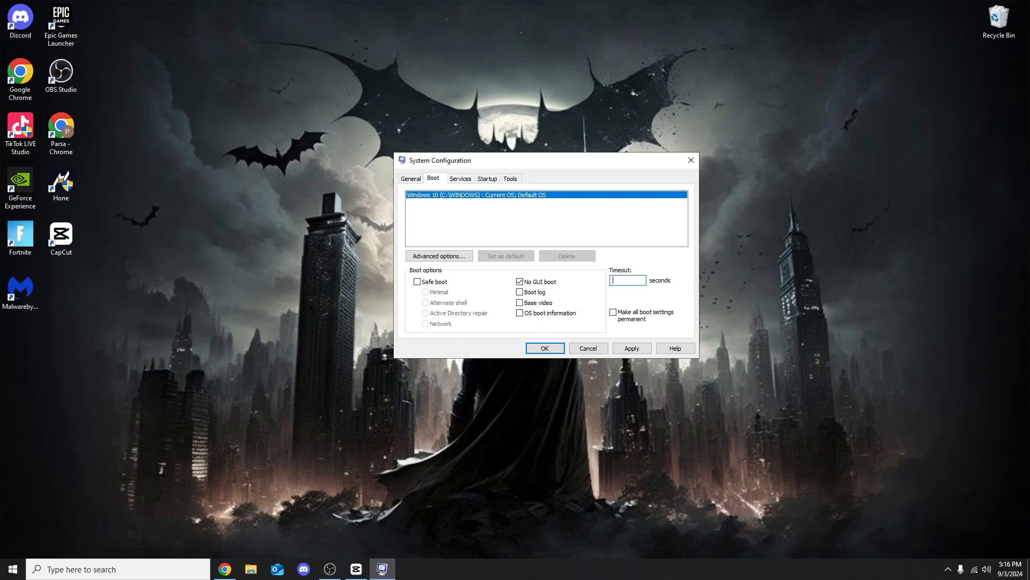
{"action": "type", "text": "3"}
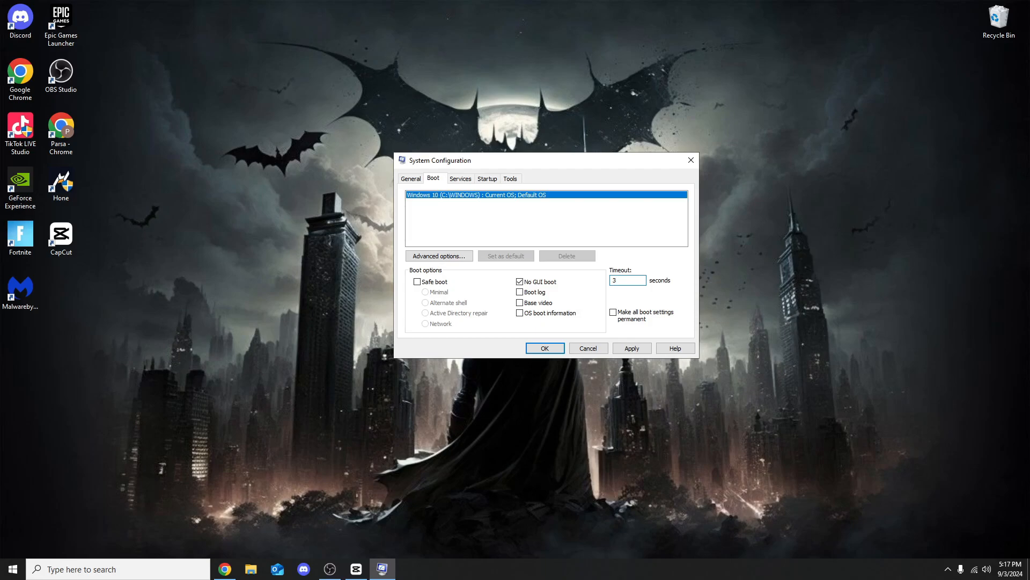
{"action": "left_click", "coordinate": [627, 279]}
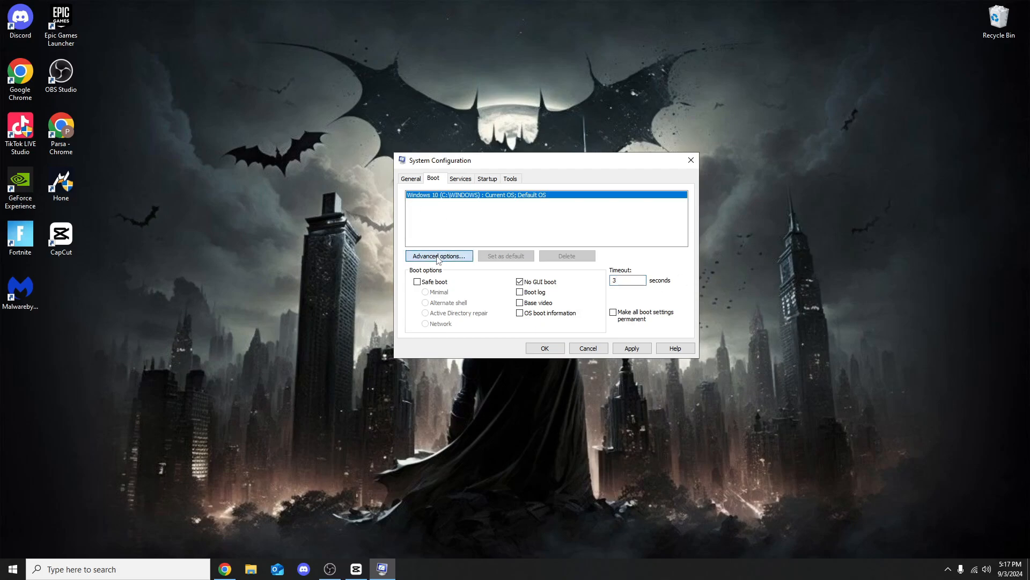
- Enable Number of processors in Advanced boot options, choose 16, and confirm
{"action": "left_click", "coordinate": [438, 255]}
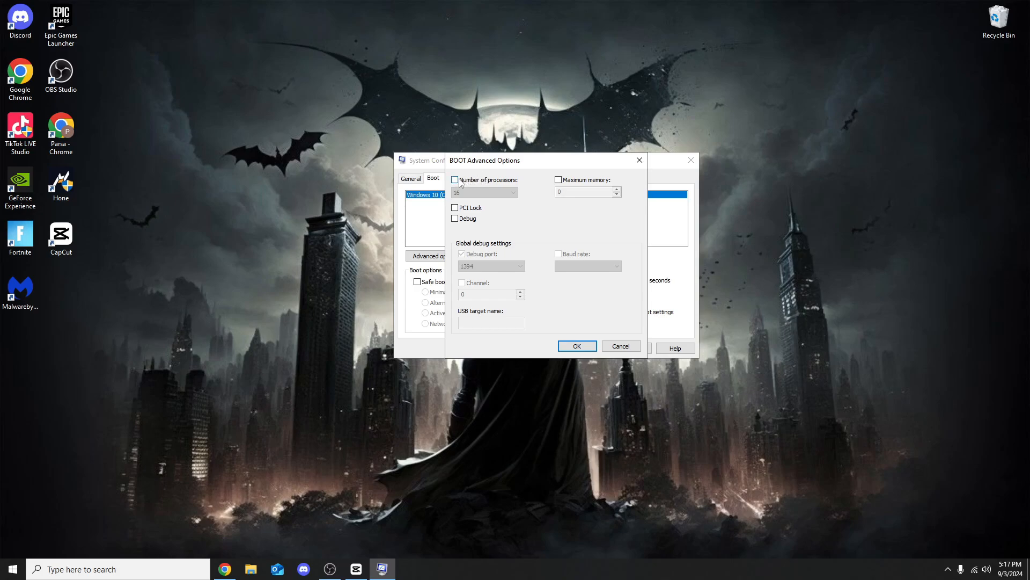
{"action": "mouse_move", "coordinate": [474, 183]}
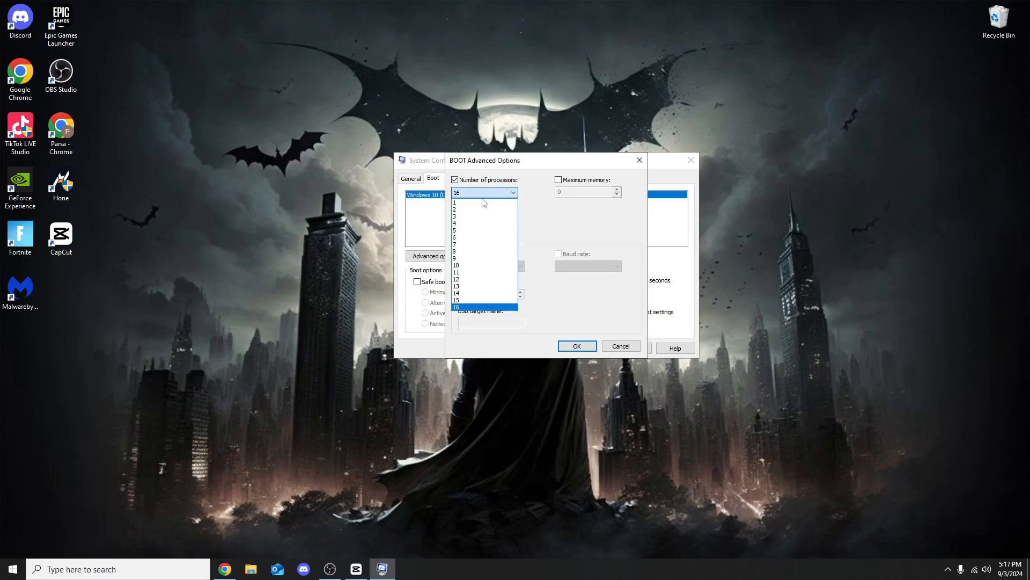
{"action": "left_click", "coordinate": [455, 202]}
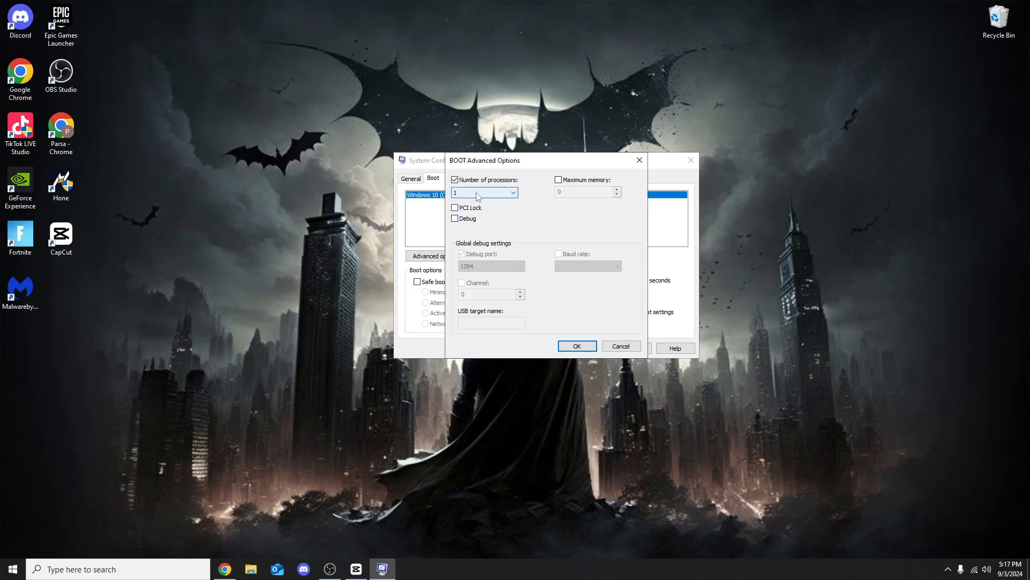
{"action": "left_click", "coordinate": [512, 192]}
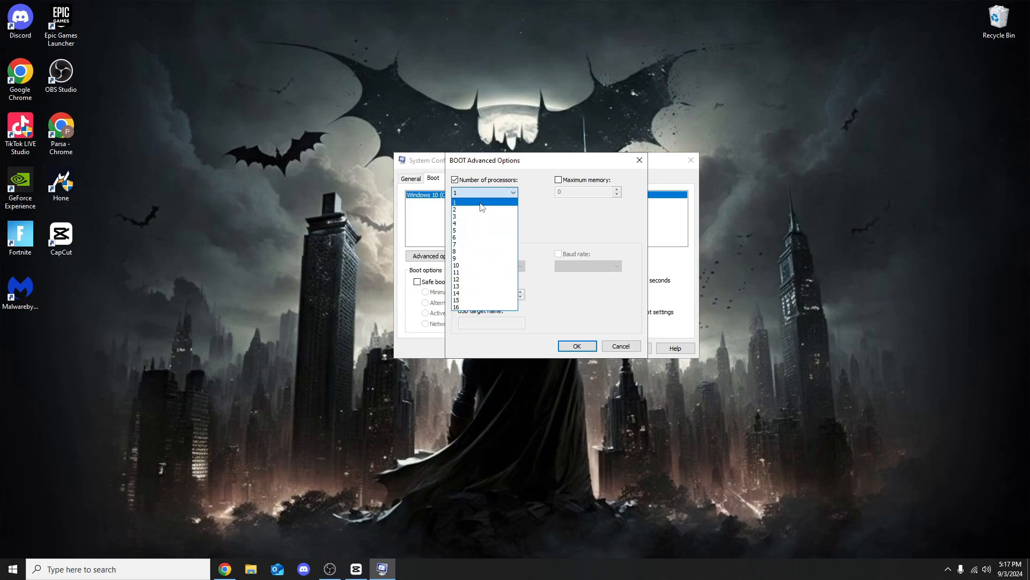
{"action": "mouse_move", "coordinate": [491, 206]}
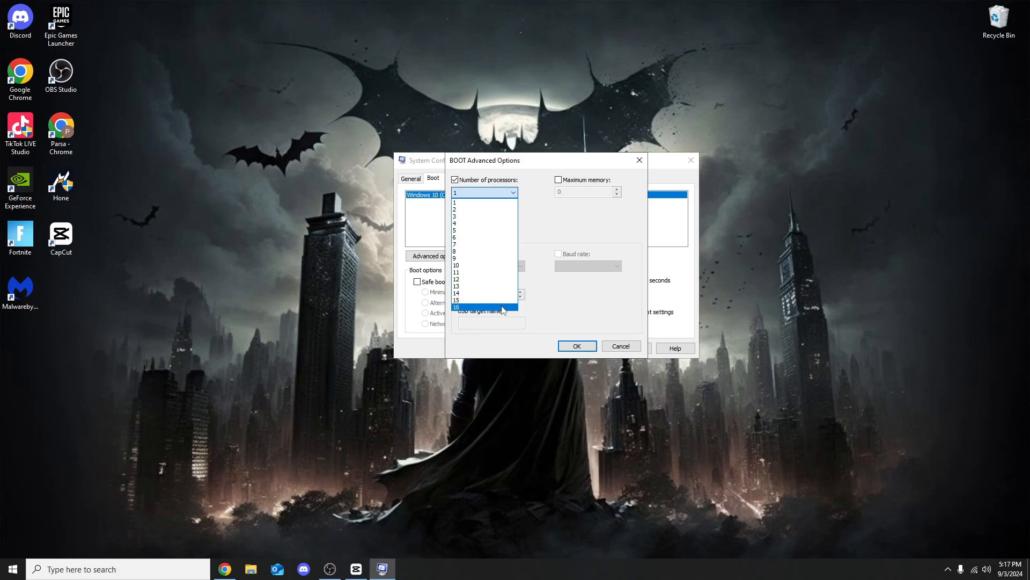
{"action": "left_click", "coordinate": [483, 307]}
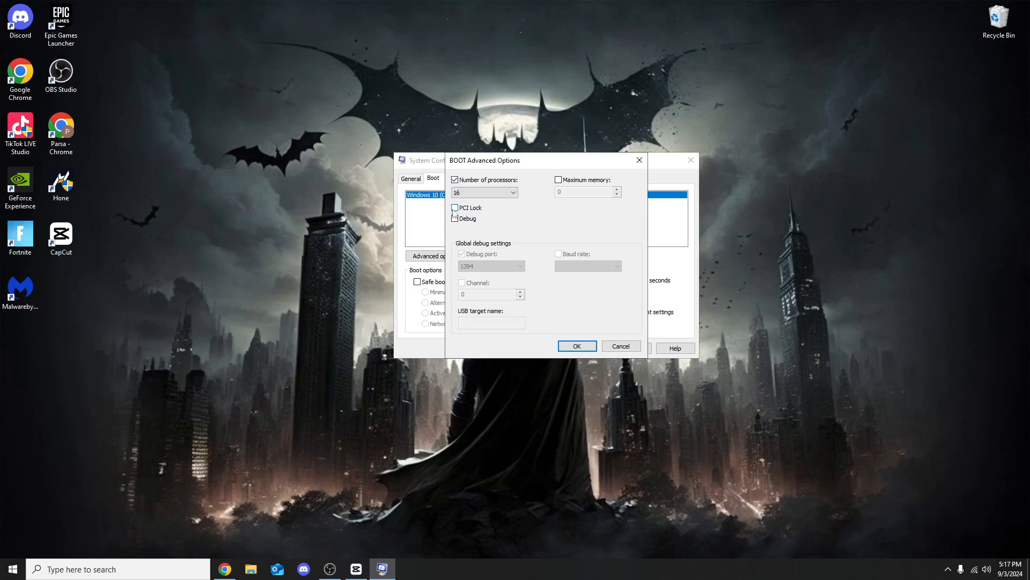
{"action": "left_click", "coordinate": [454, 218]}
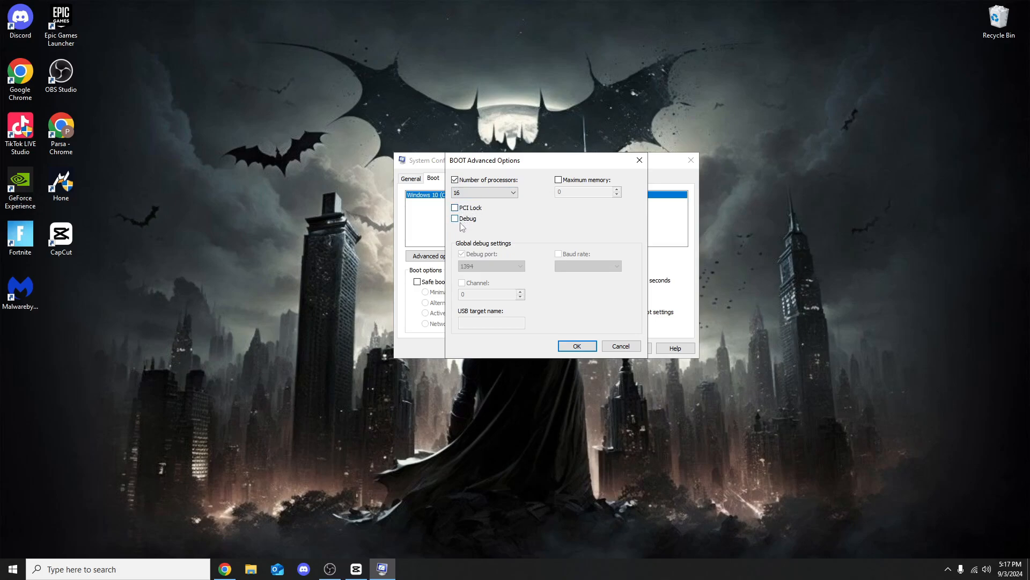
{"action": "mouse_move", "coordinate": [496, 221]}
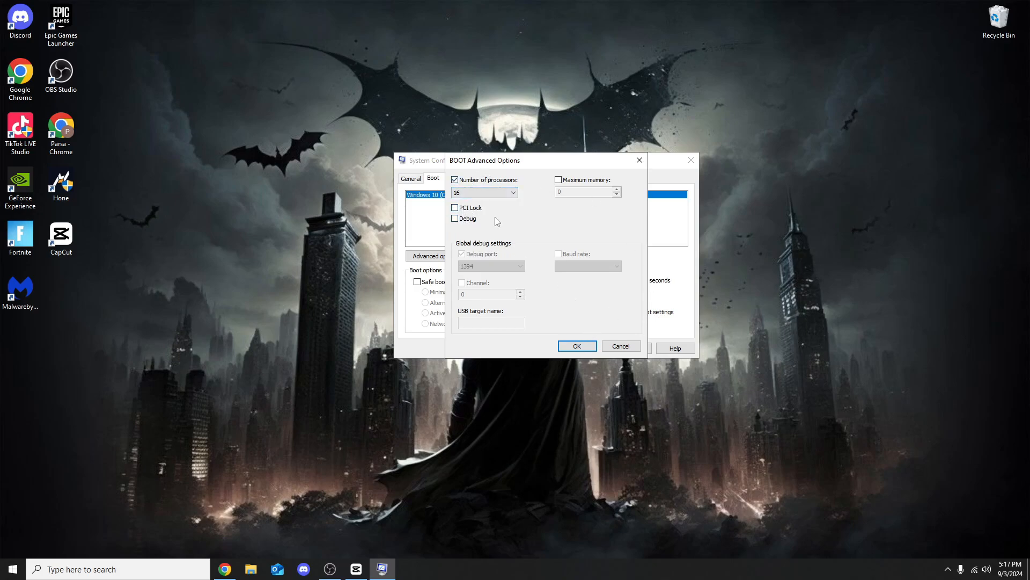
{"action": "left_click", "coordinate": [577, 345]}
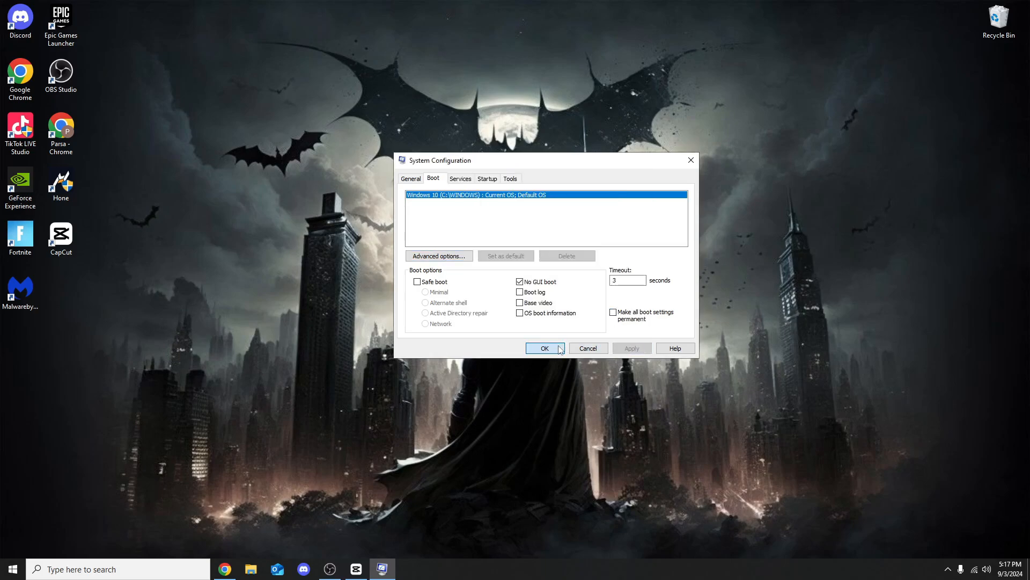
- Click OK in System Configuration to apply the boot changes
{"action": "left_click", "coordinate": [544, 347]}
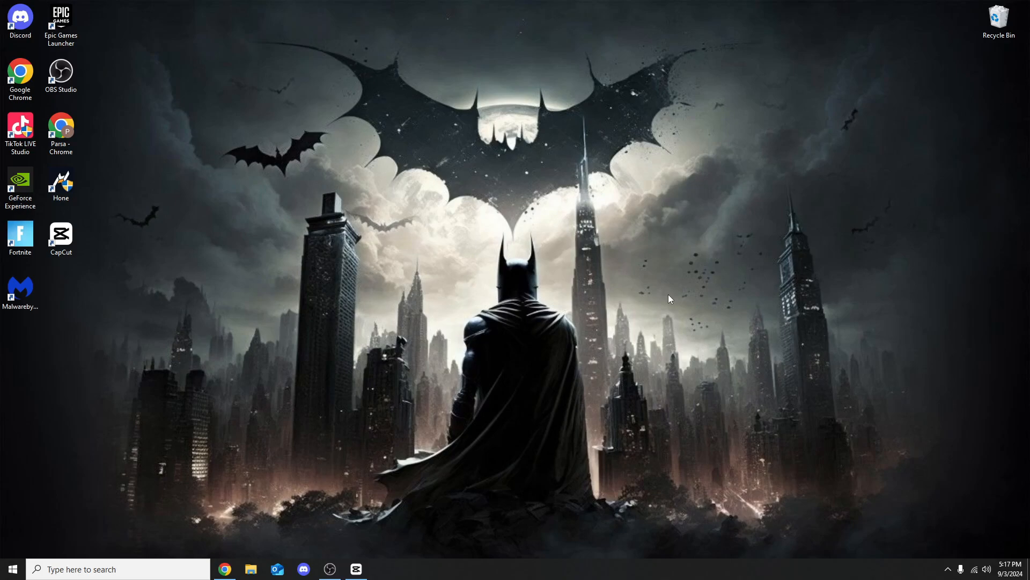
{"action": "mouse_move", "coordinate": [516, 339]}
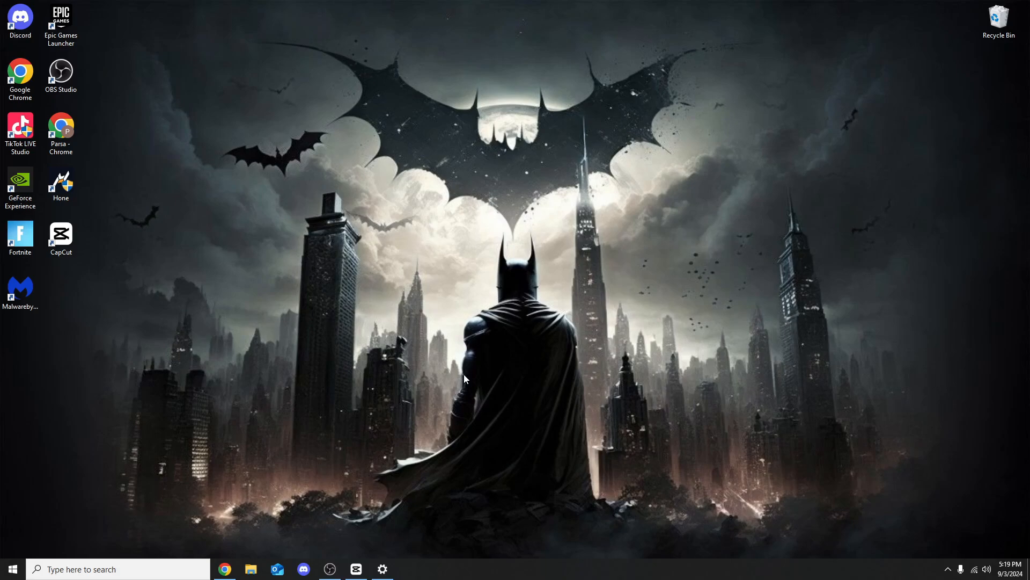
{"action": "mouse_move", "coordinate": [505, 377]}
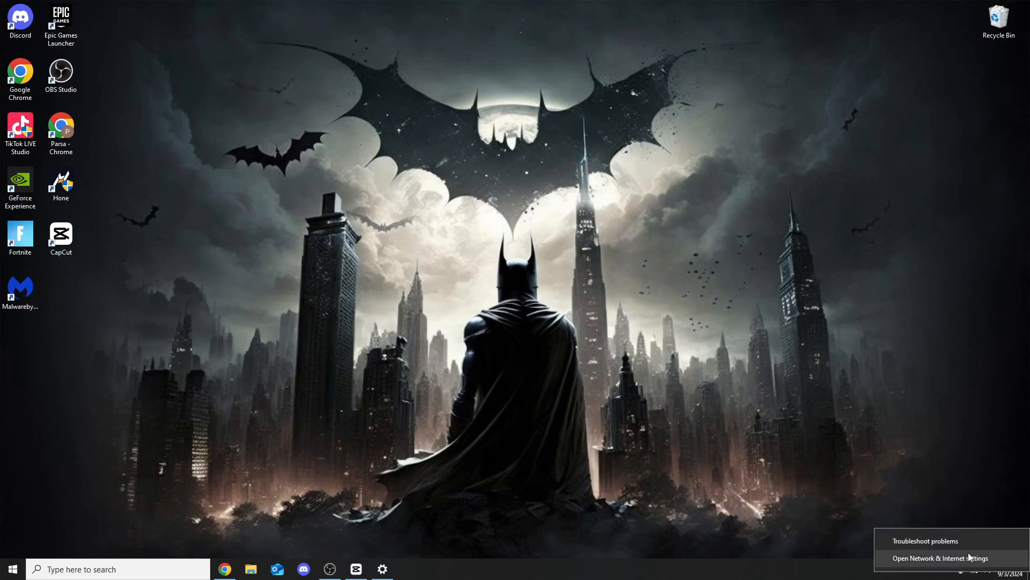
- Run the network troubleshooter on the WiFi adapter and close it after it finds nothing
{"action": "left_click", "coordinate": [924, 541]}
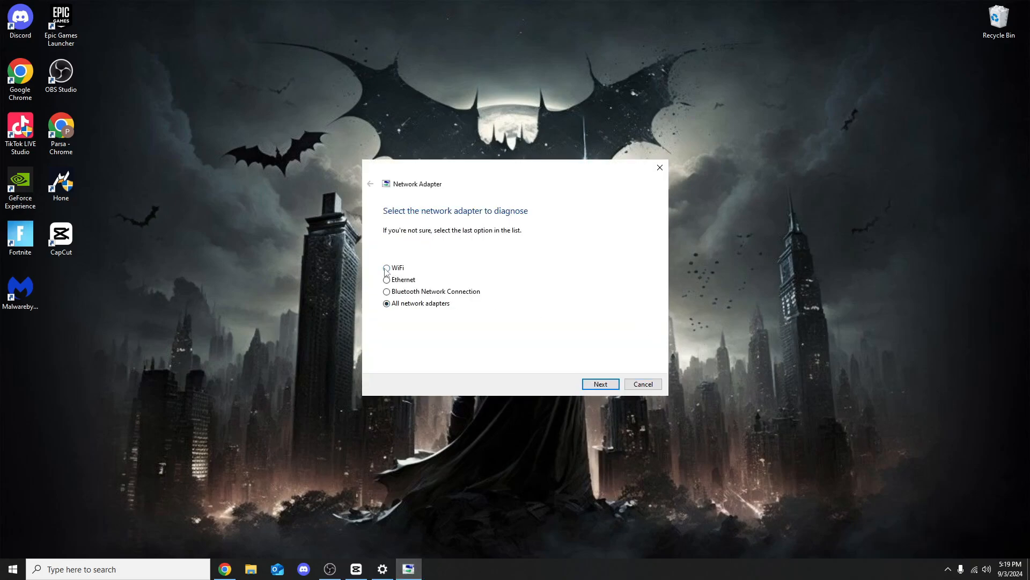
{"action": "left_click", "coordinate": [599, 384]}
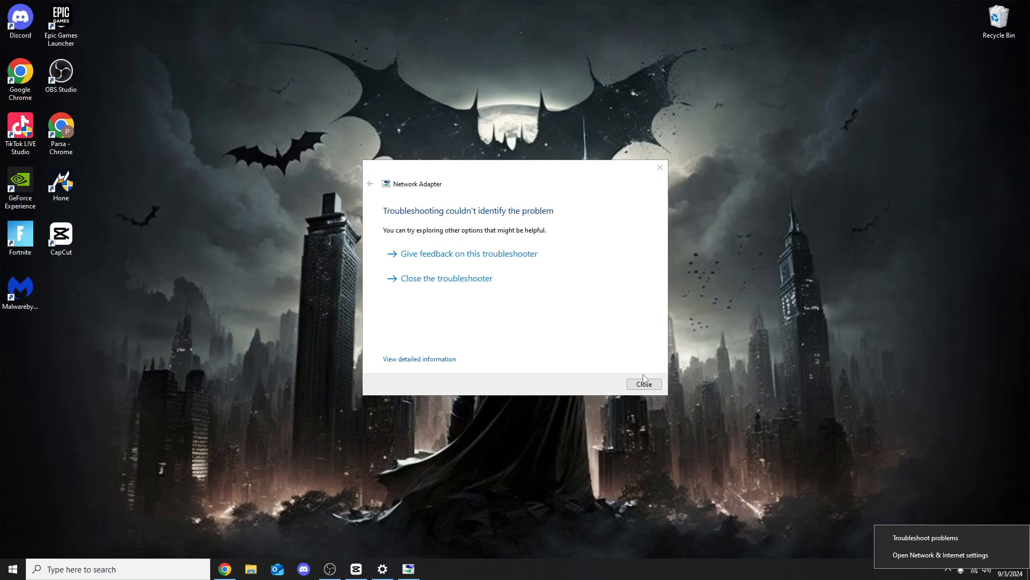
{"action": "mouse_move", "coordinate": [923, 486]}
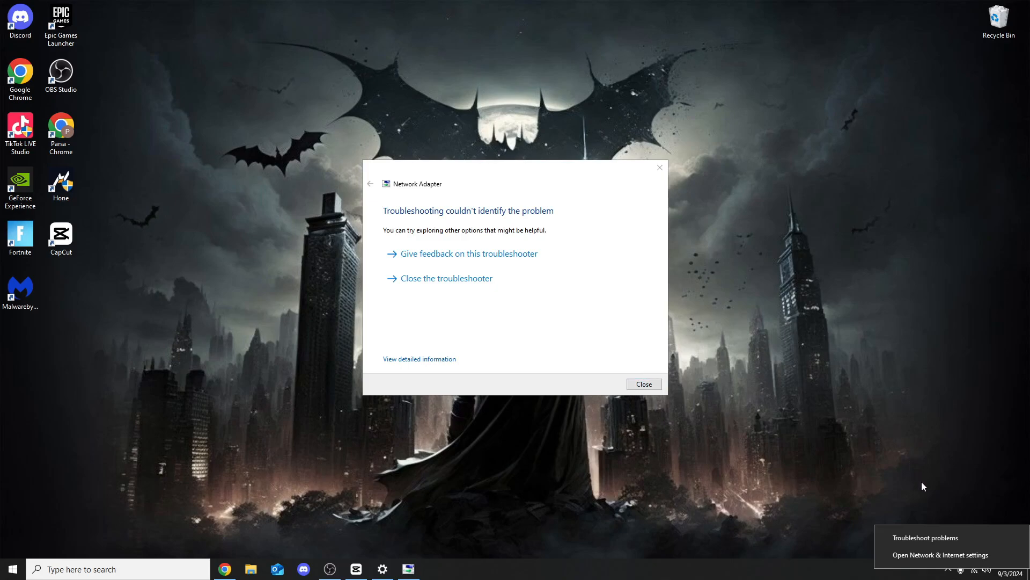
{"action": "mouse_move", "coordinate": [582, 250]}
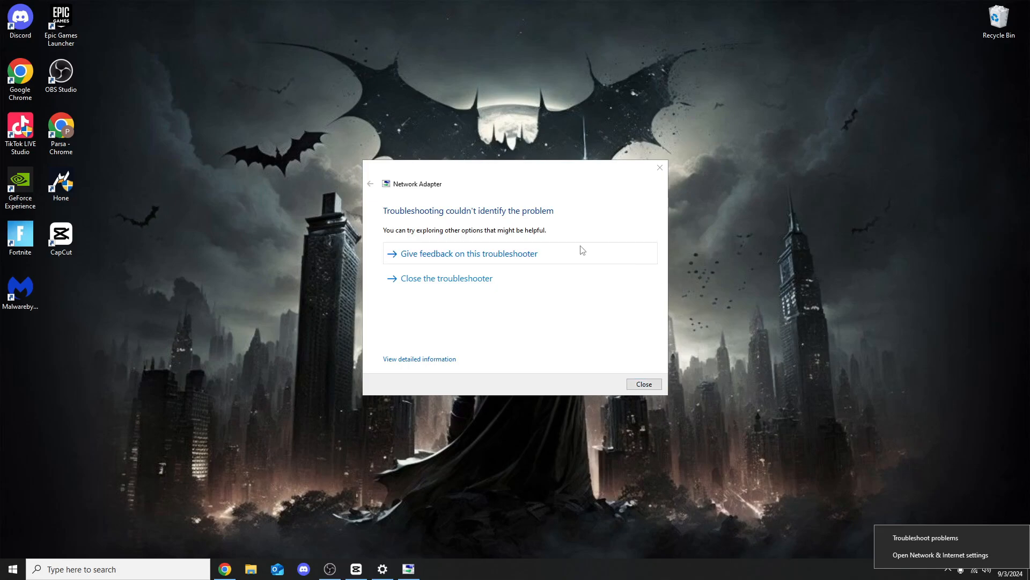
{"action": "mouse_move", "coordinate": [498, 224]}
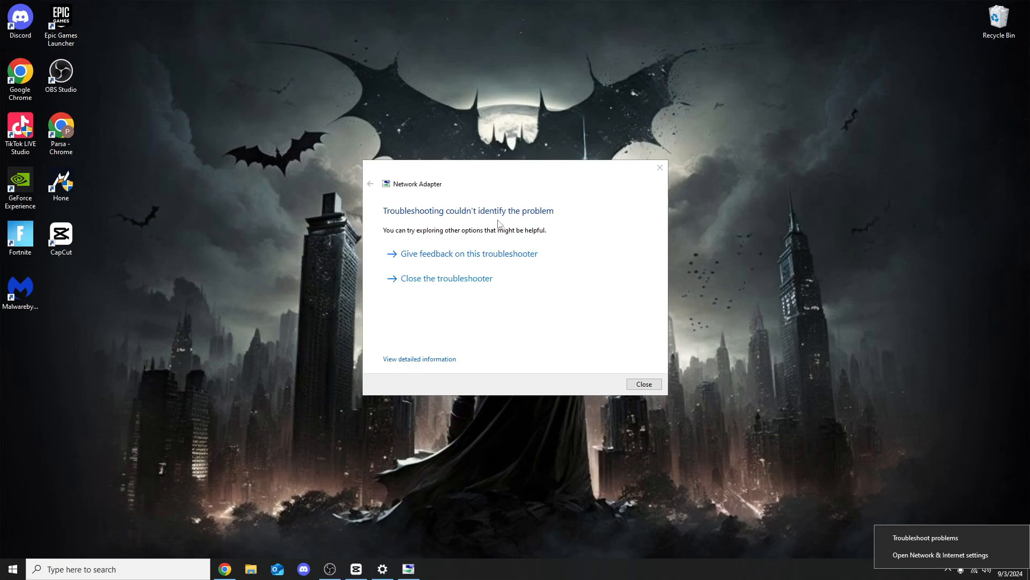
{"action": "mouse_move", "coordinate": [819, 411]}
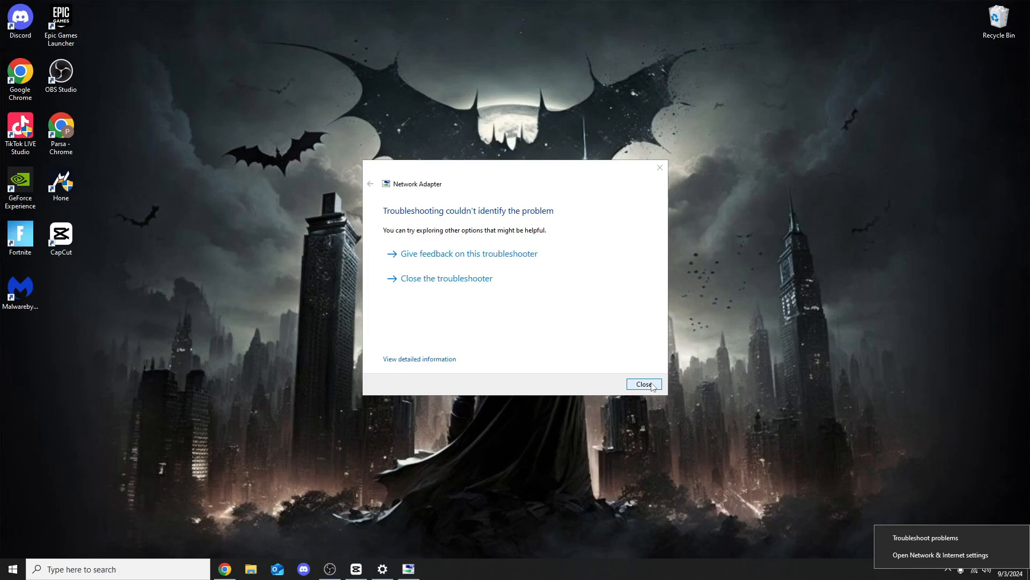
{"action": "left_click", "coordinate": [642, 384]}
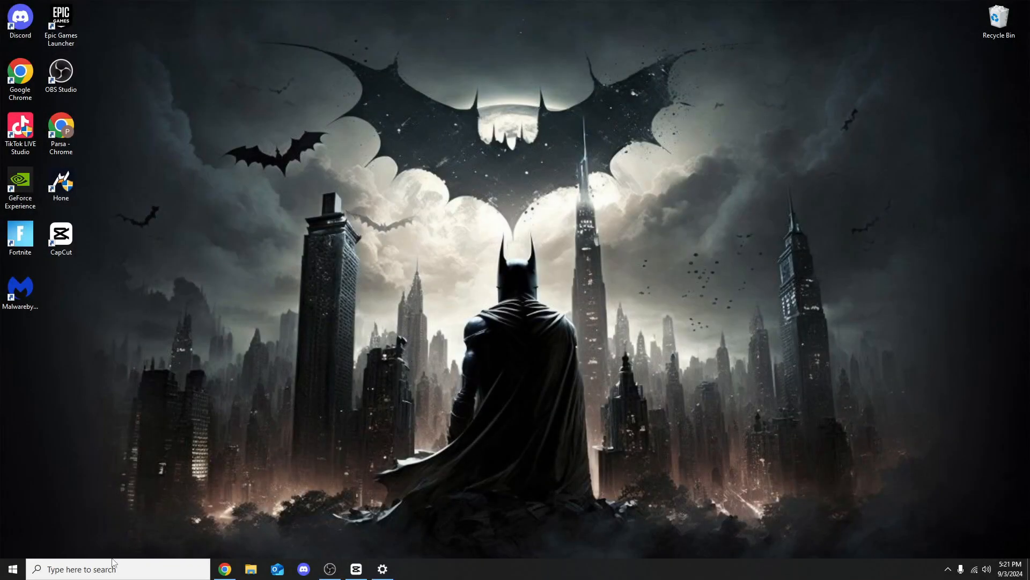
- Search for Device Manager, open it, and right-click the Realtek 8811CU wireless adapter
{"action": "type", "text": "device Manager"}
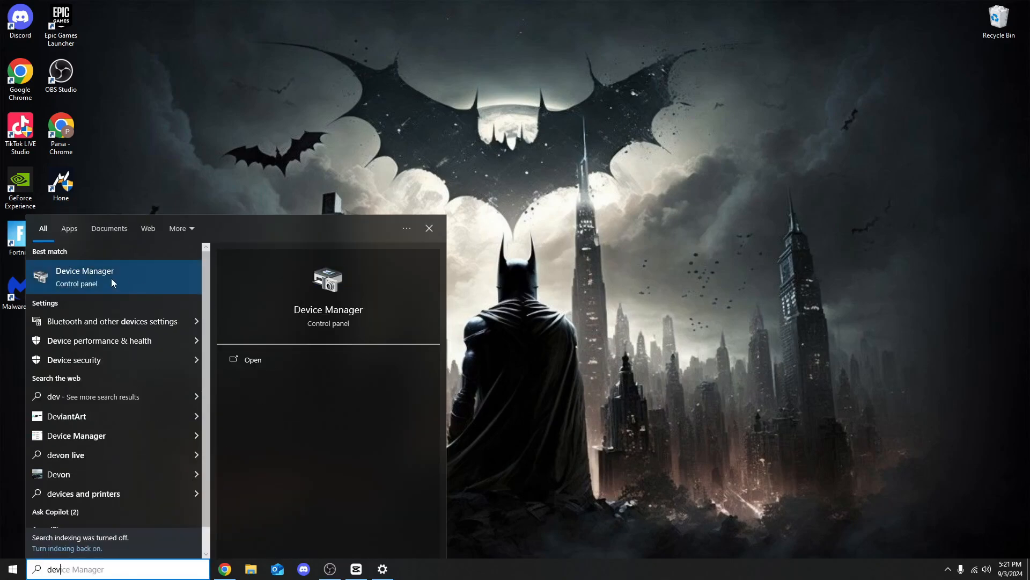
{"action": "left_click", "coordinate": [85, 276]}
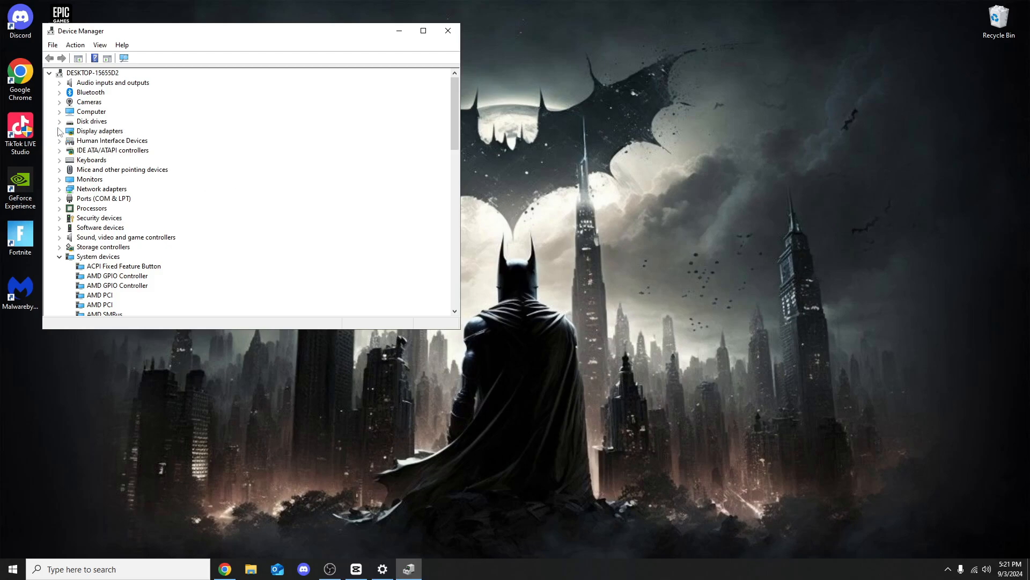
{"action": "mouse_move", "coordinate": [110, 193]}
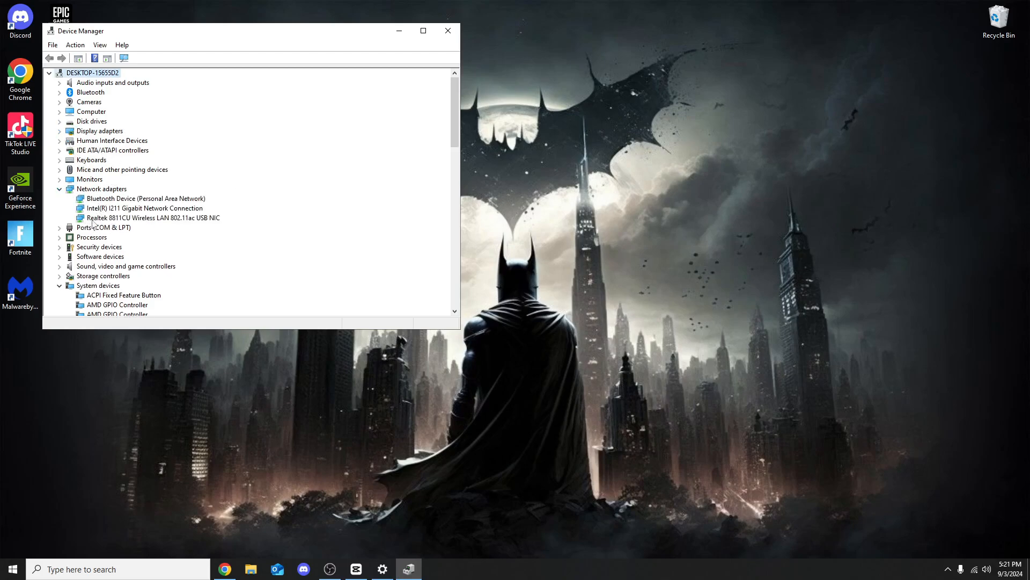
{"action": "right_click", "coordinate": [153, 217]}
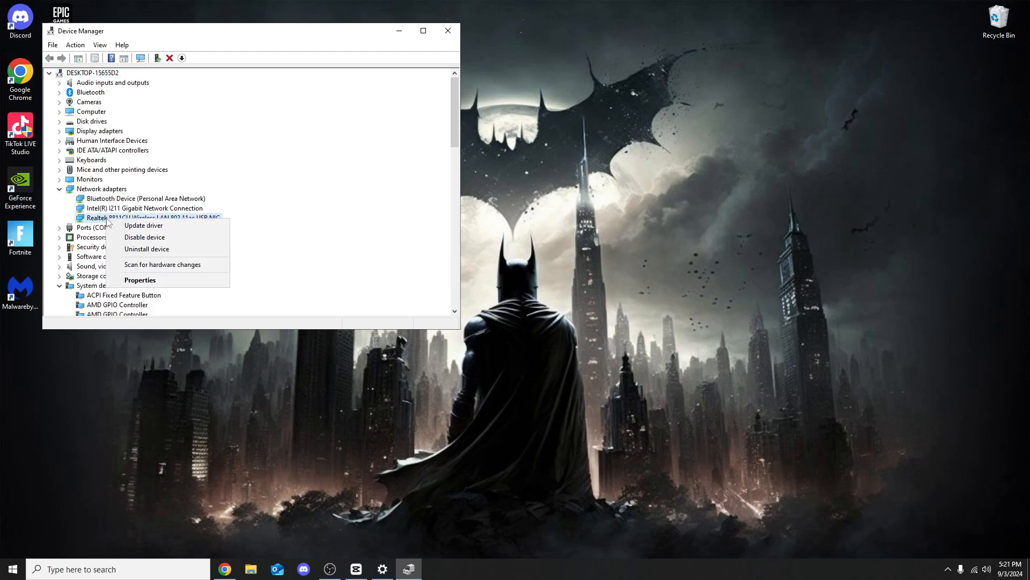
- Search automatically for a Realtek 8811CU driver; the best one is installed, so close
{"action": "left_click", "coordinate": [143, 225]}
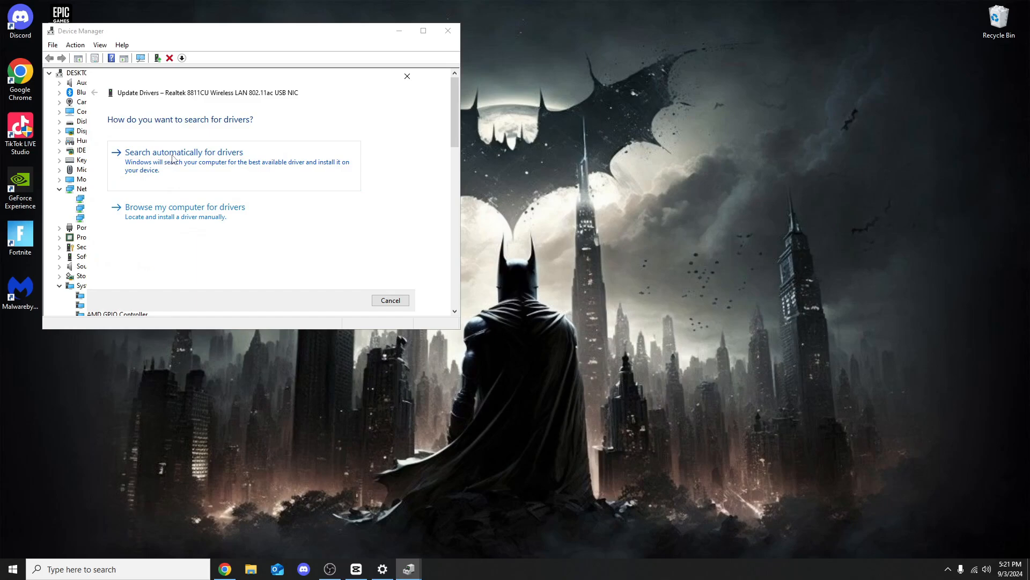
{"action": "left_click", "coordinate": [184, 152]}
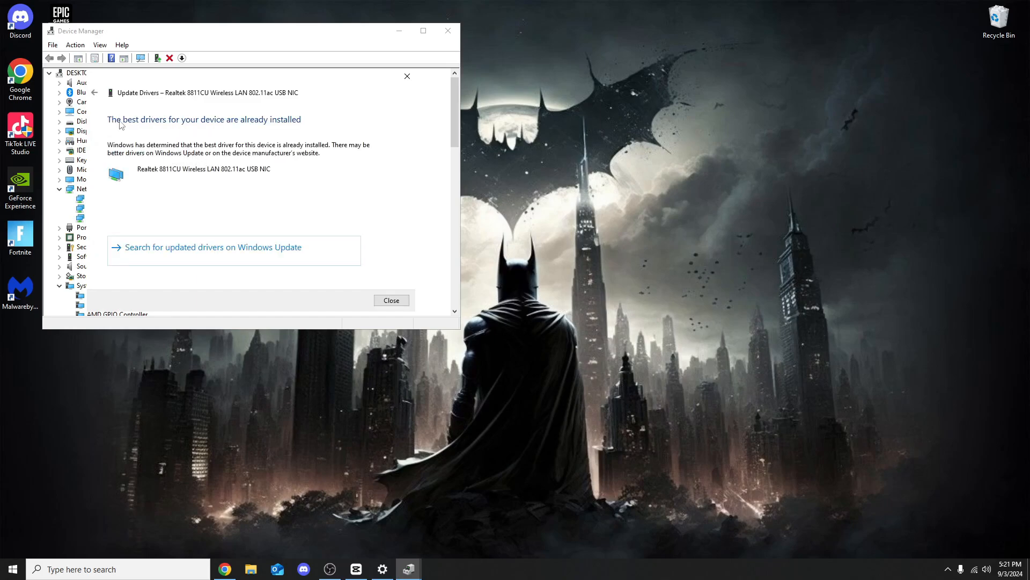
{"action": "mouse_move", "coordinate": [255, 128]}
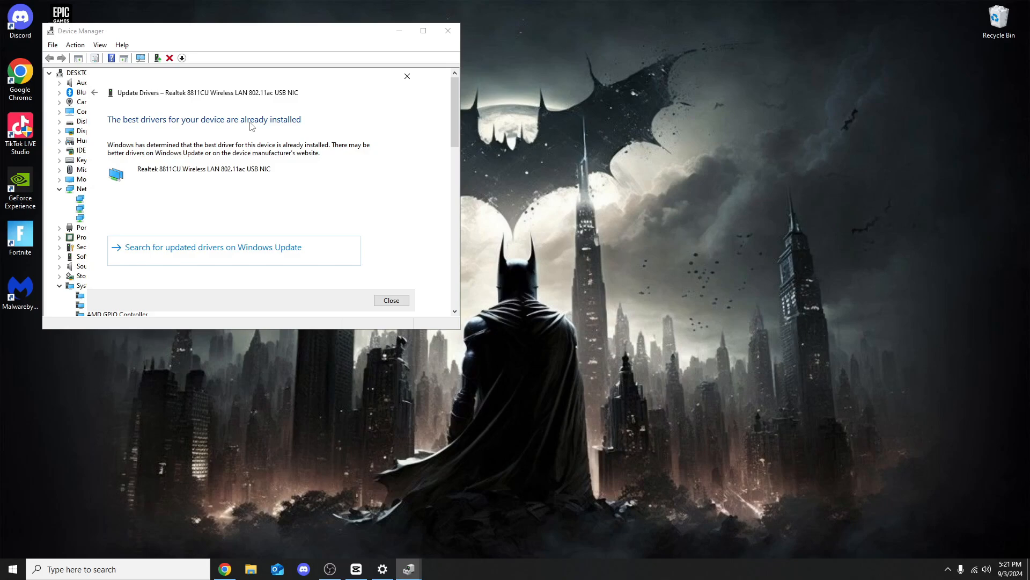
{"action": "mouse_move", "coordinate": [407, 76]}
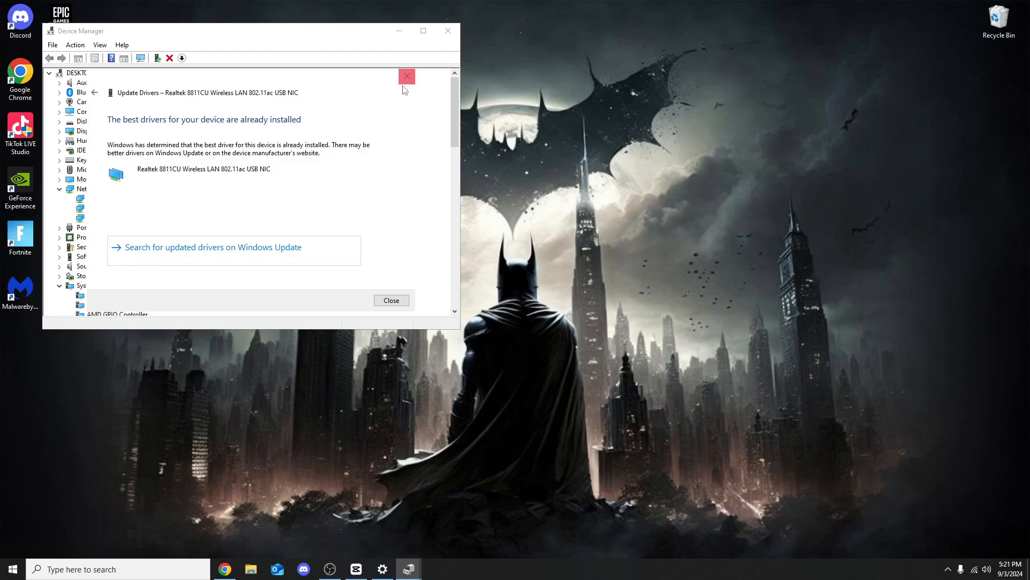
{"action": "left_click", "coordinate": [407, 76]}
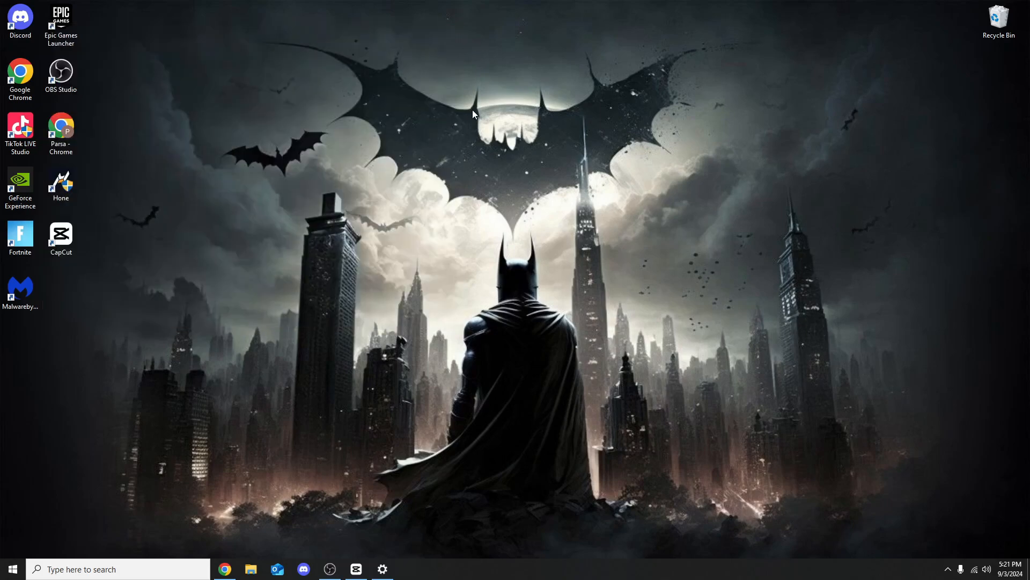
{"action": "mouse_move", "coordinate": [470, 115]}
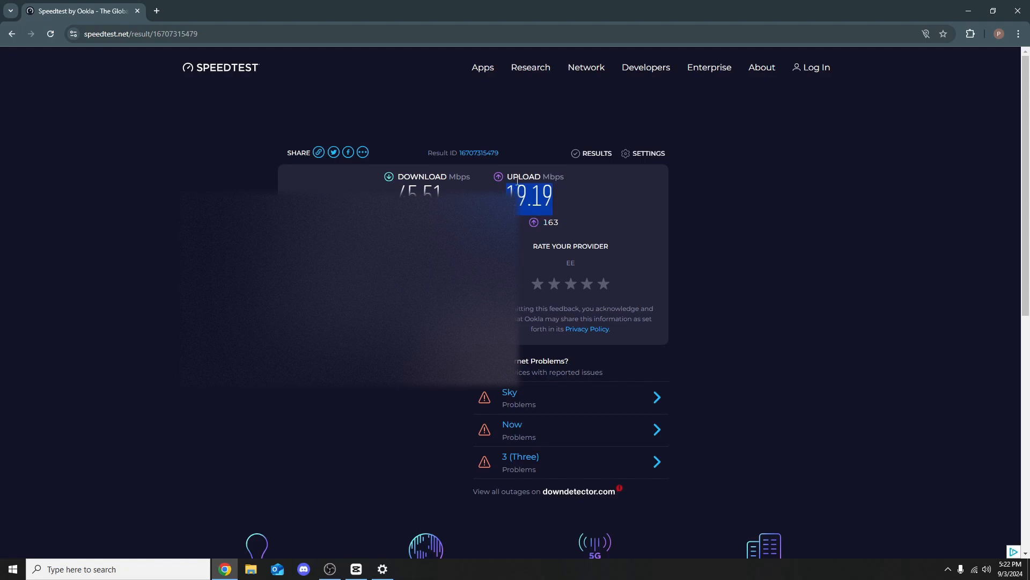
{"action": "mouse_move", "coordinate": [532, 197]}
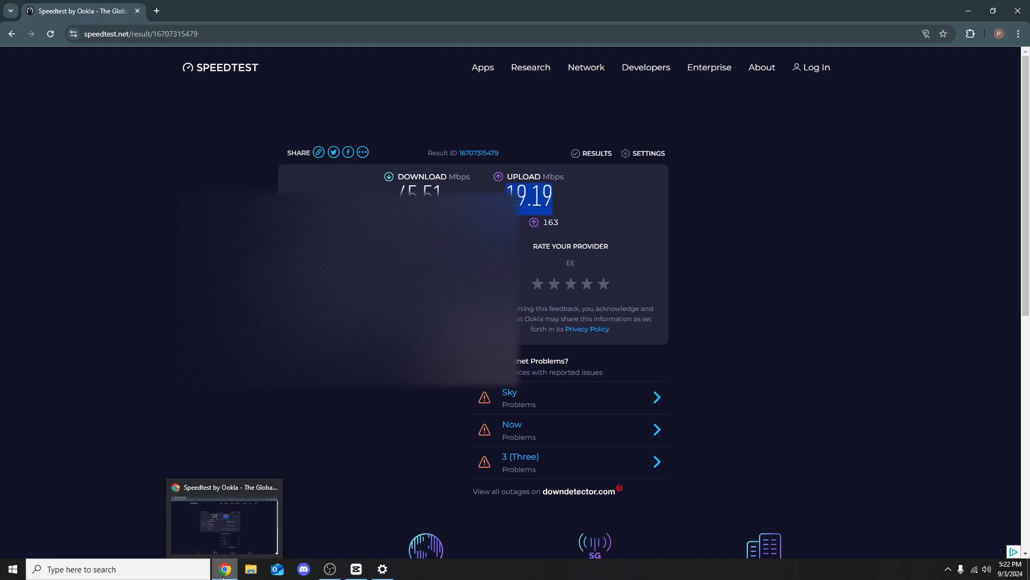
{"action": "mouse_move", "coordinate": [608, 183]}
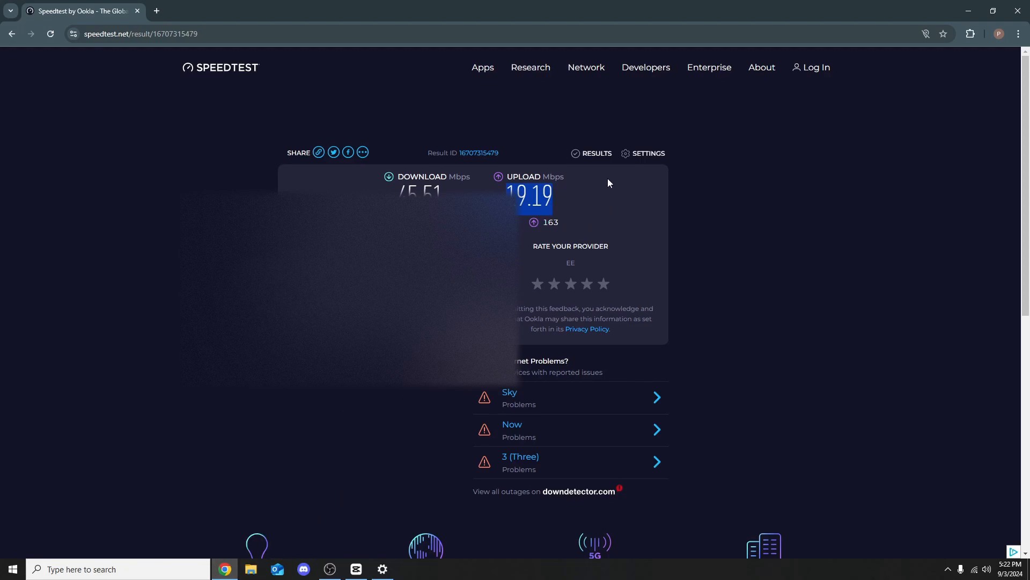